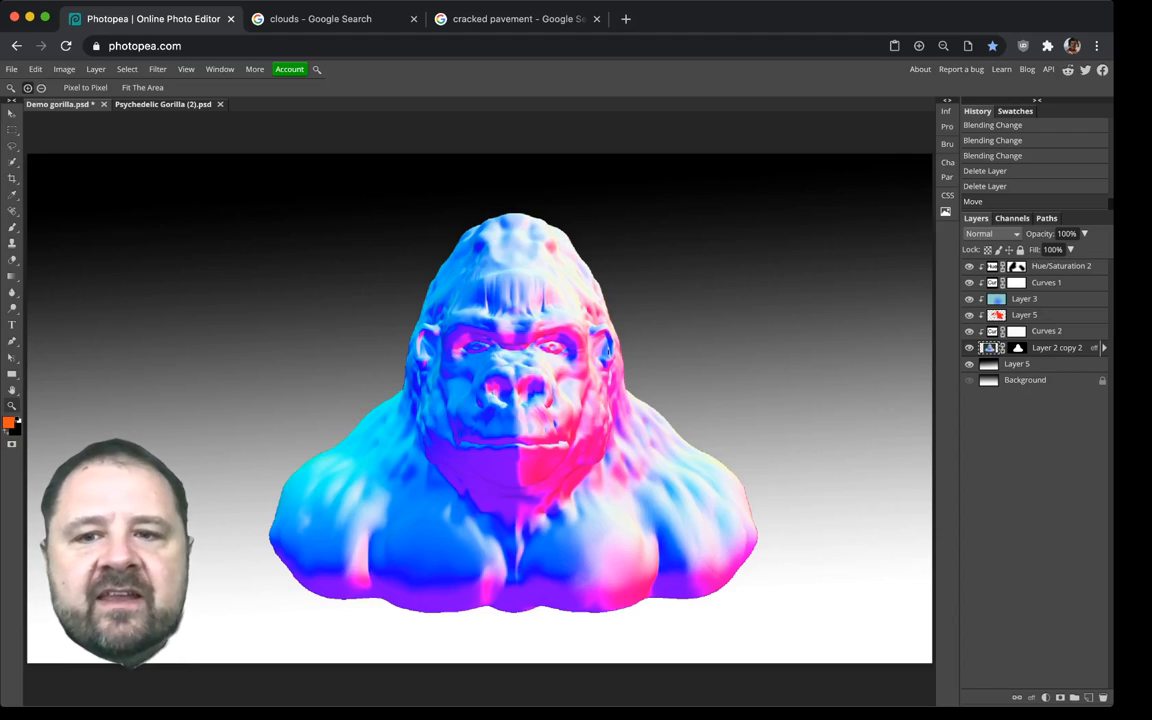
Step: Paste the clouds photo below the gorilla and settle its blend mode on Soft Light after trying Darker Color
click(968, 282)
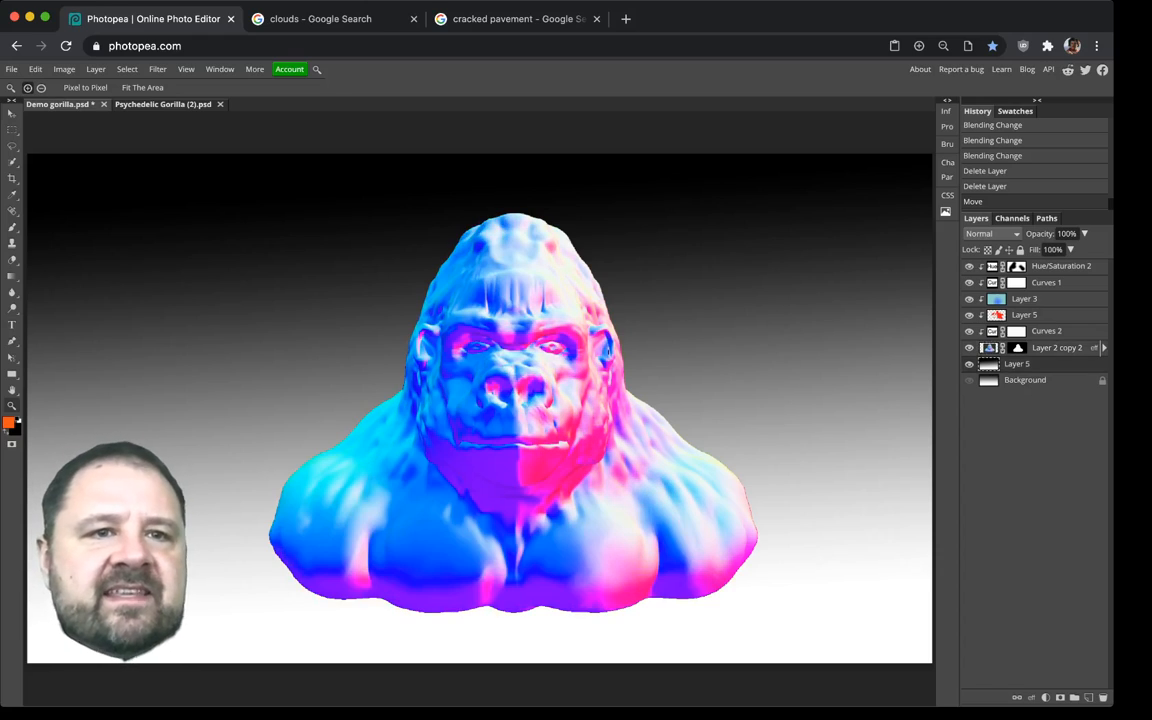
click(320, 18)
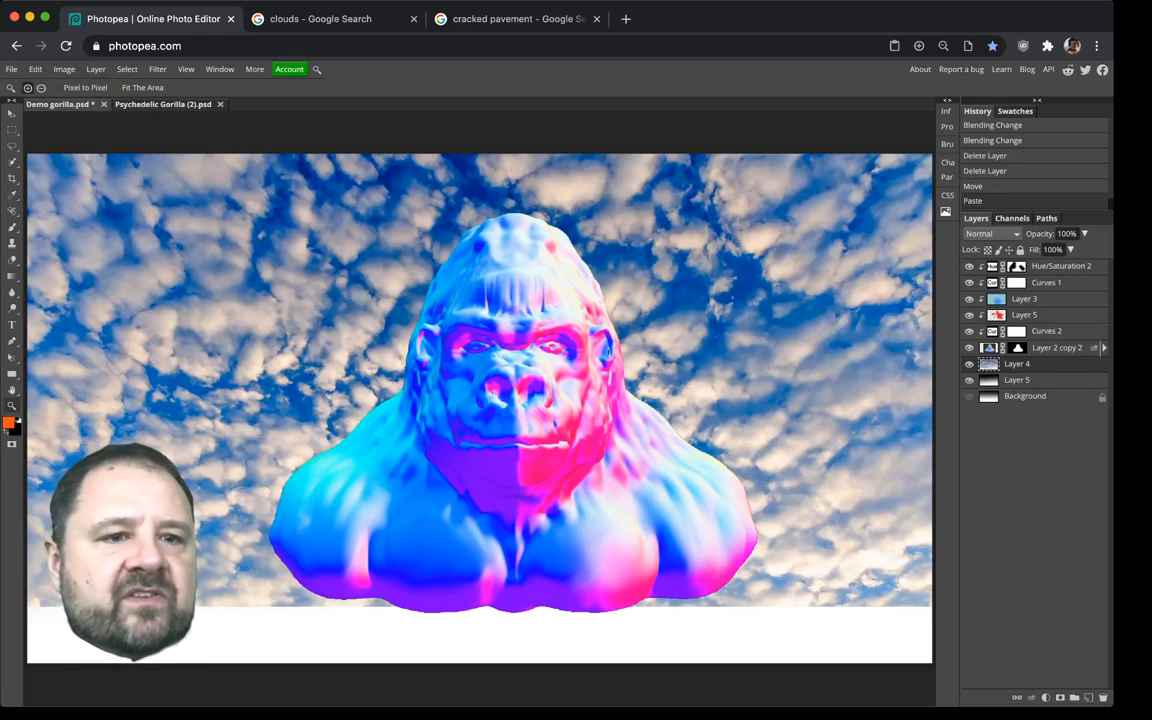
click(12, 112)
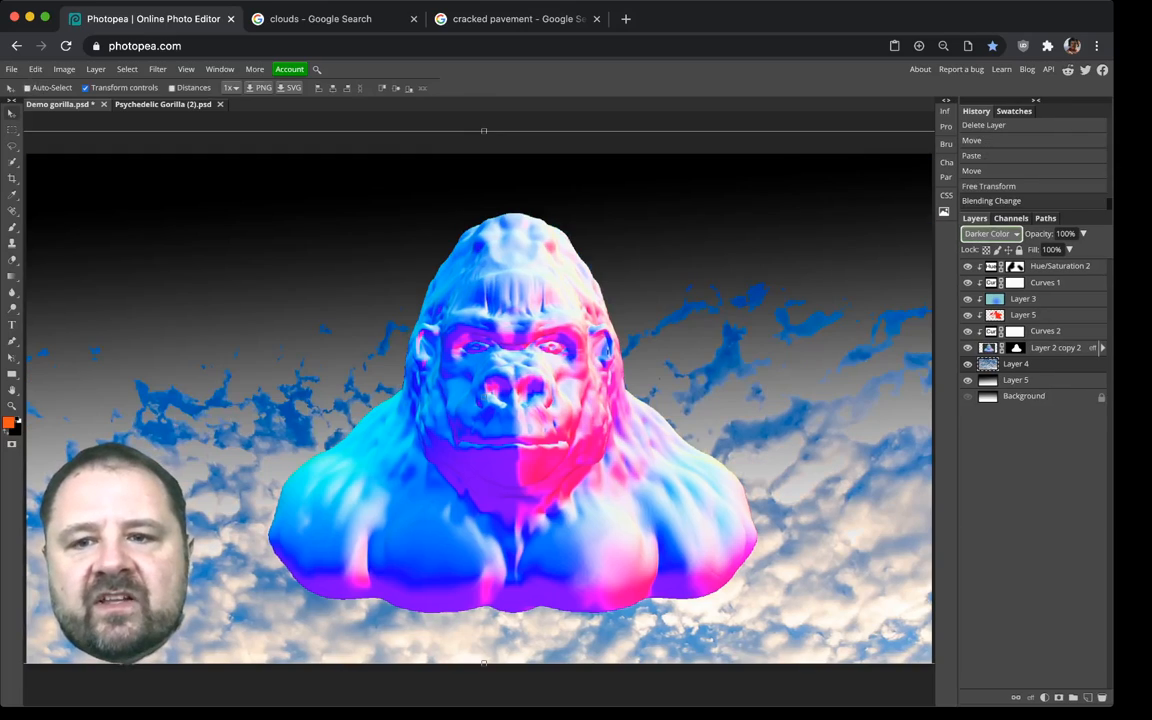
click(990, 232)
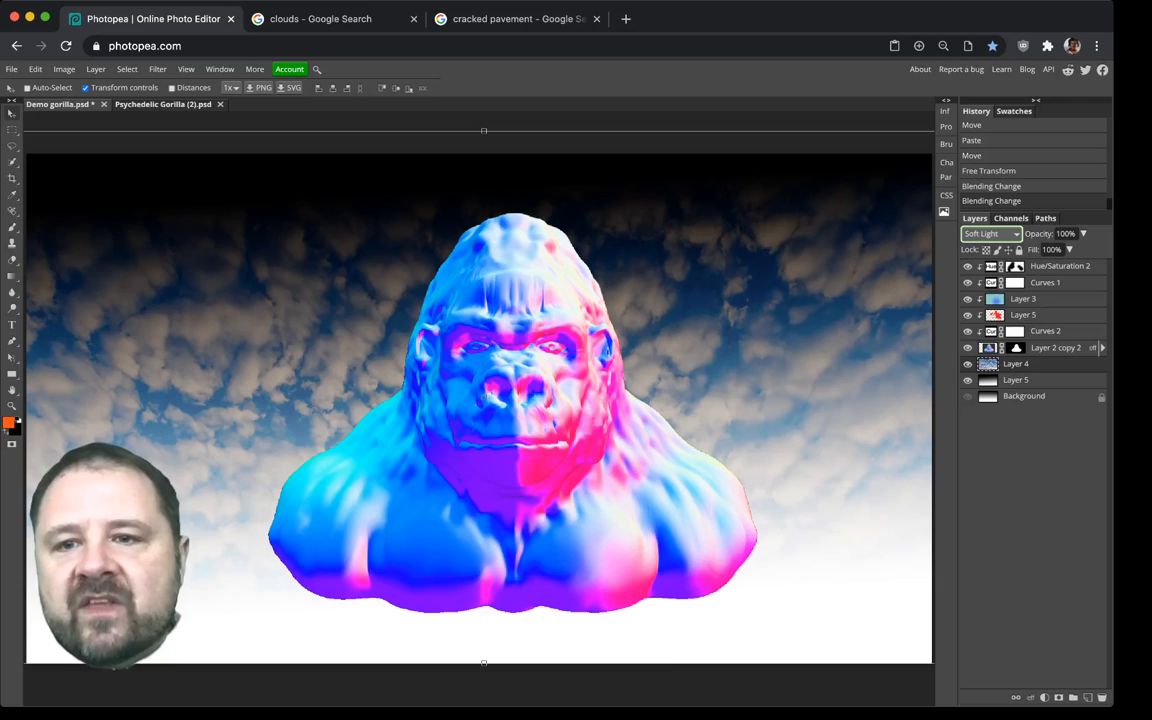
click(988, 232)
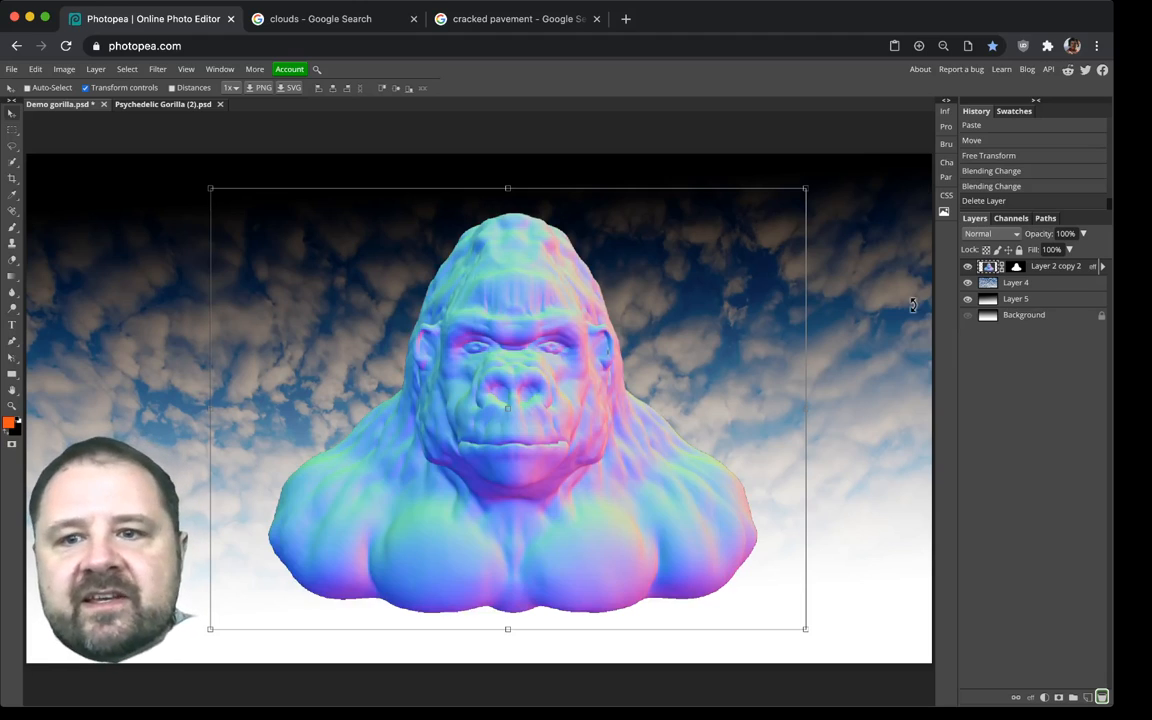
Step: Hide the gorilla layer to check the clouds, then show it again
click(968, 264)
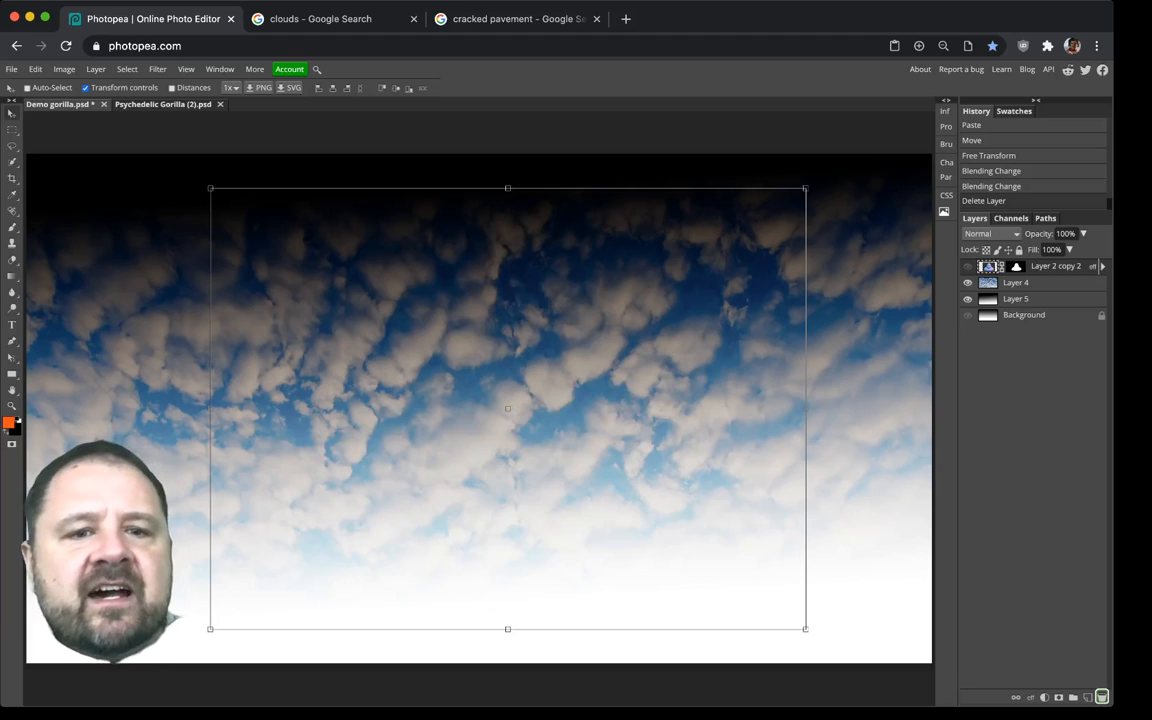
click(968, 266)
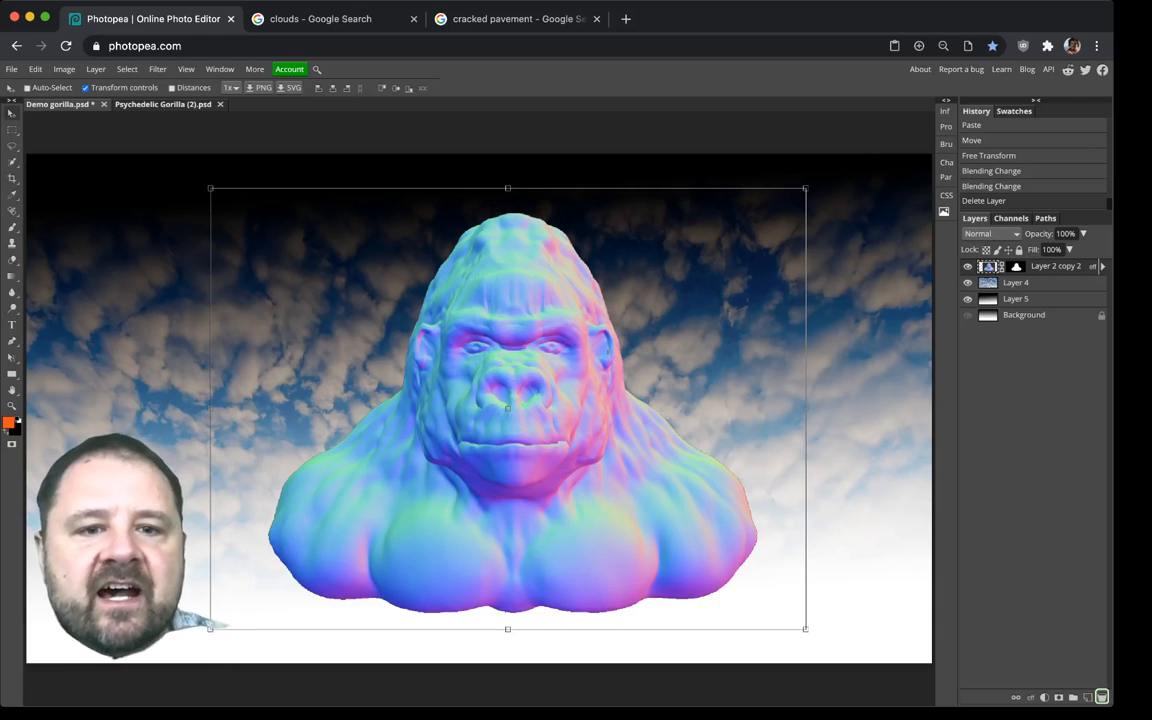
mouse_move(730, 176)
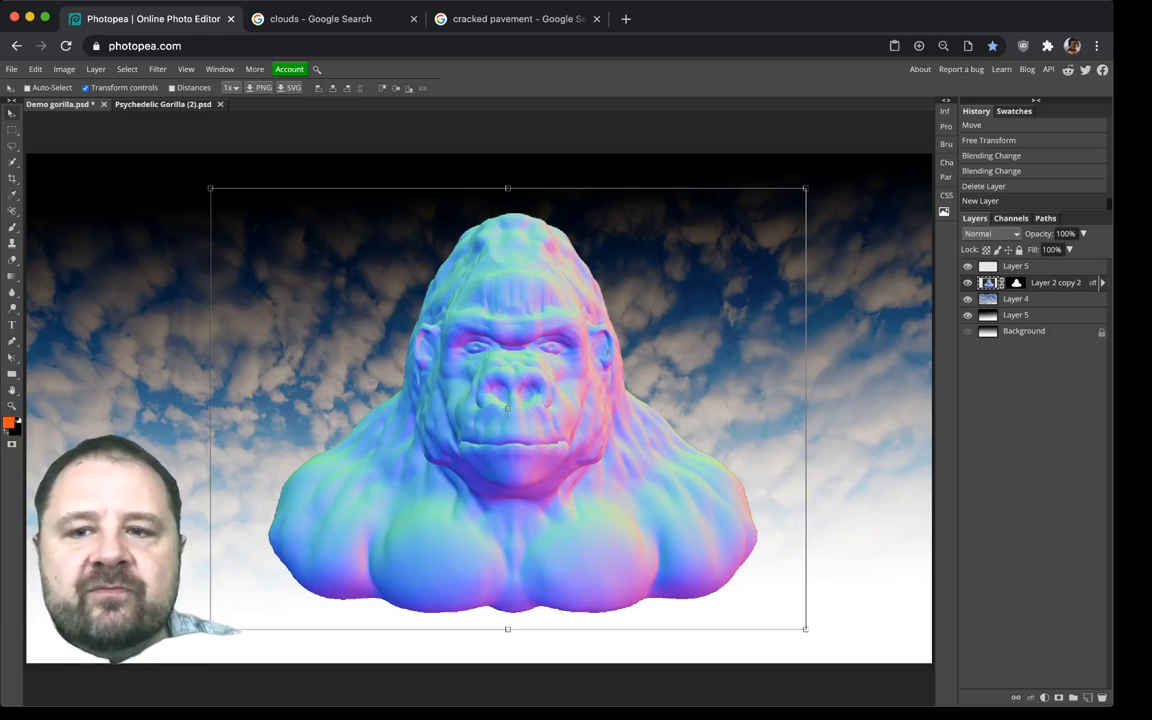
Step: Rename the gorilla layer to 'Gorilla', then start renaming the empty layer above it
double_click(1054, 282)
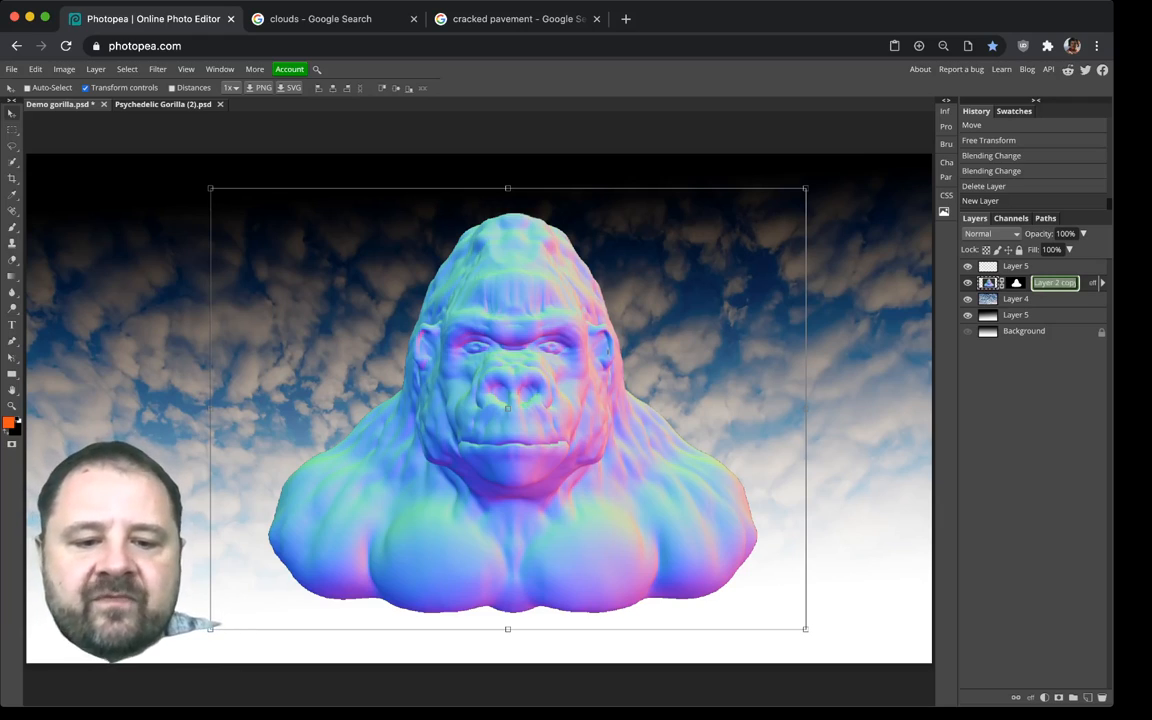
text(Gorilla)
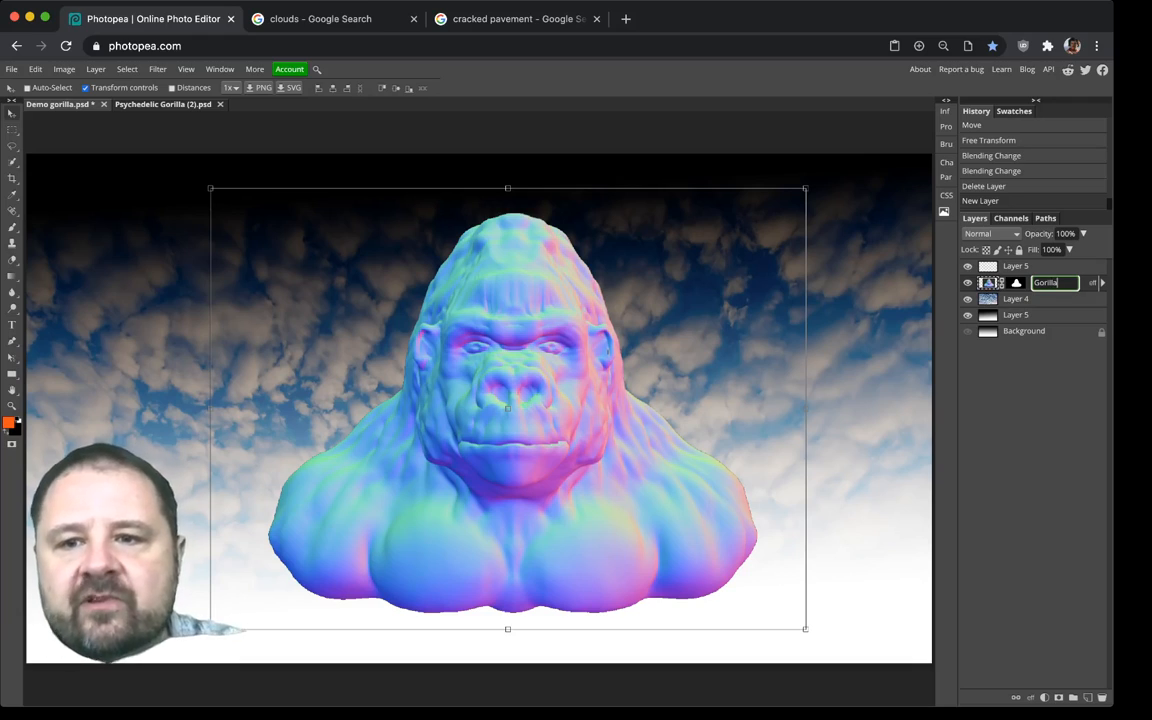
key(Return)
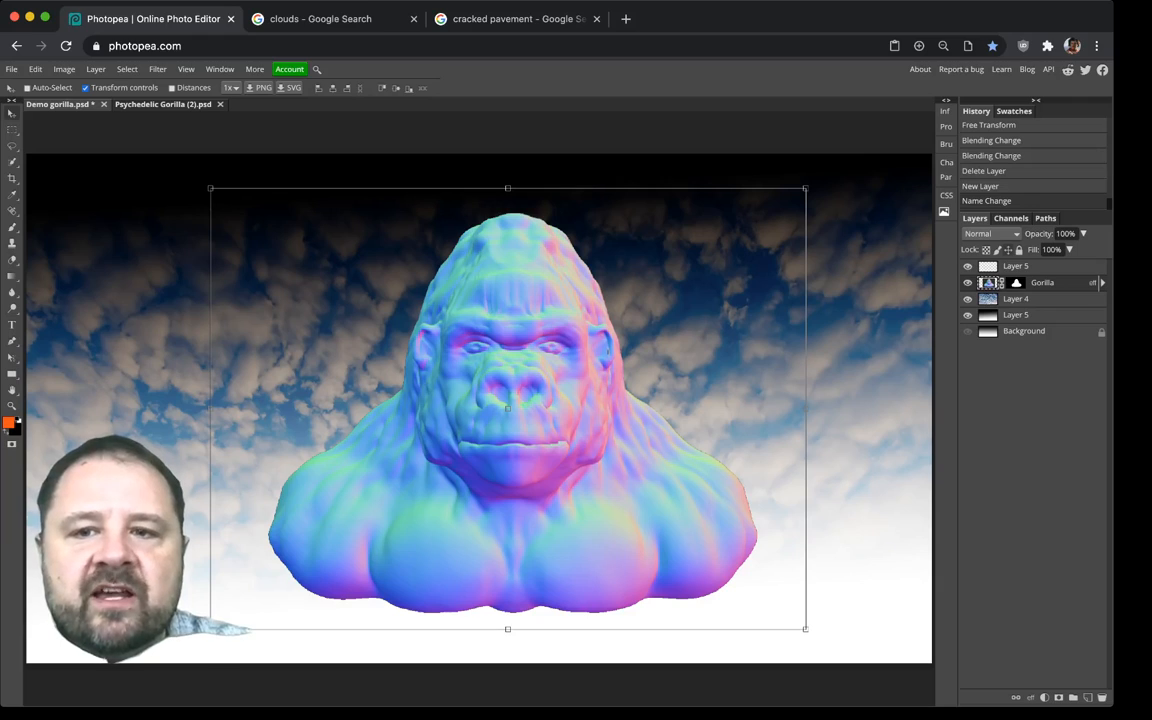
double_click(1016, 264)
text(color)
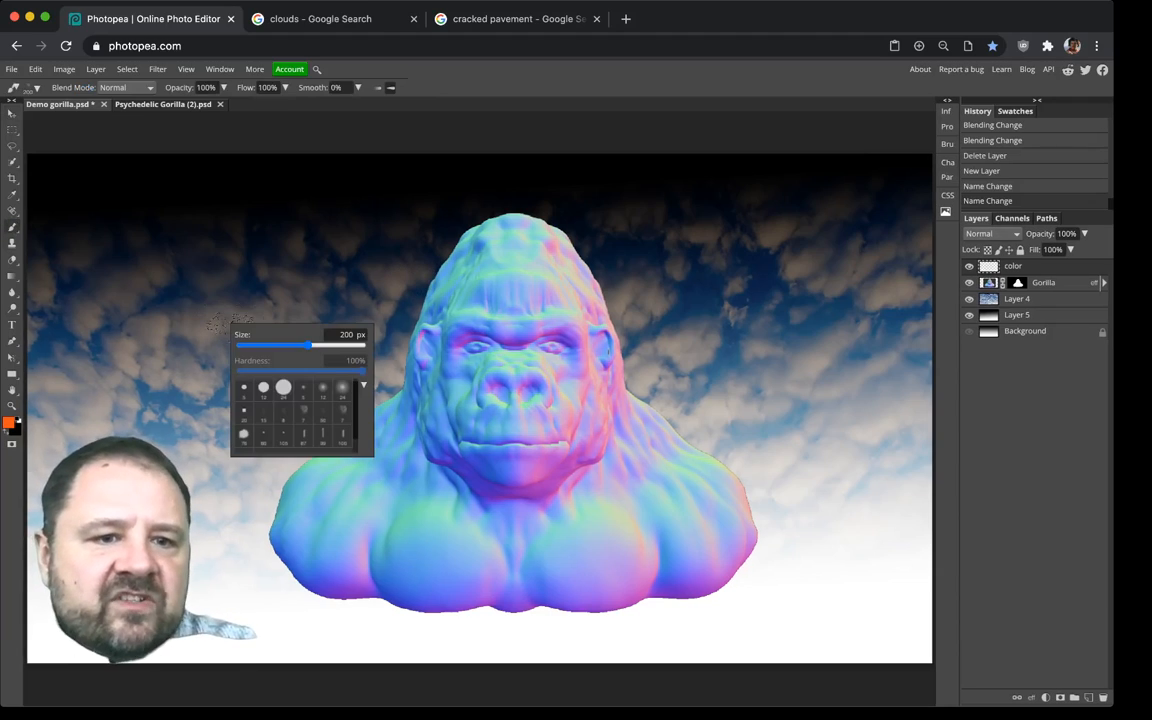
Step: Paint broad orange 200 px brush strokes over the gorilla on the color layer, toggling its visibility to check
drag(304, 344, 248, 344)
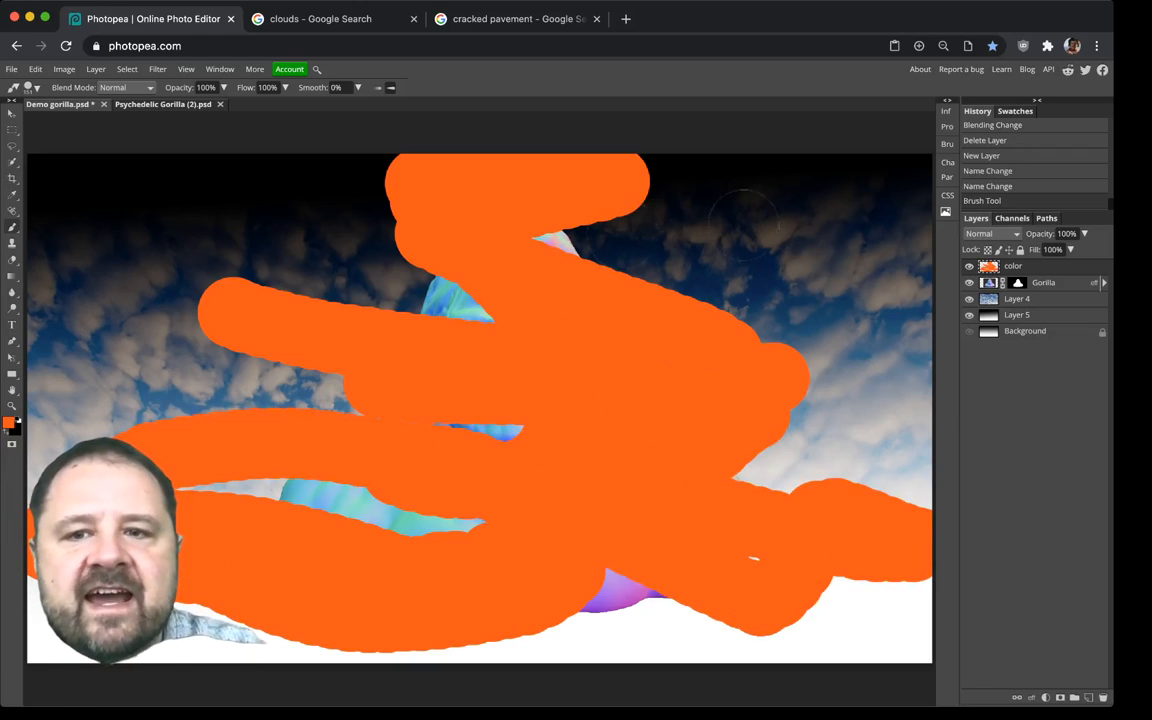
click(968, 266)
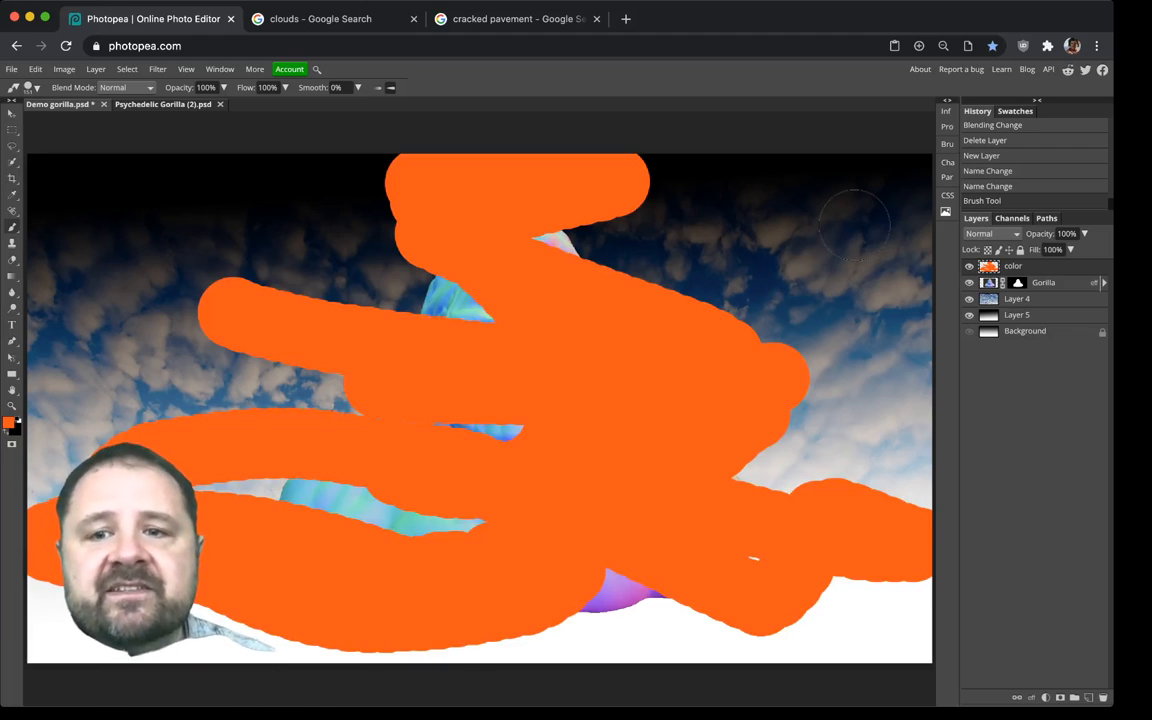
click(968, 266)
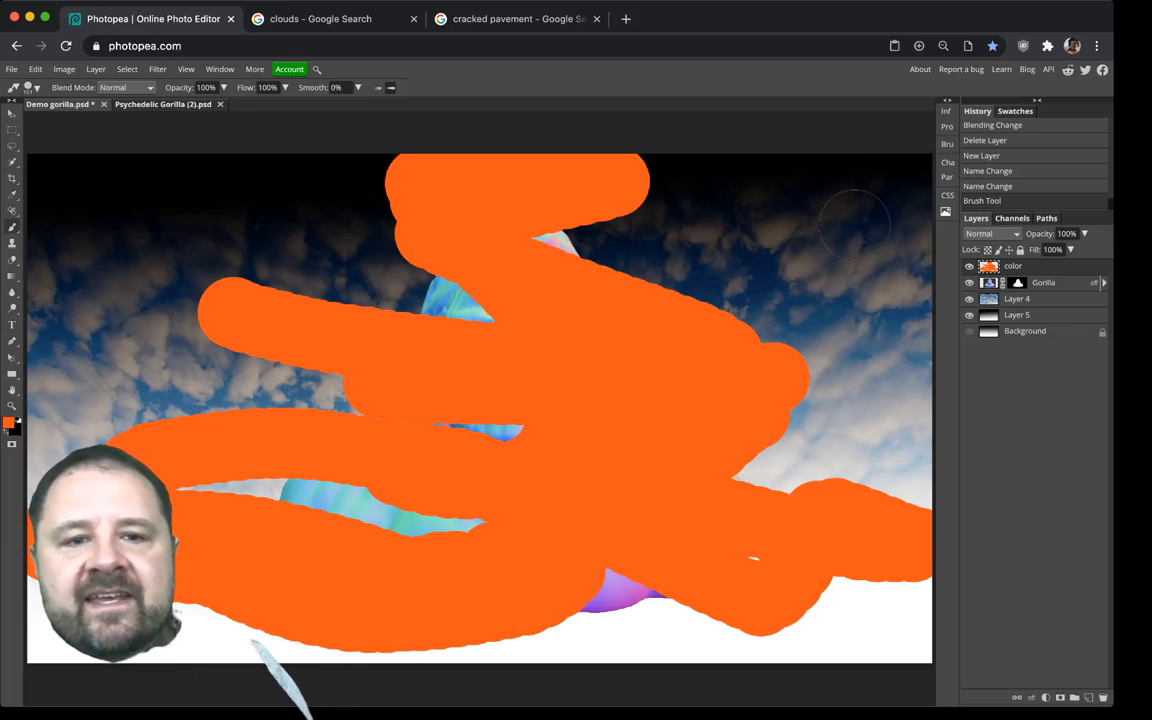
click(968, 266)
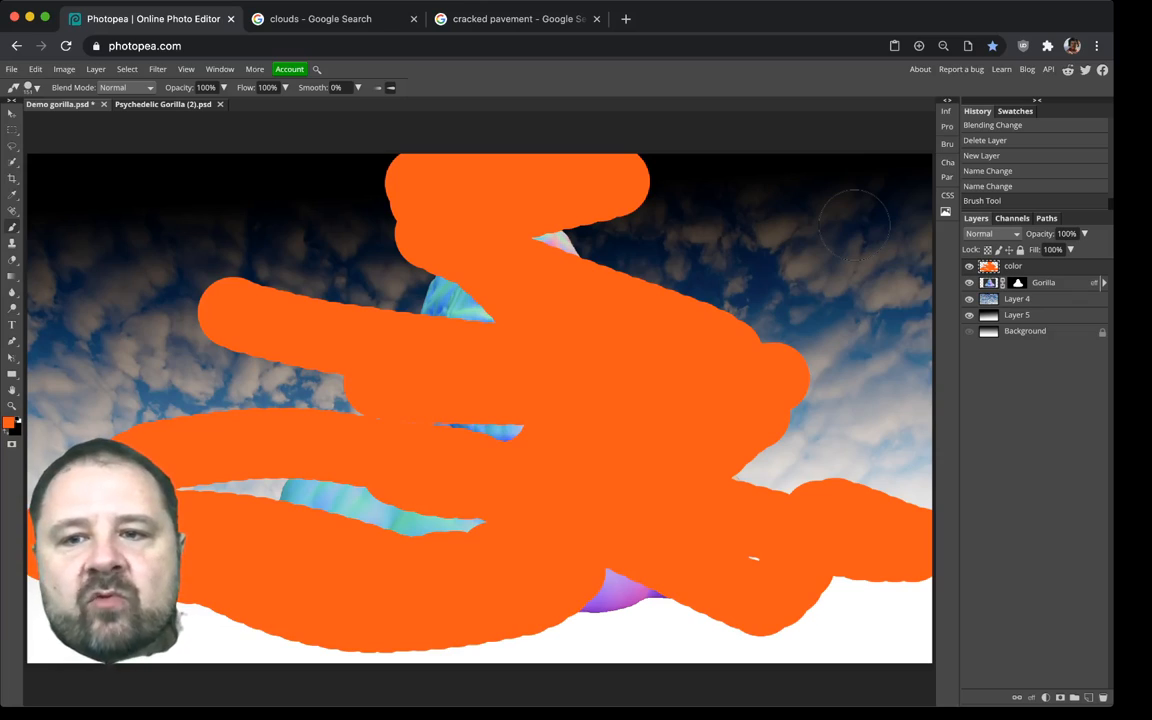
Step: Make the orange color layer a clipping mask so the paint shows only inside the gorilla
right_click(1012, 282)
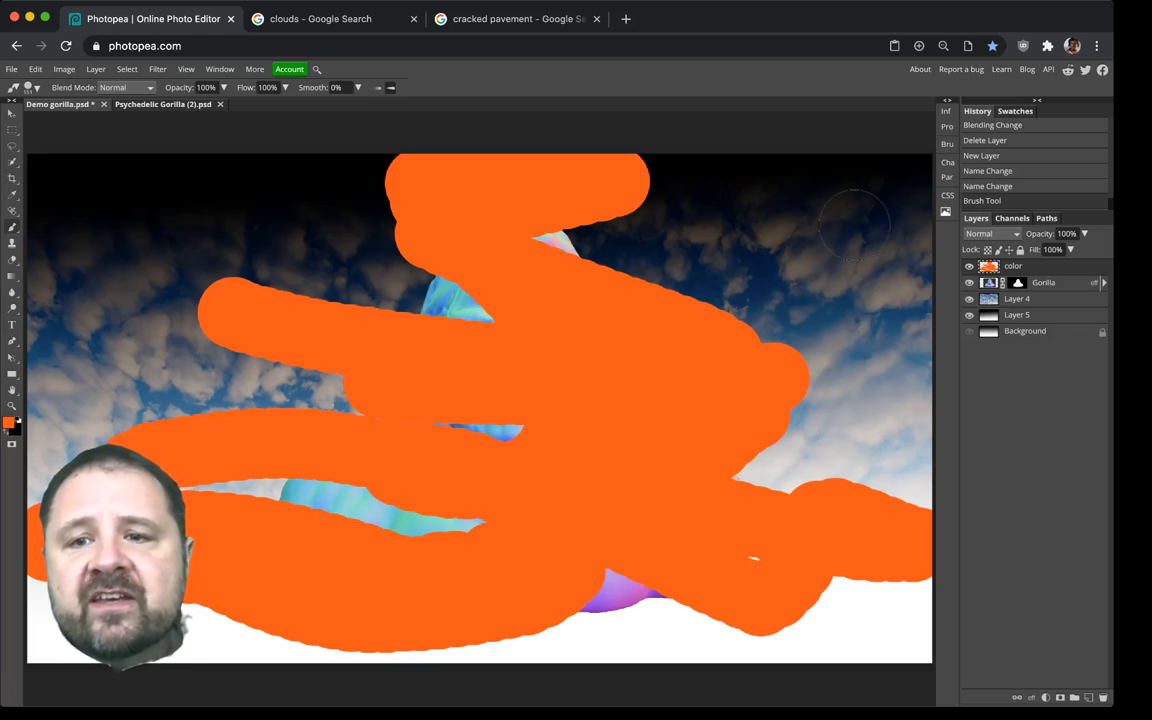
right_click(1012, 264)
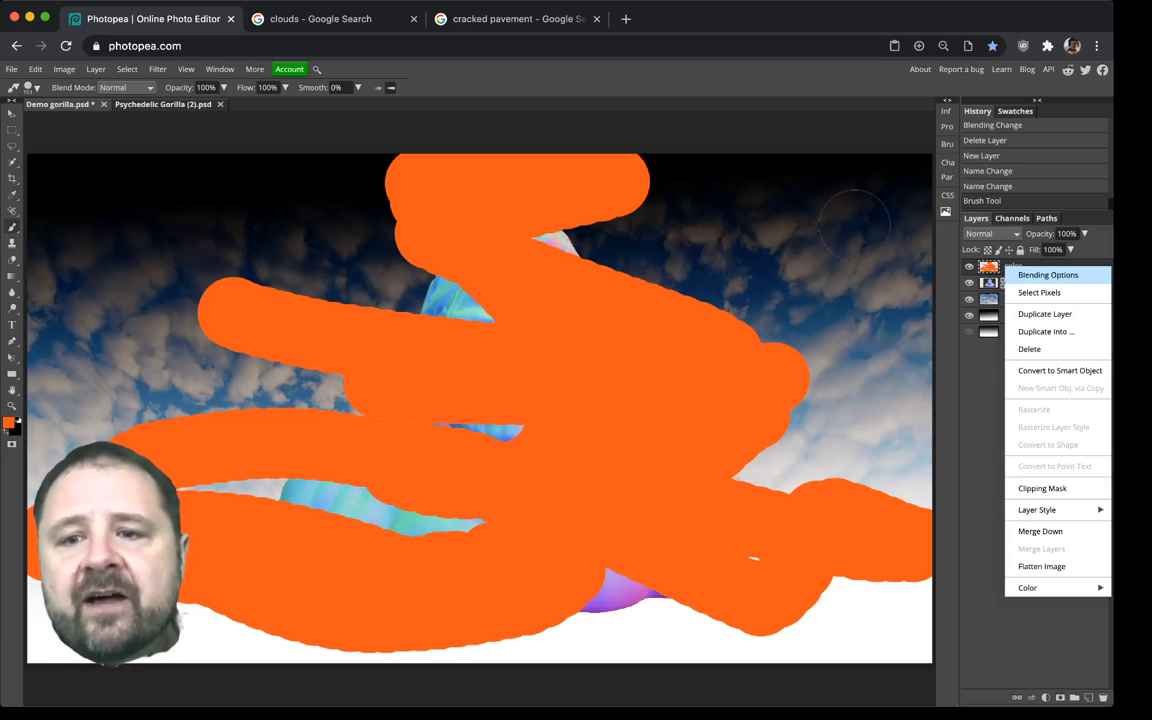
mouse_move(1036, 510)
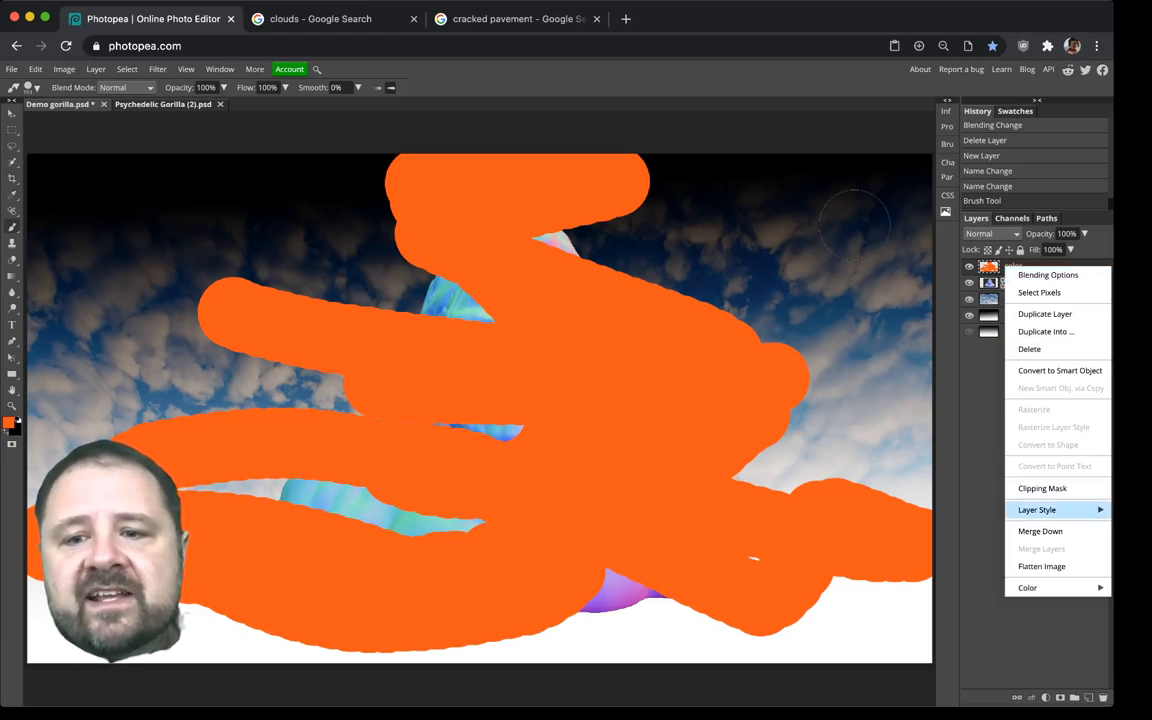
mouse_move(1042, 488)
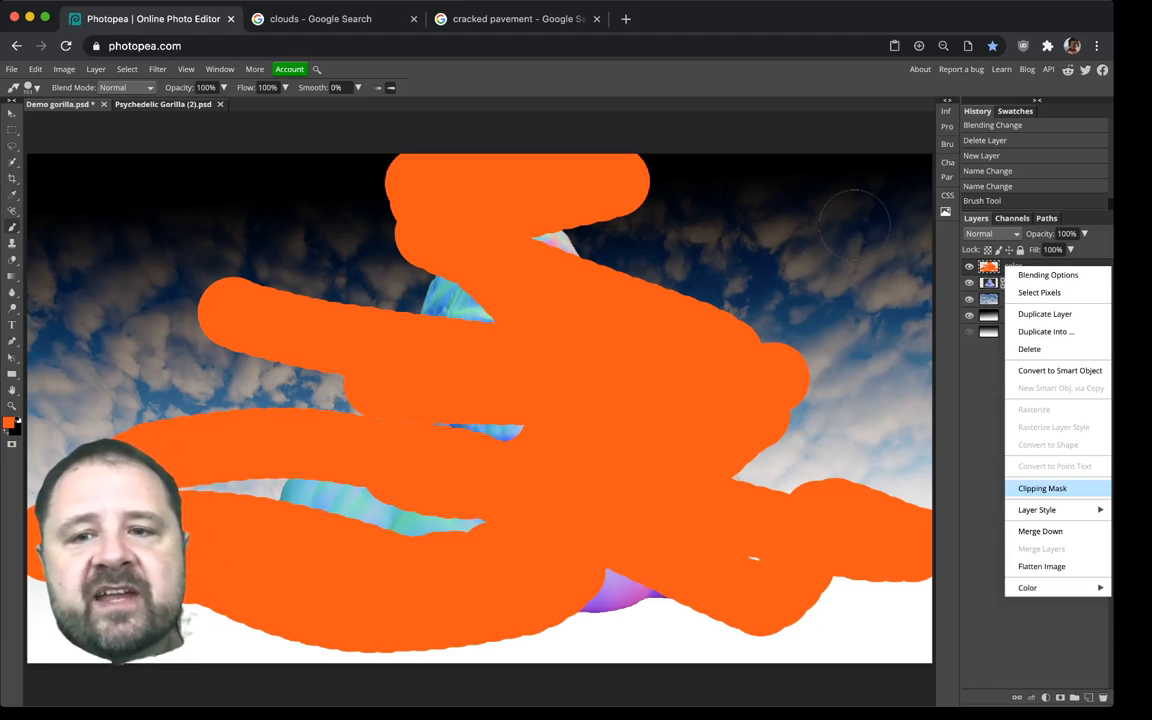
click(1042, 488)
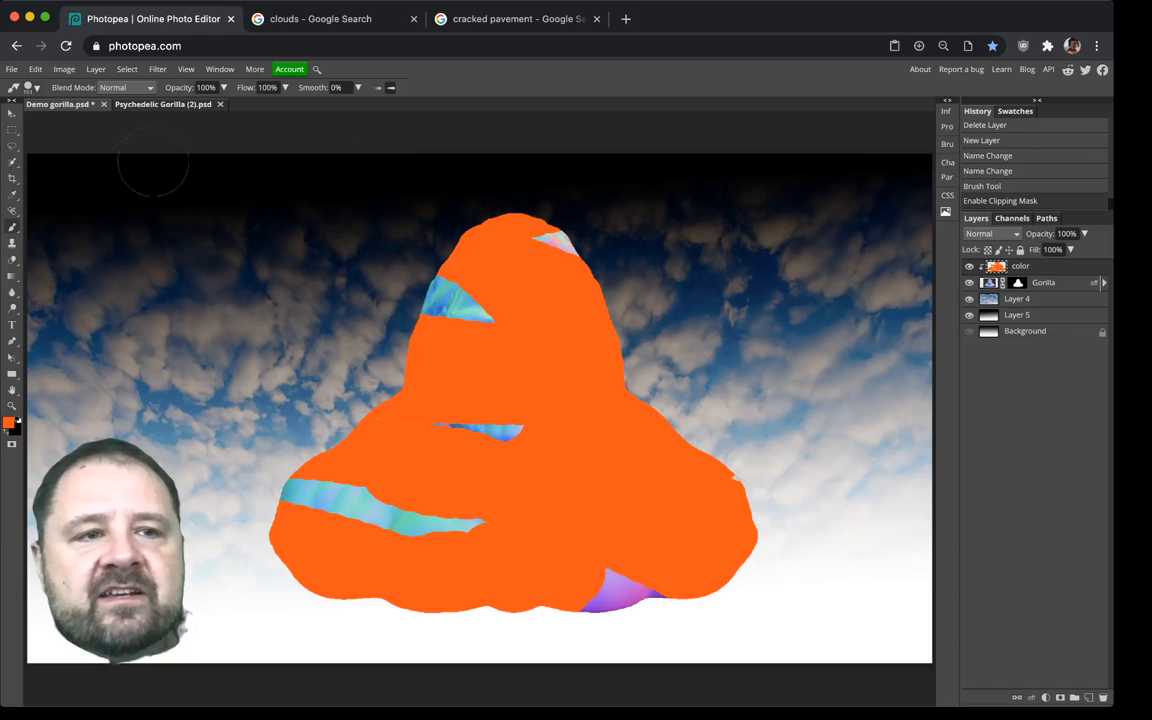
click(12, 128)
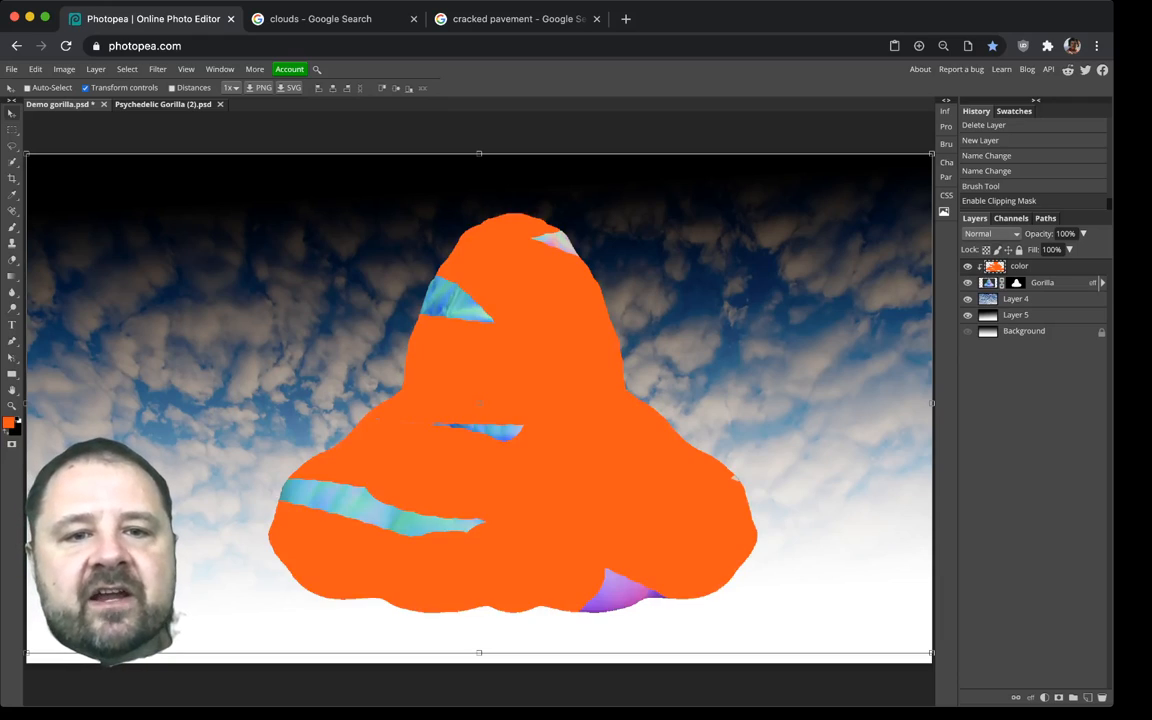
Step: Select the Gorilla layer and shift it down-left, the clipped orange paint following its outline
click(968, 266)
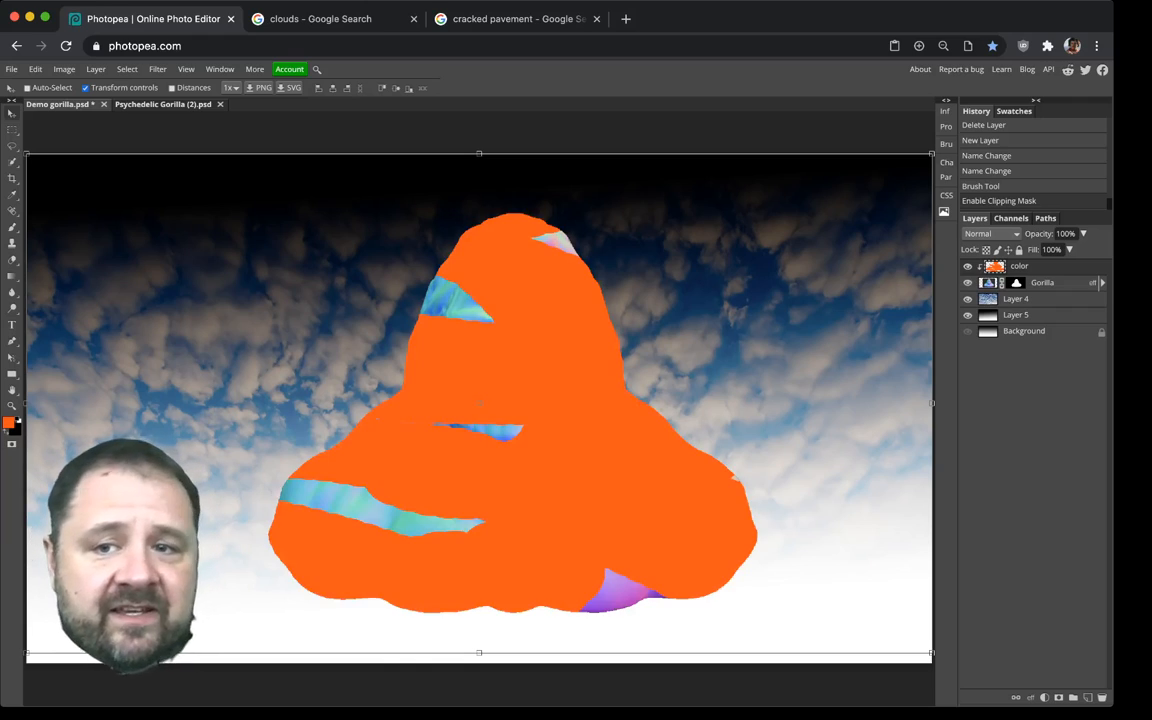
click(1042, 282)
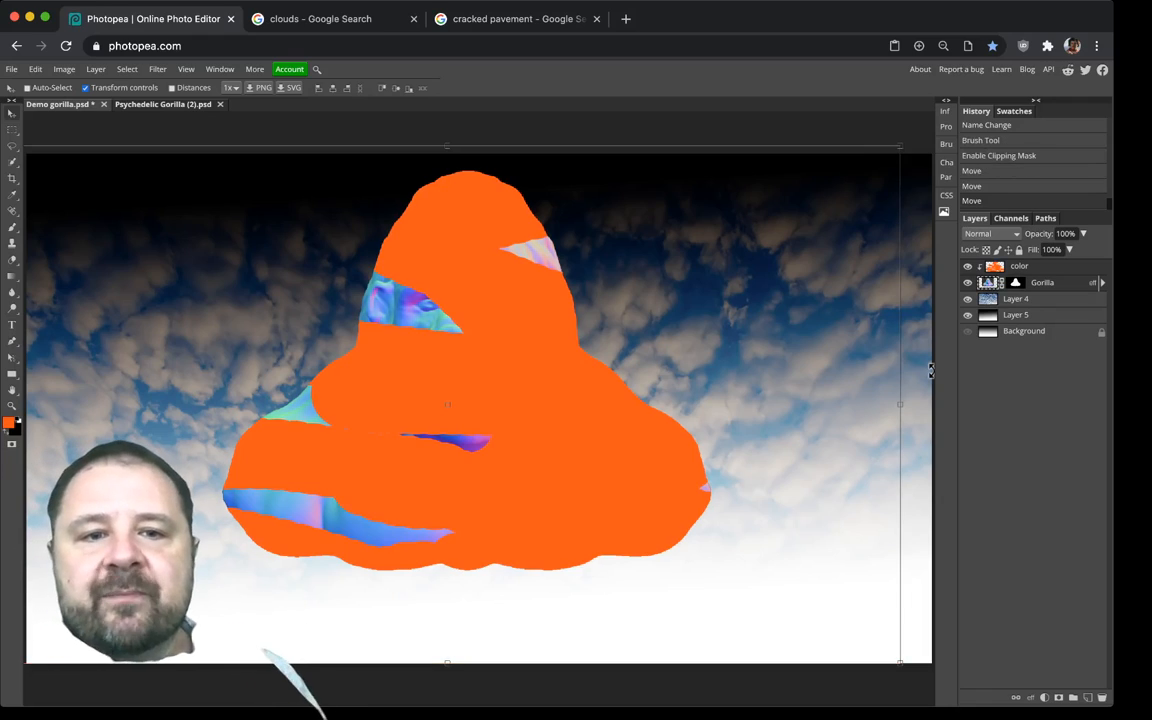
click(966, 266)
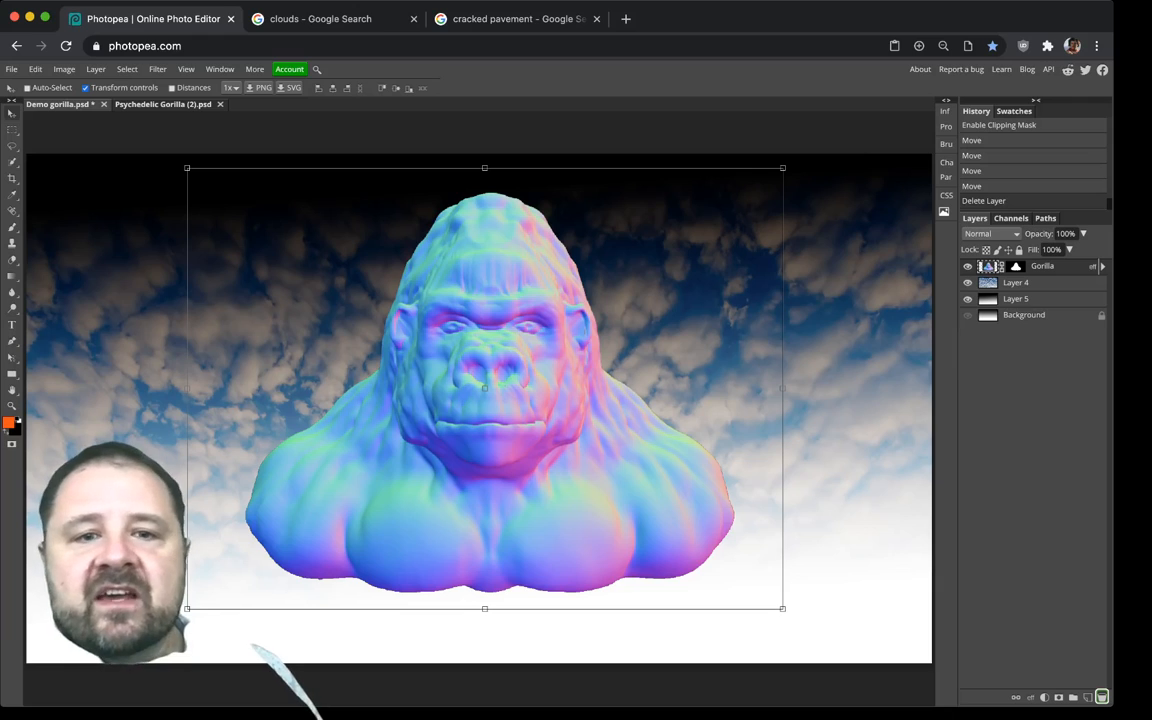
Step: Drag the gorilla back toward the centre of the cloudy sky
drag(484, 388, 512, 404)
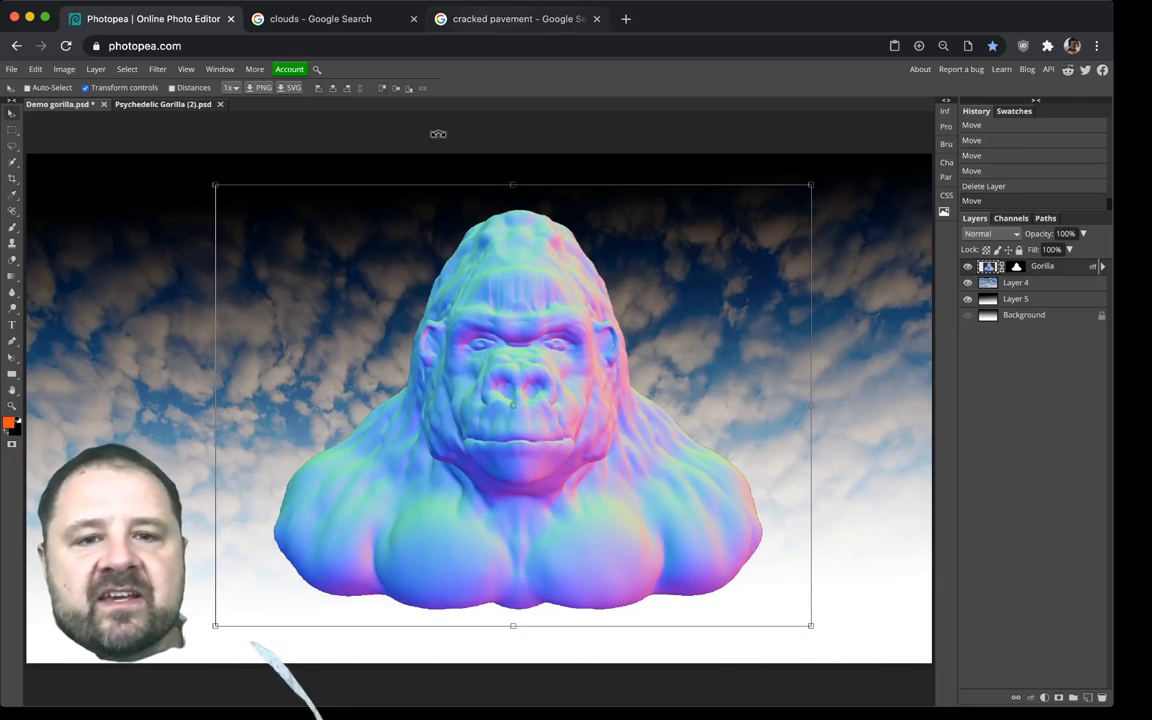
click(516, 18)
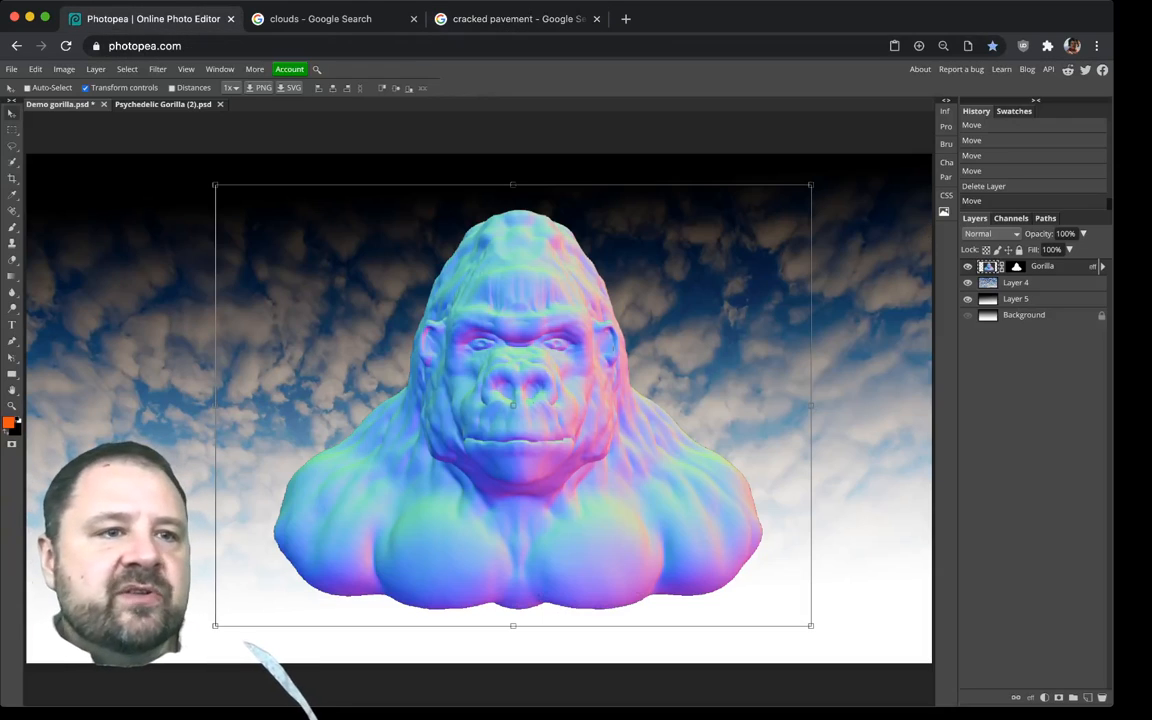
Step: Paste the cracked pavement photo via Edit > Paste as a new top layer
click(36, 68)
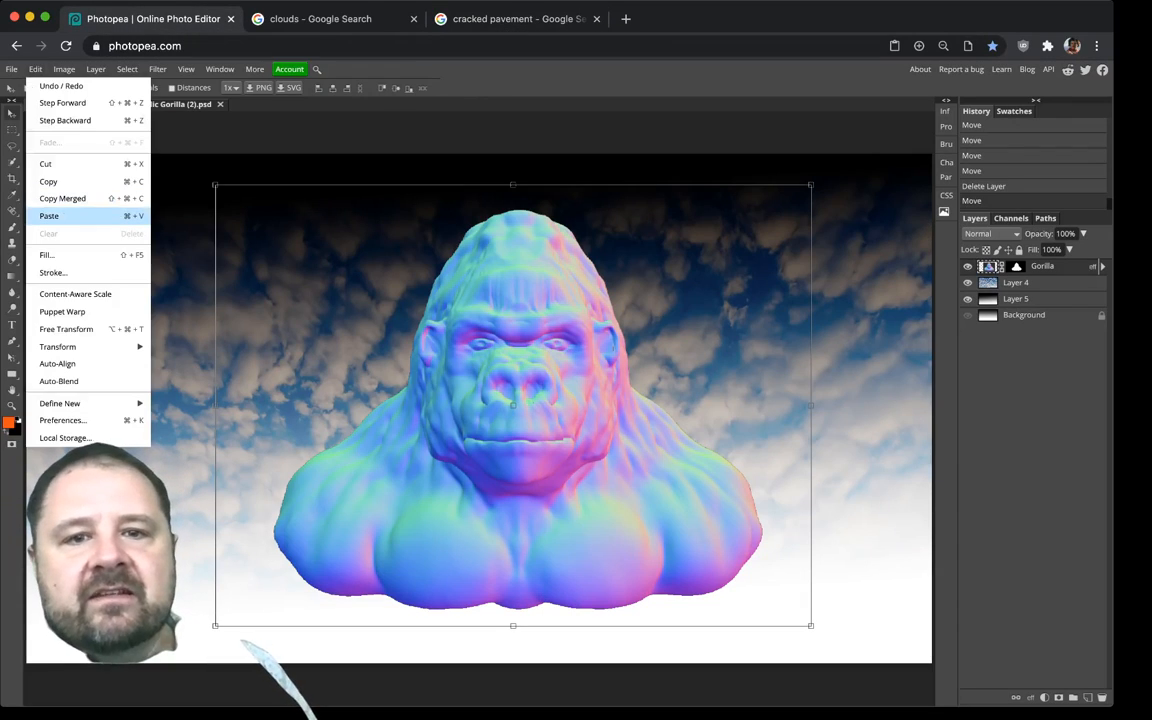
click(48, 216)
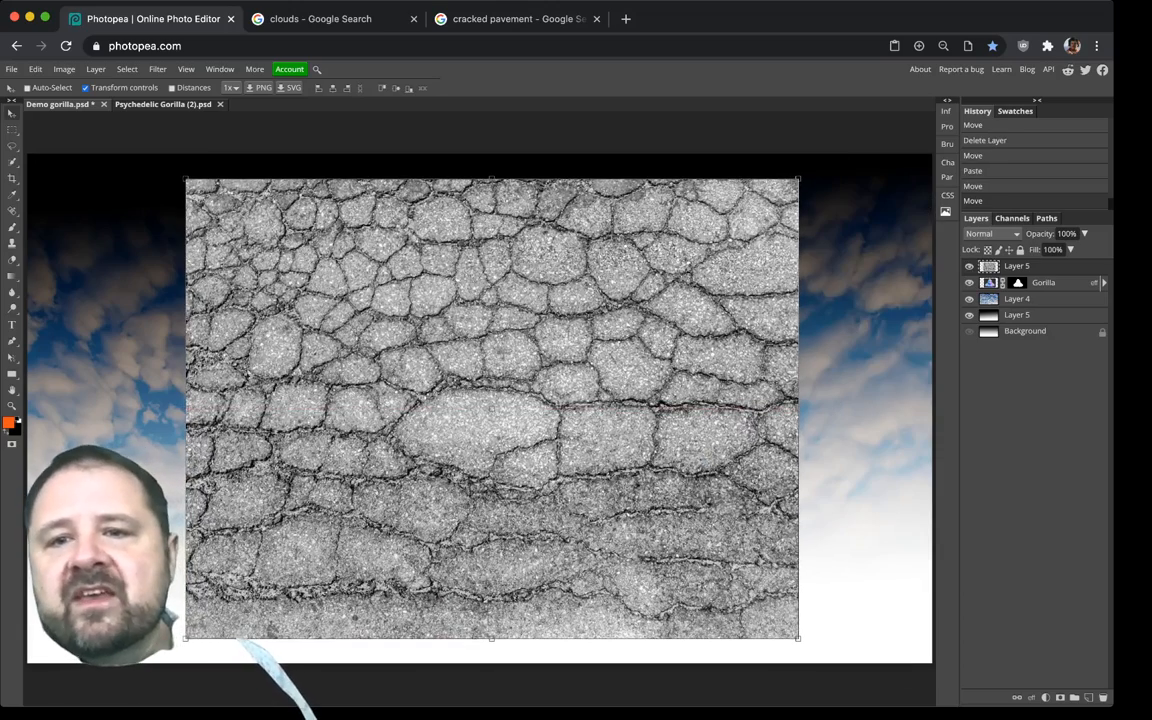
Step: Clip the pavement layer to the gorilla and scale it up to fill the whole bust
right_click(1016, 264)
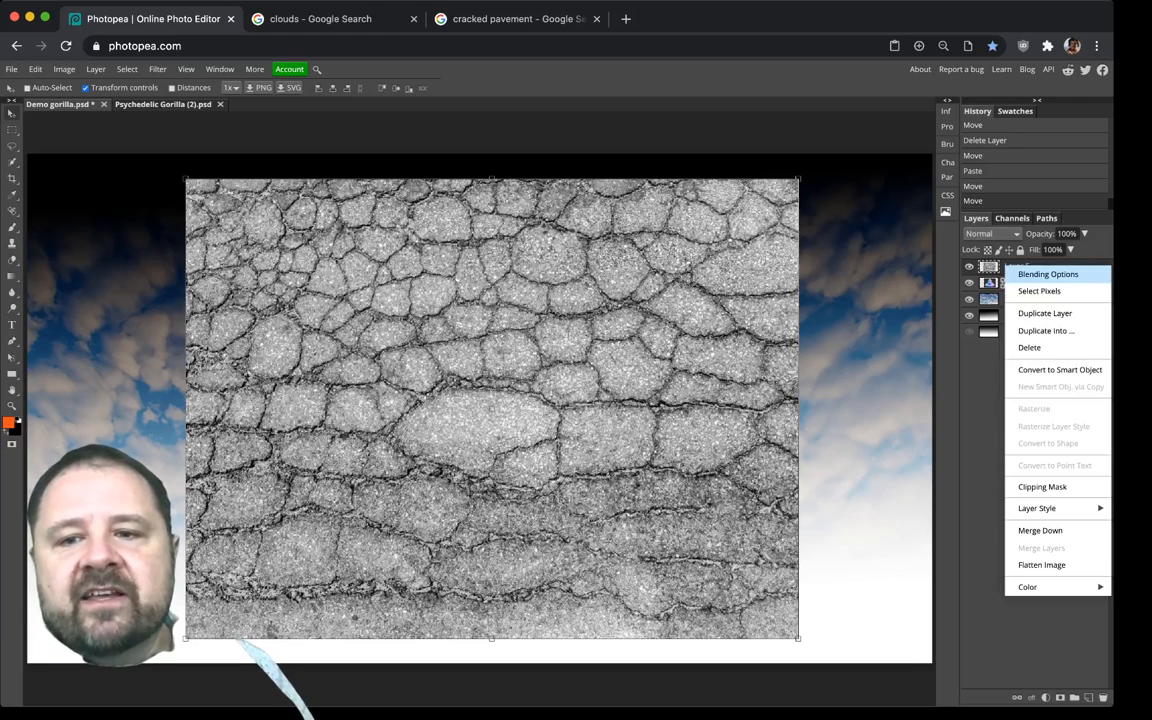
mouse_move(1042, 488)
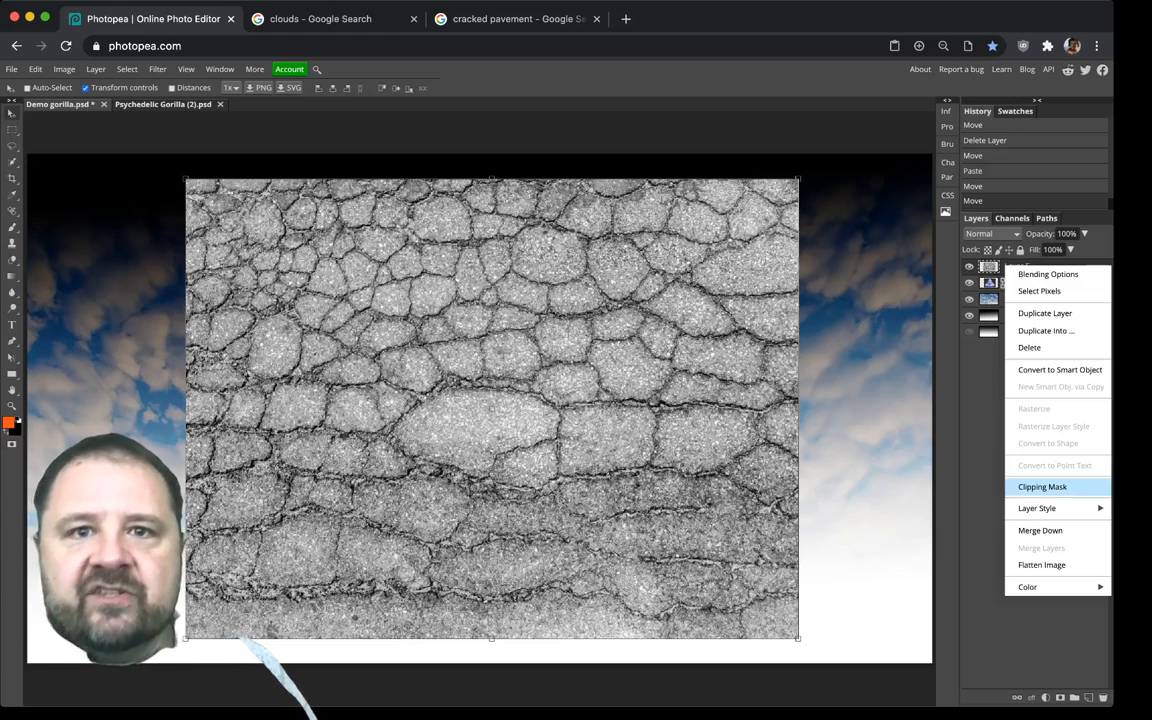
click(1042, 486)
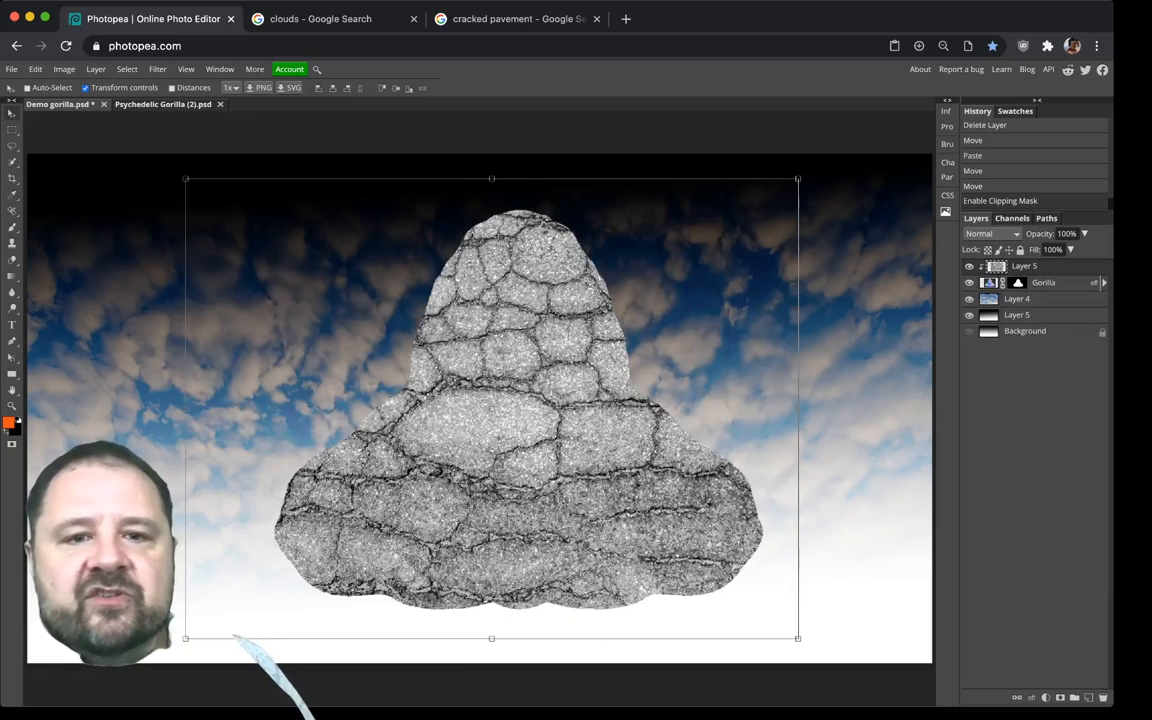
drag(490, 400, 490, 340)
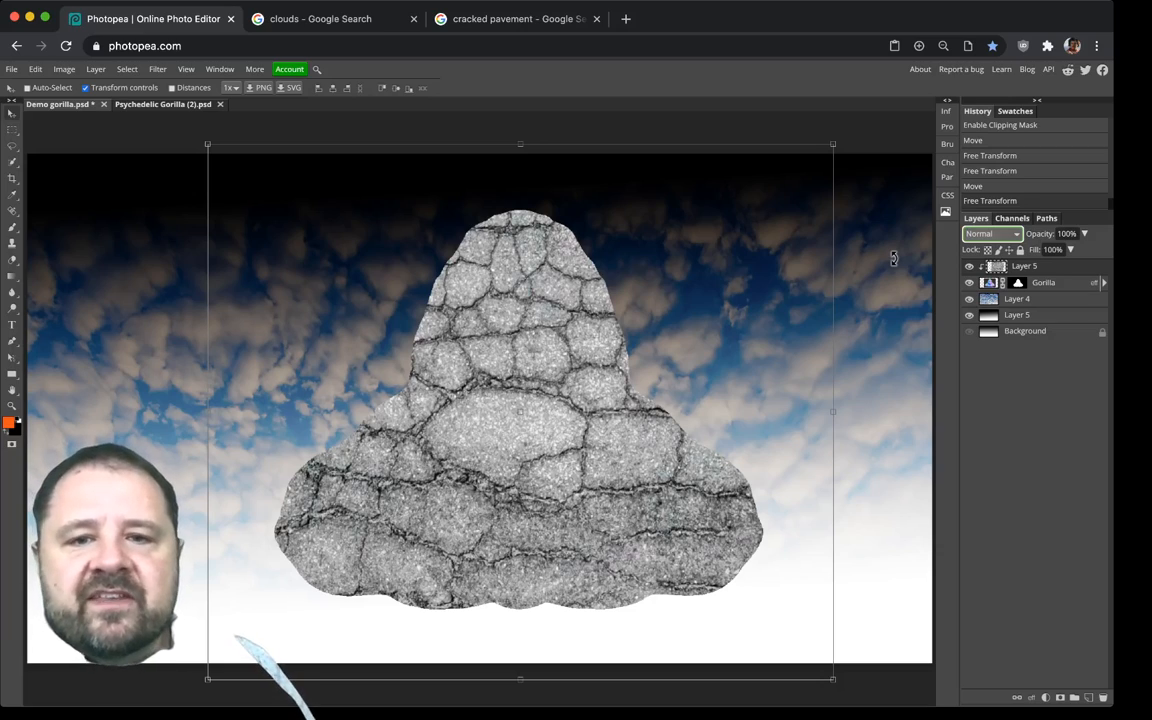
Step: Cycle the pavement texture through Darken, Multiply, Color Burn, Lighten, Screen, Hard Light and settle on Overlay
click(992, 232)
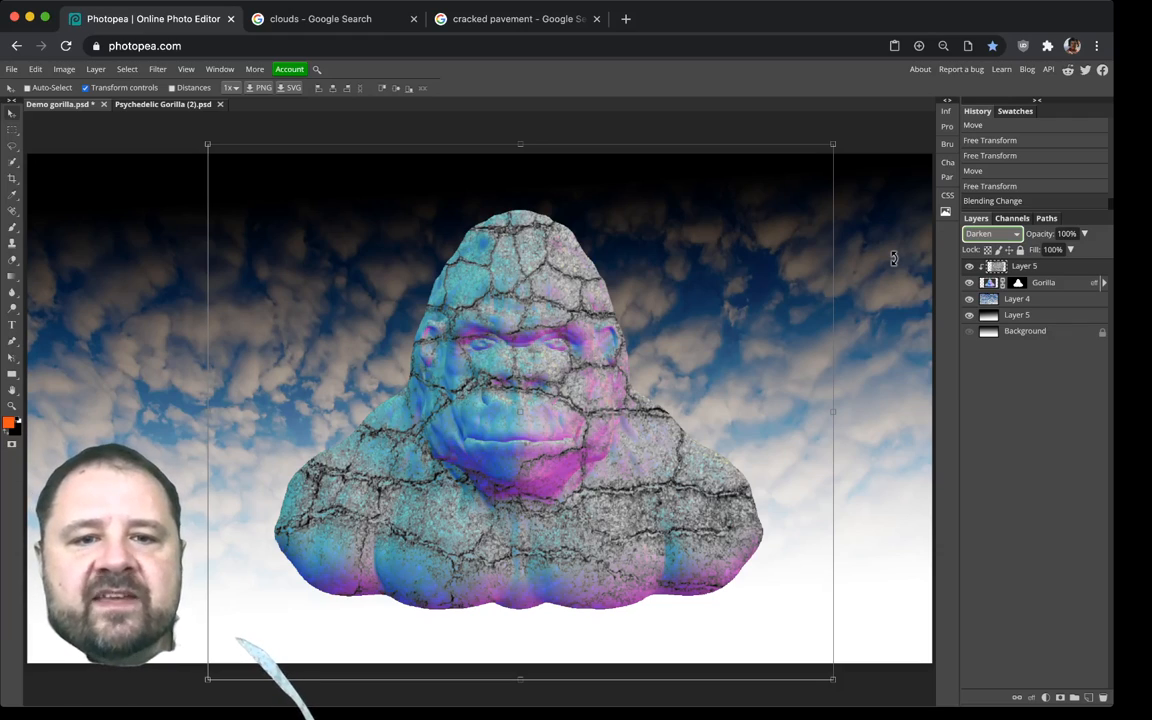
click(990, 232)
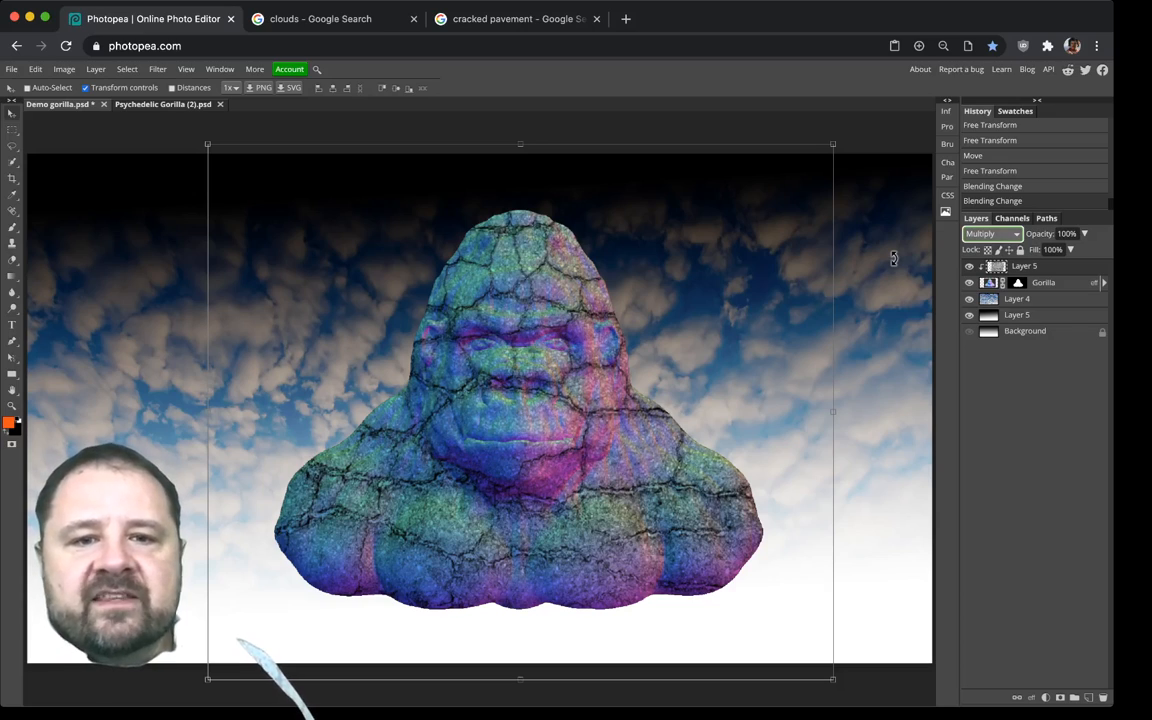
click(990, 232)
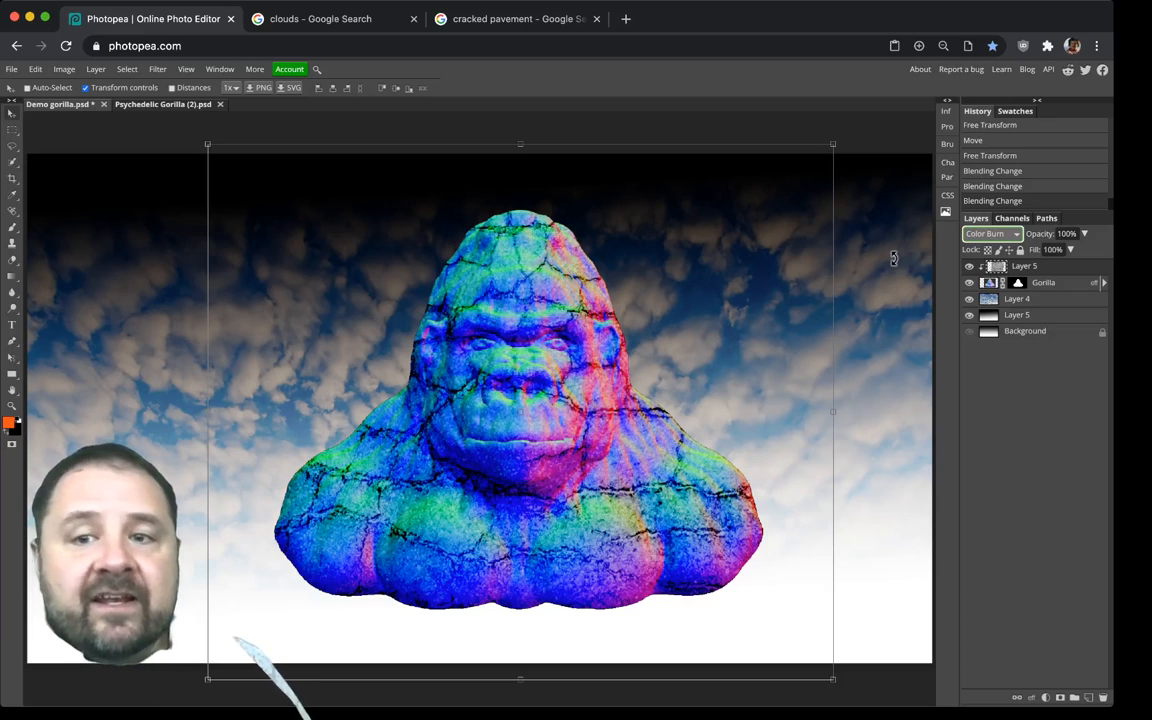
click(990, 232)
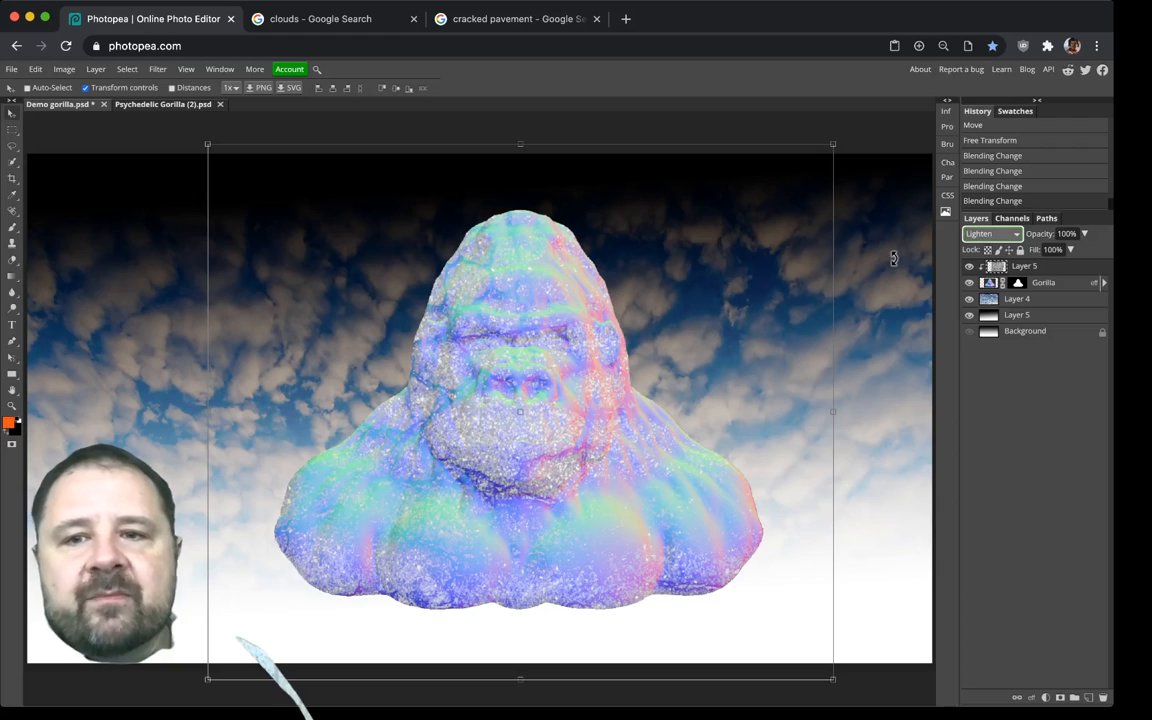
click(990, 232)
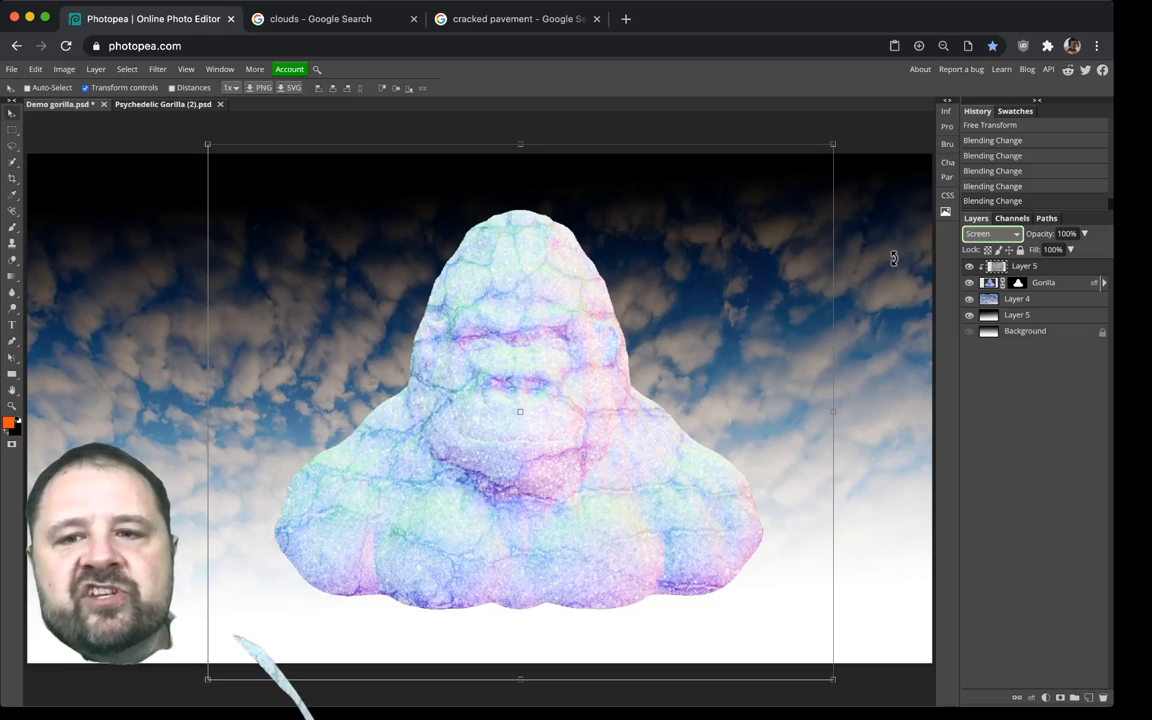
click(990, 232)
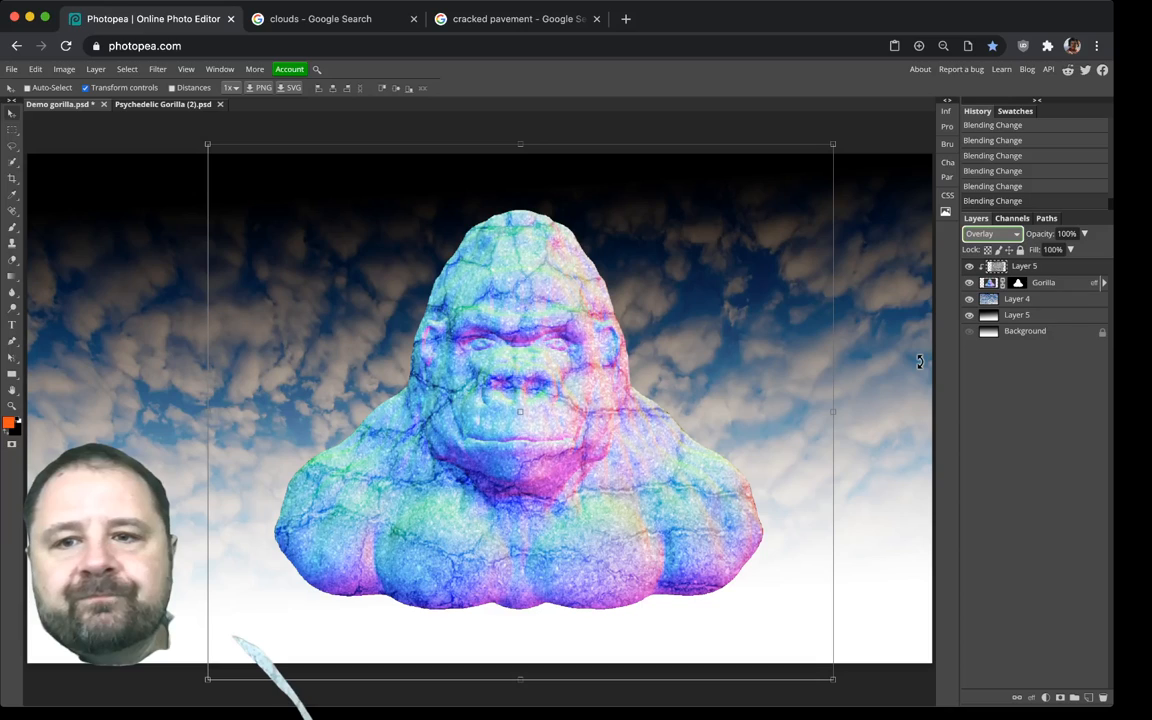
click(990, 232)
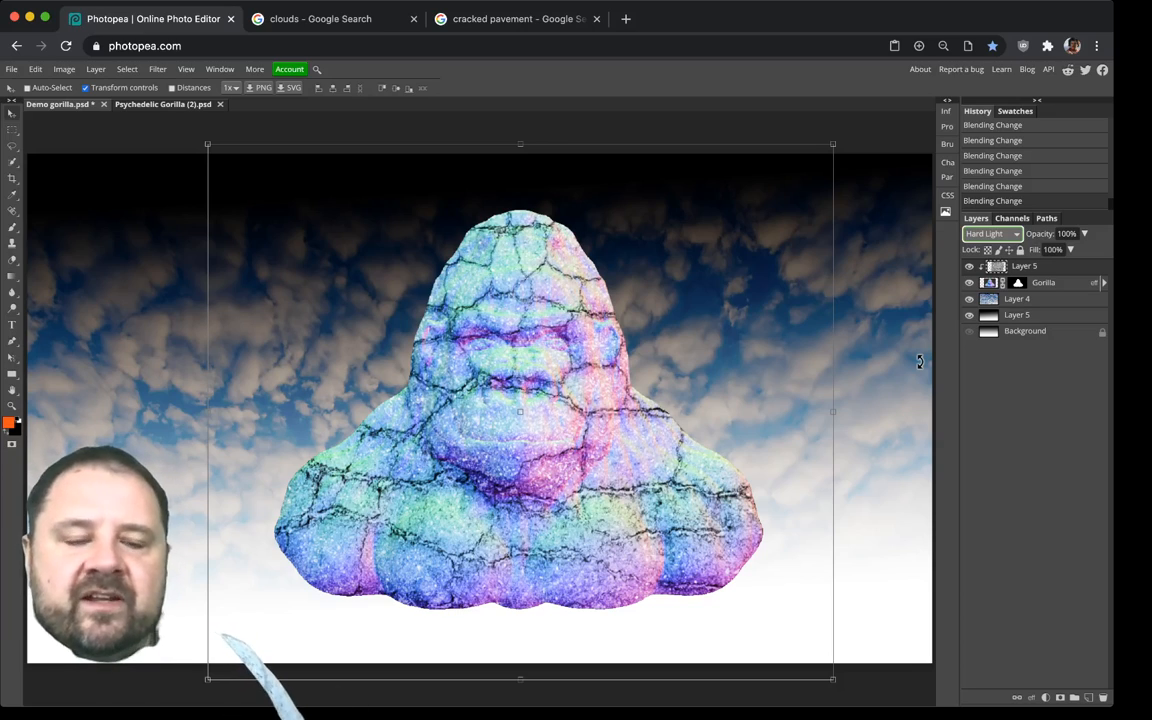
click(990, 232)
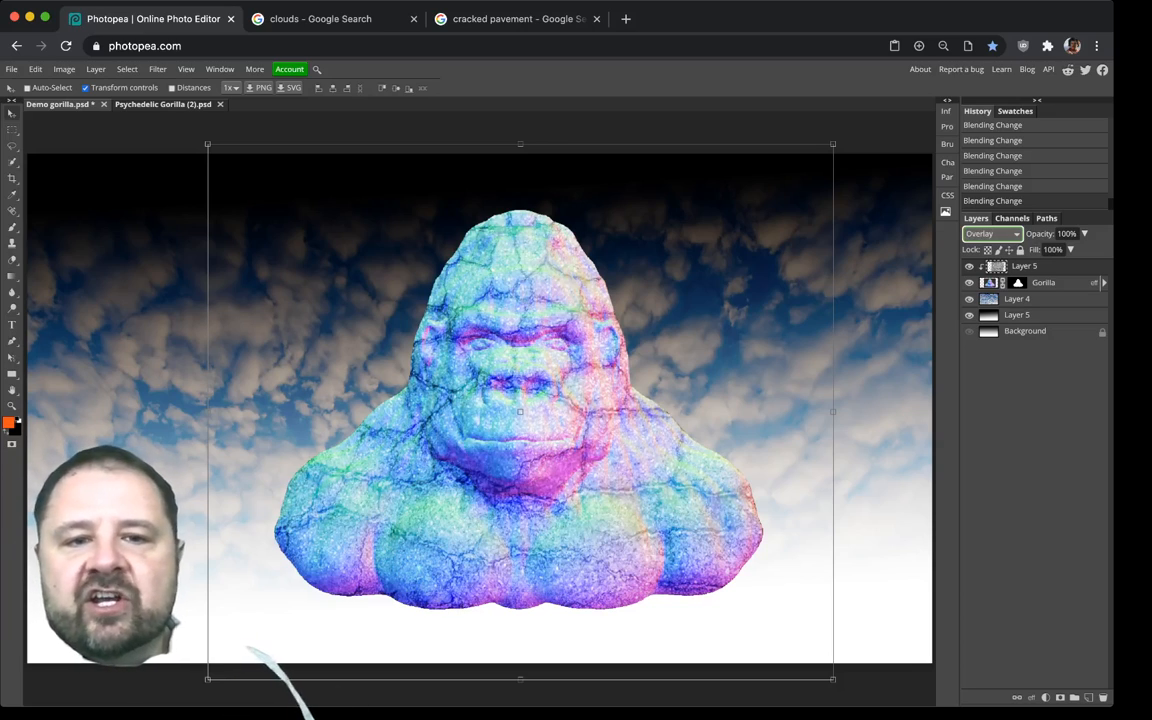
Step: Nudge the pavement texture's position on the gorilla and recheck the layer visibility and blend mode
drag(520, 410, 504, 400)
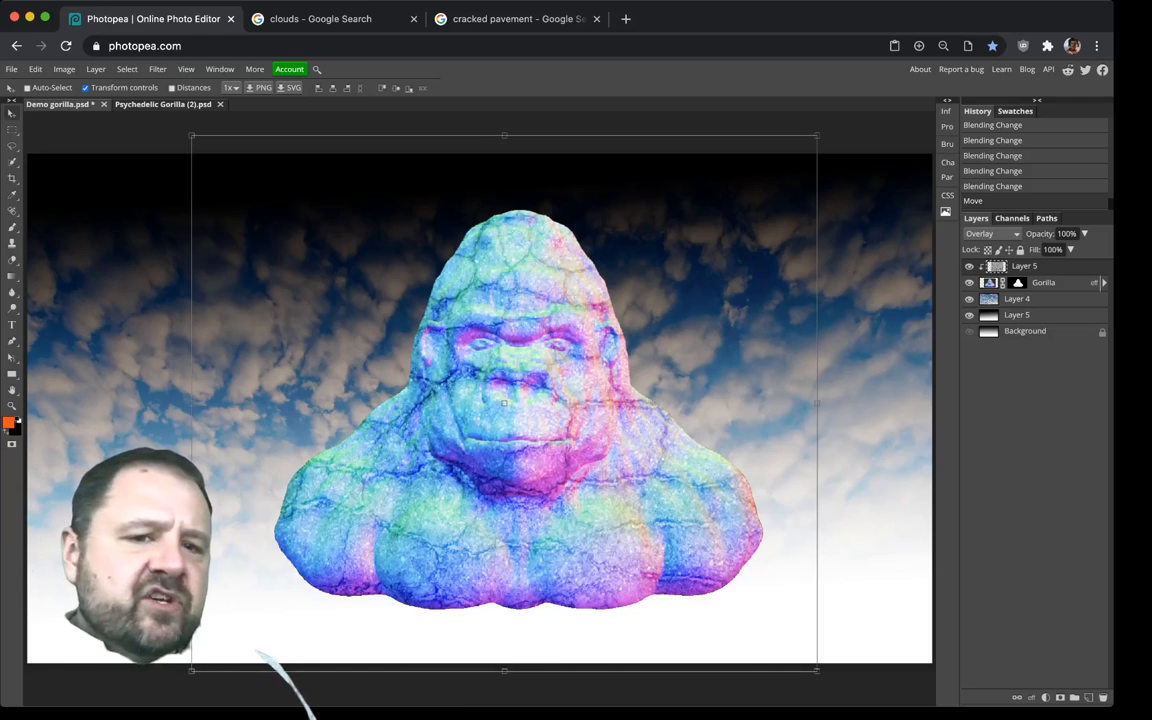
click(968, 266)
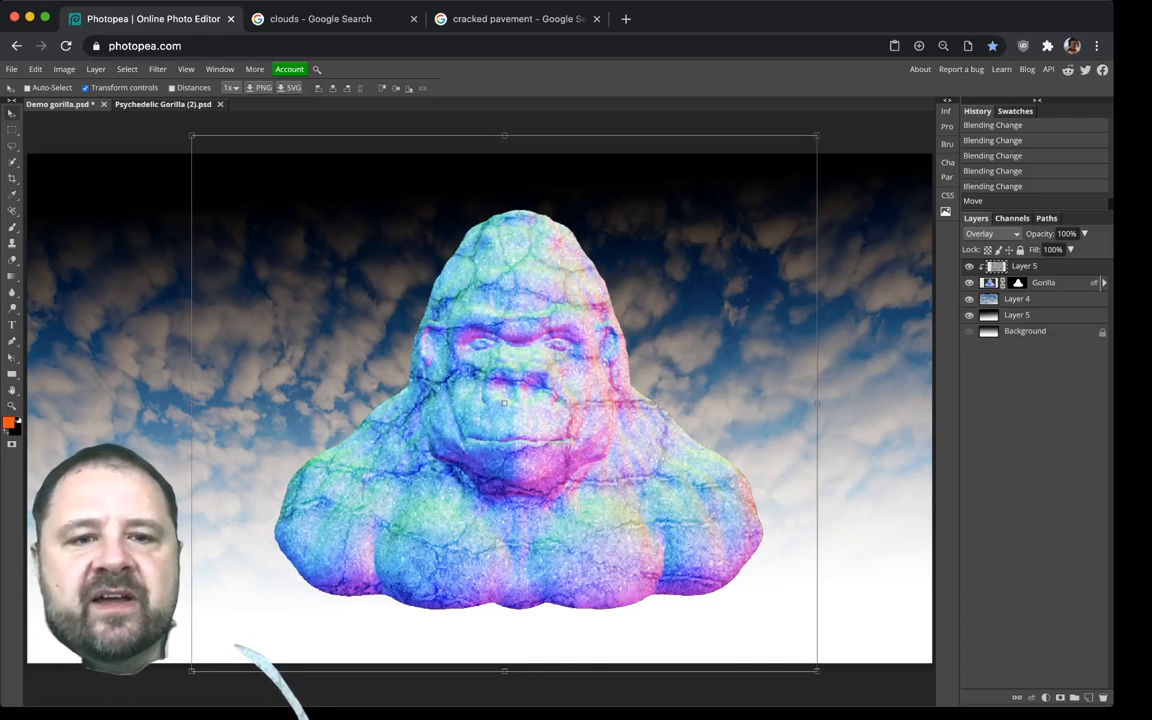
click(968, 266)
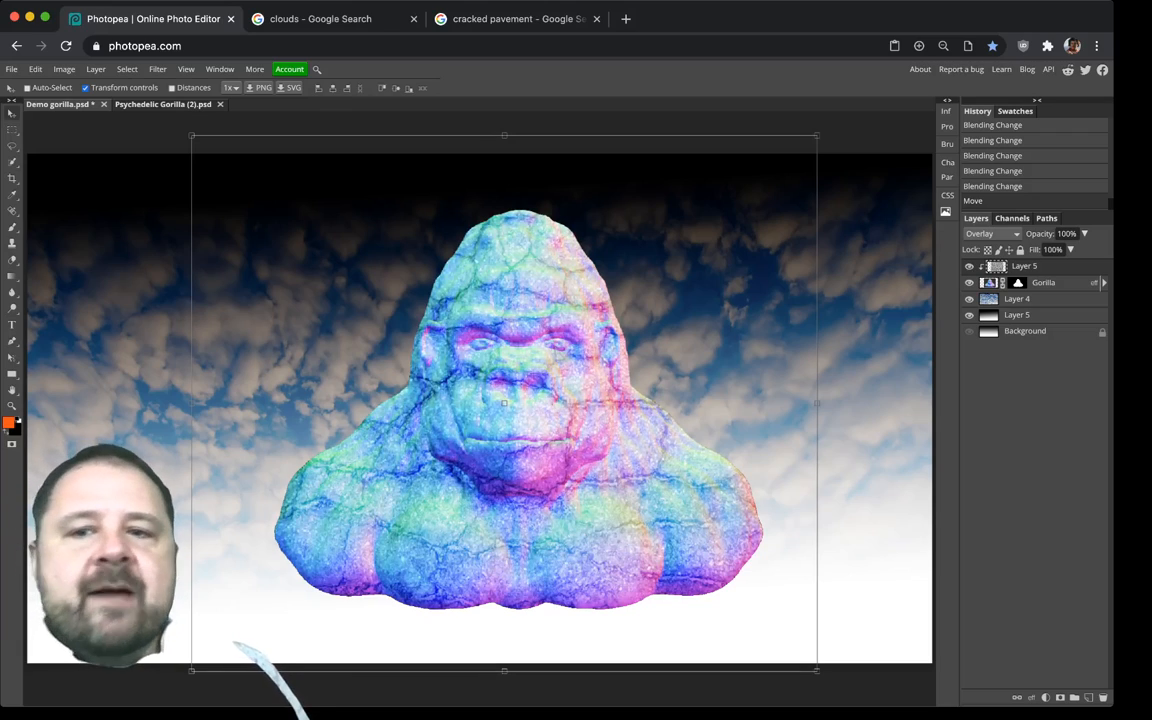
click(990, 232)
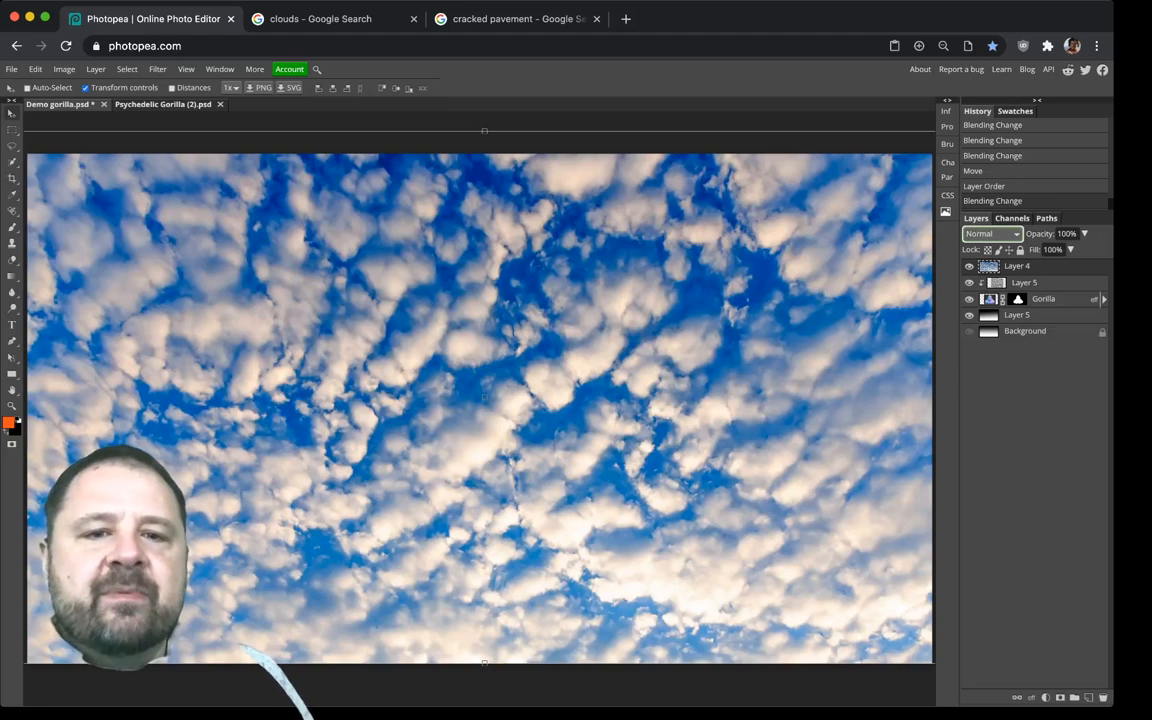
Step: Clip the clouds layer to the gorilla so the sky fills only its silhouette
click(968, 266)
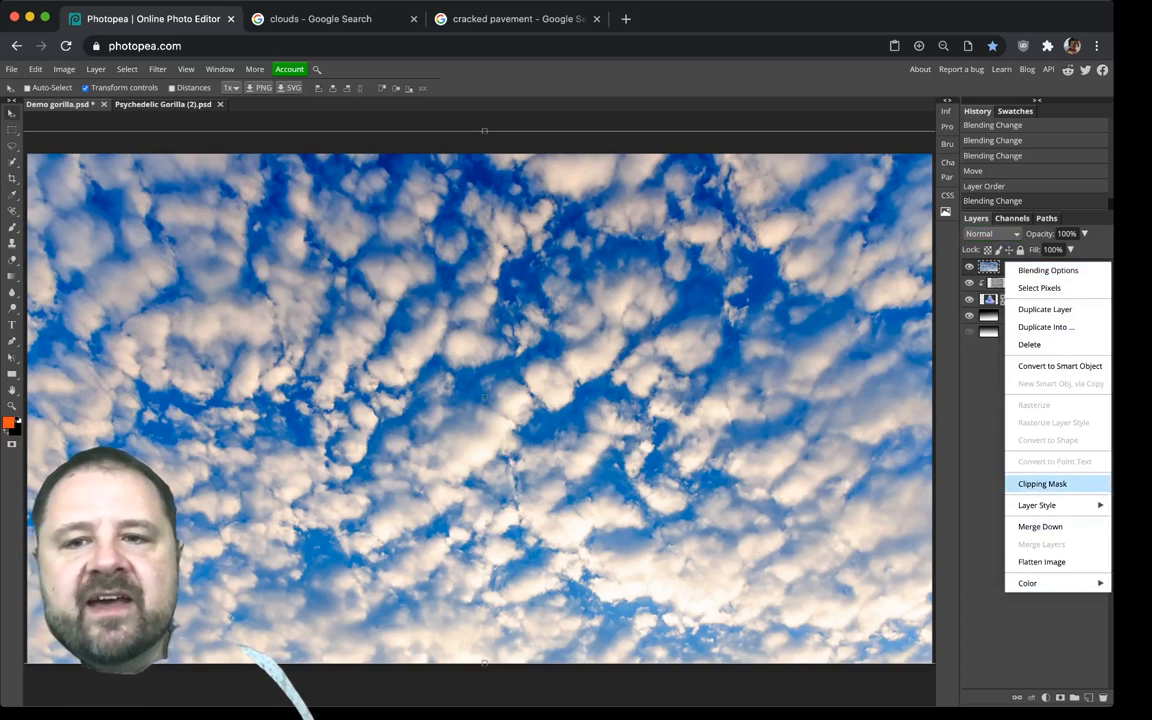
click(1042, 482)
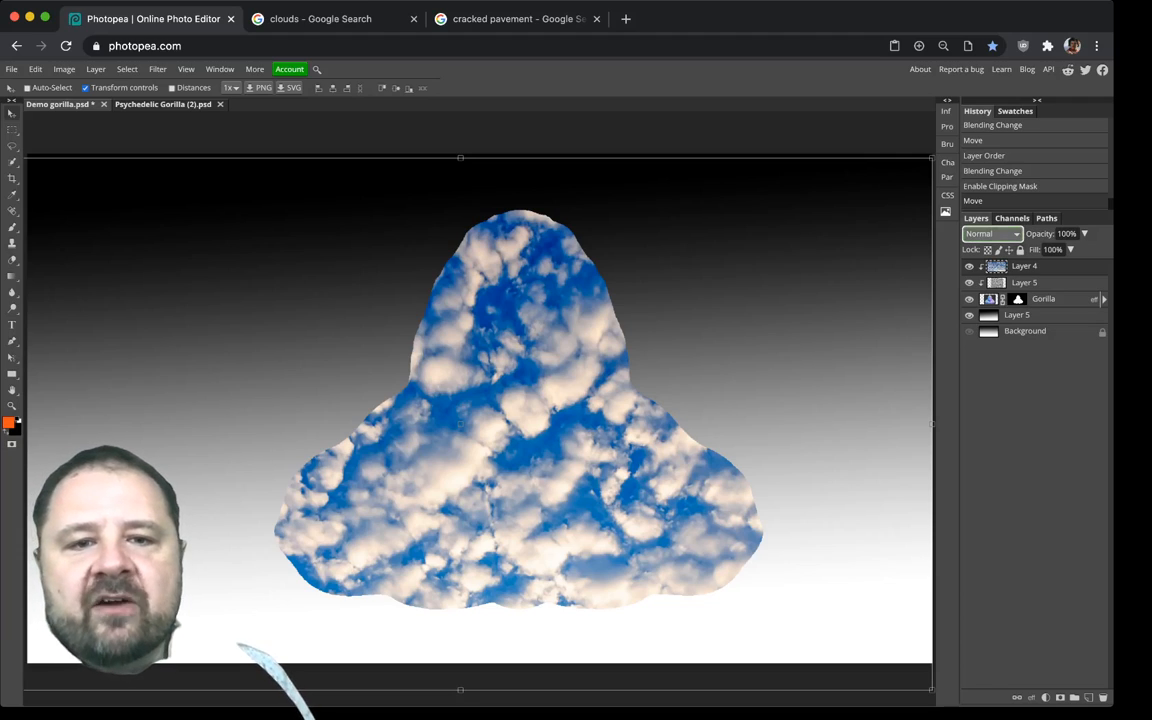
Step: Try Lighten and Screen blending for the clipped clouds on the gorilla
click(988, 232)
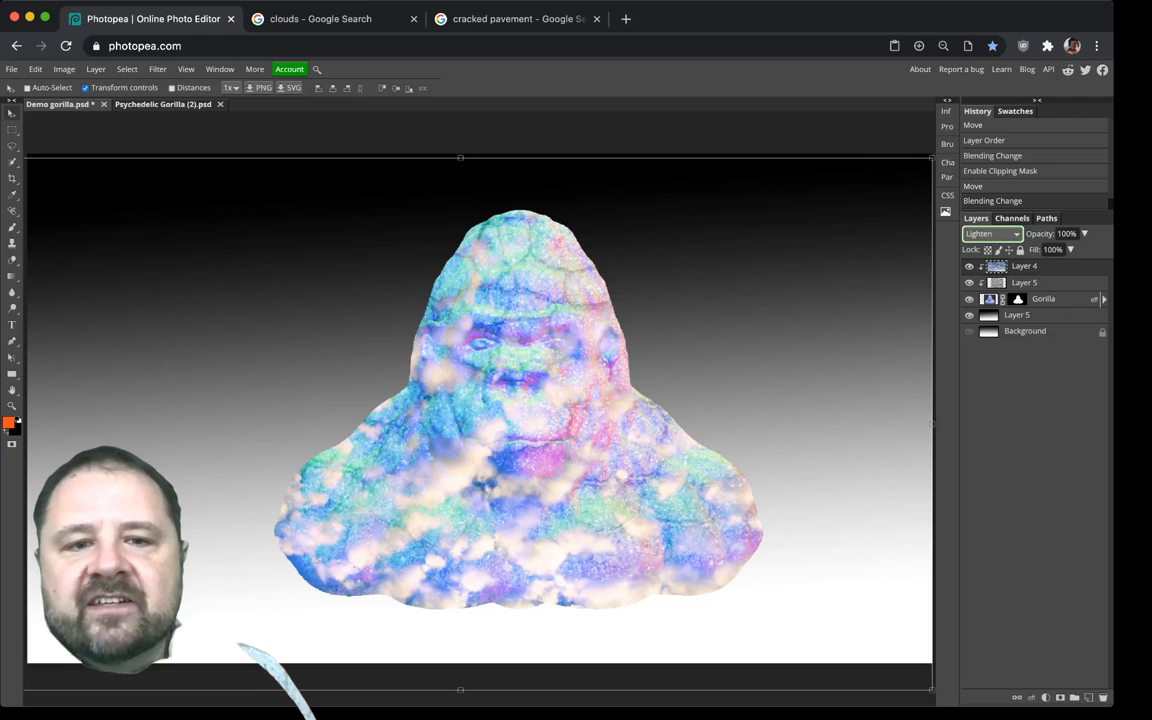
click(968, 282)
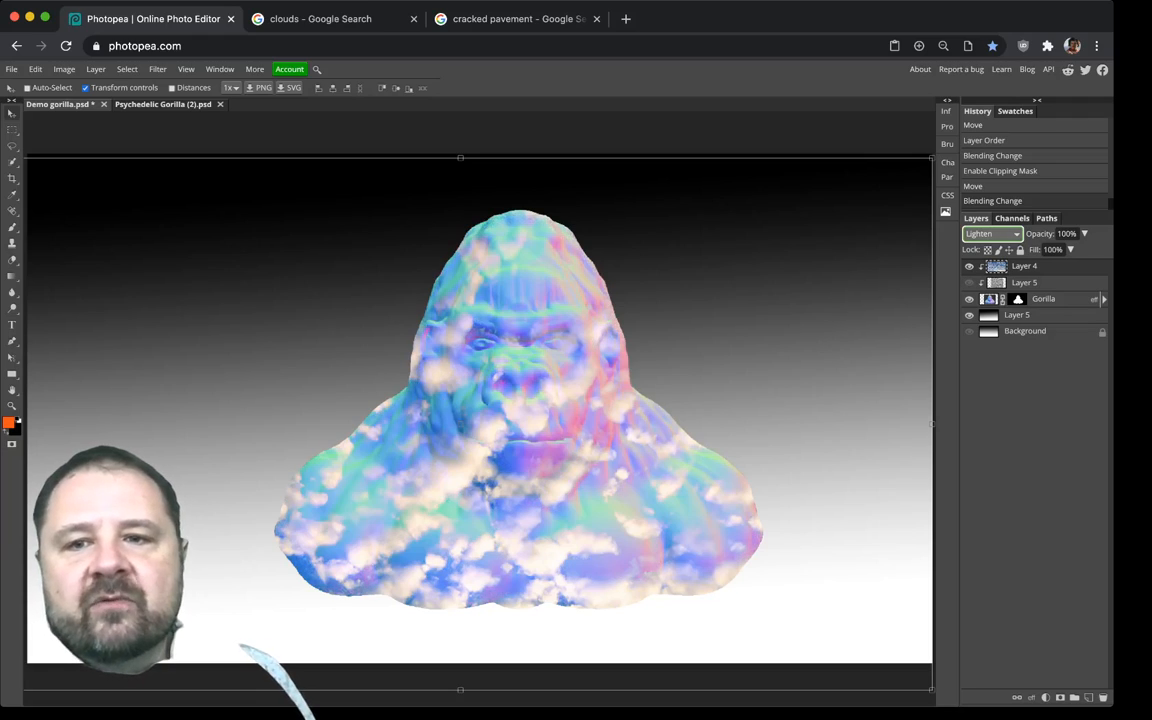
click(968, 264)
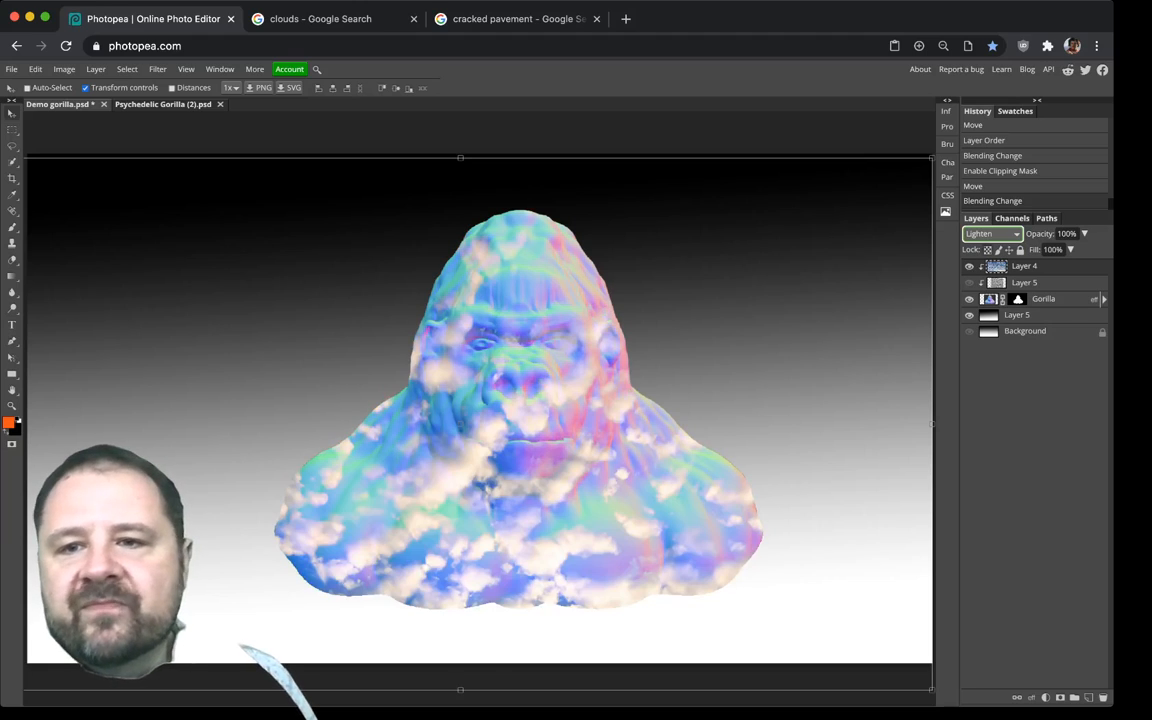
click(990, 232)
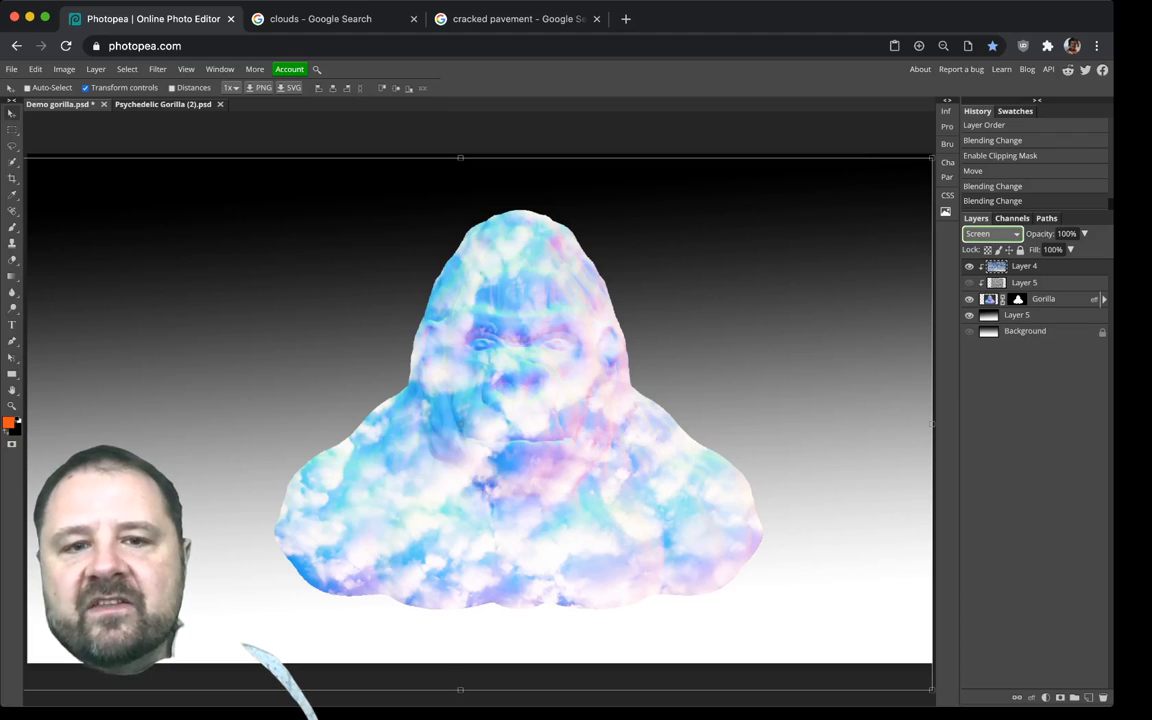
Step: Cycle the clouds through Color Dodge, Overlay, Hard Light and settle on Vivid Light
click(990, 232)
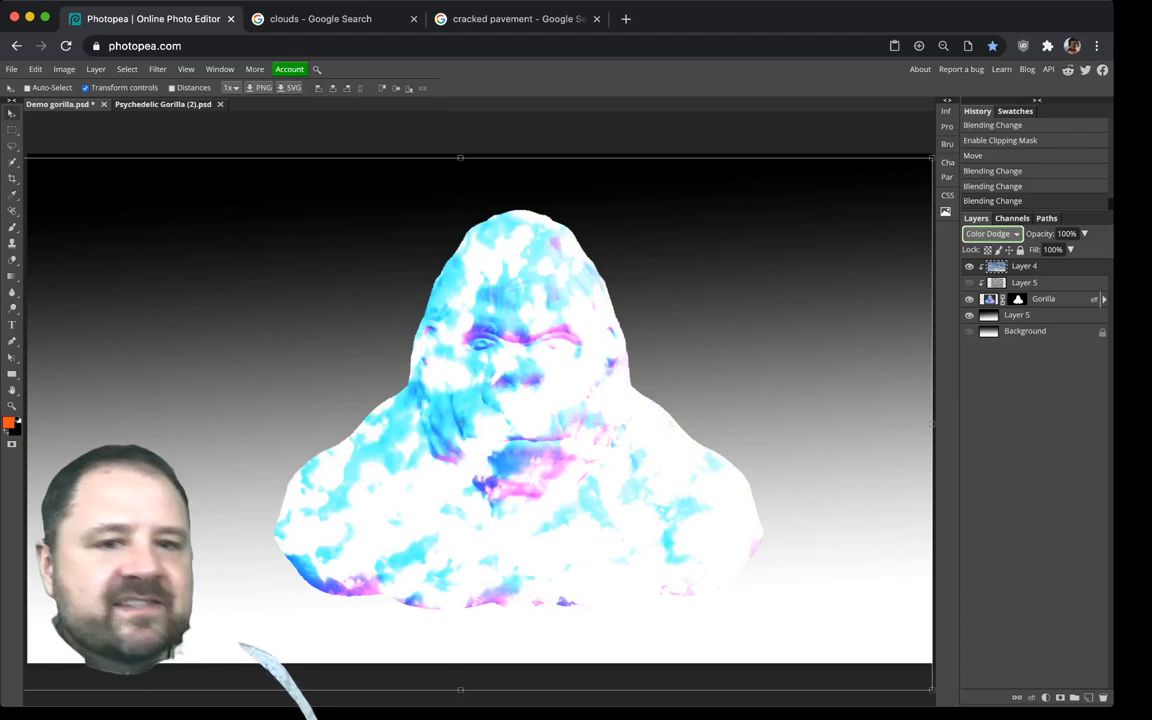
click(990, 232)
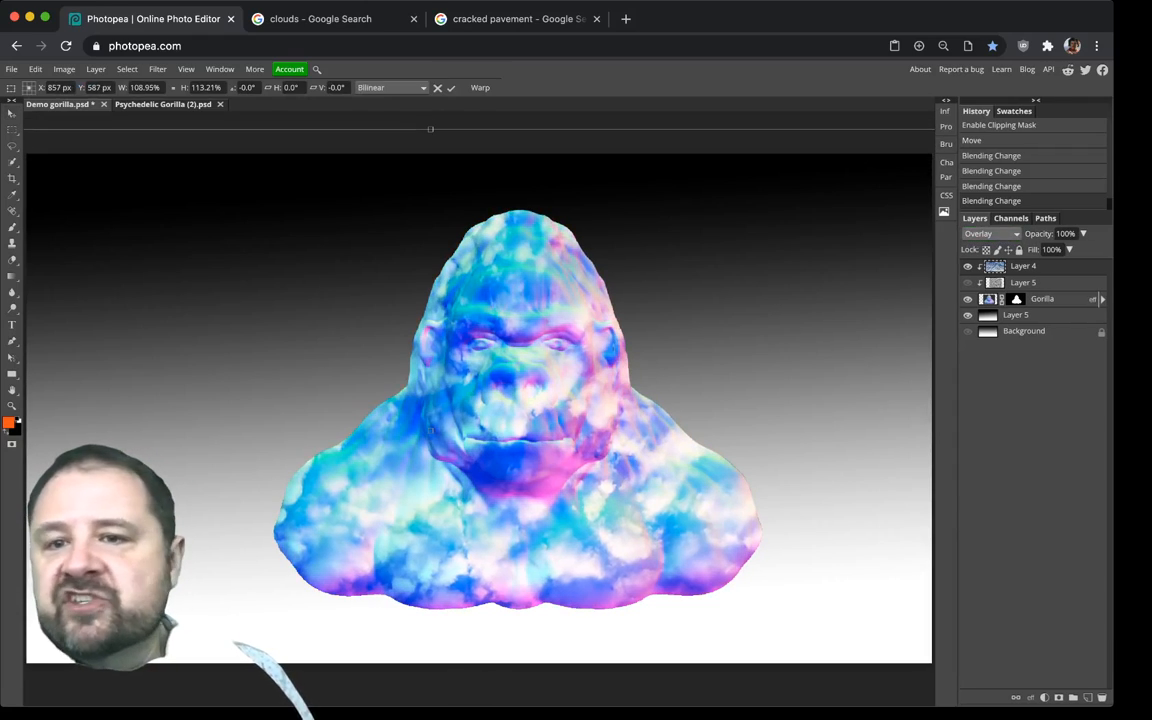
click(990, 232)
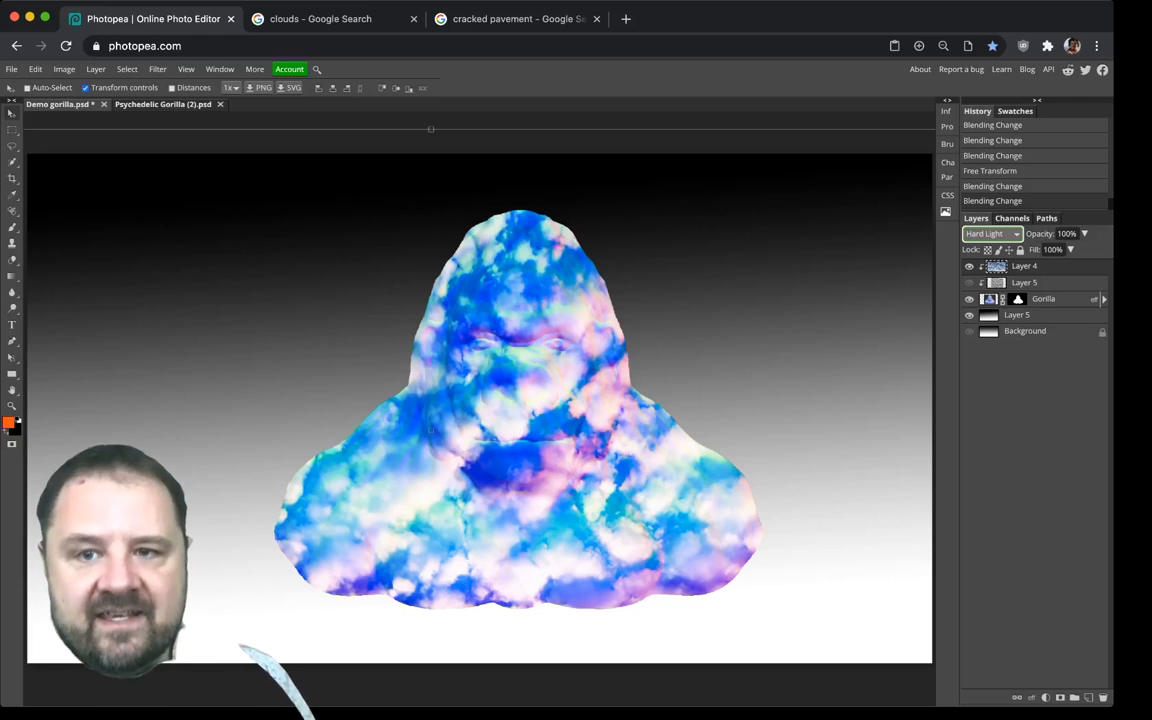
click(990, 232)
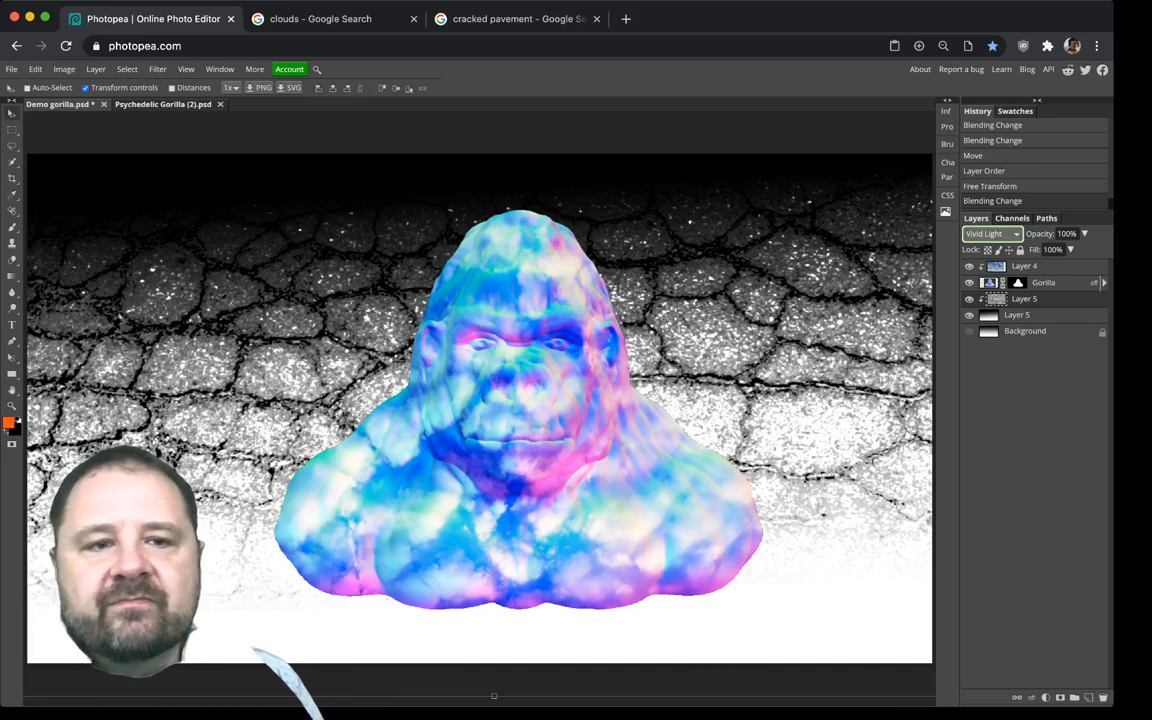
Step: Try Hard Light, Color Burn, Color Dodge and Darken blending on the pavement background
click(988, 232)
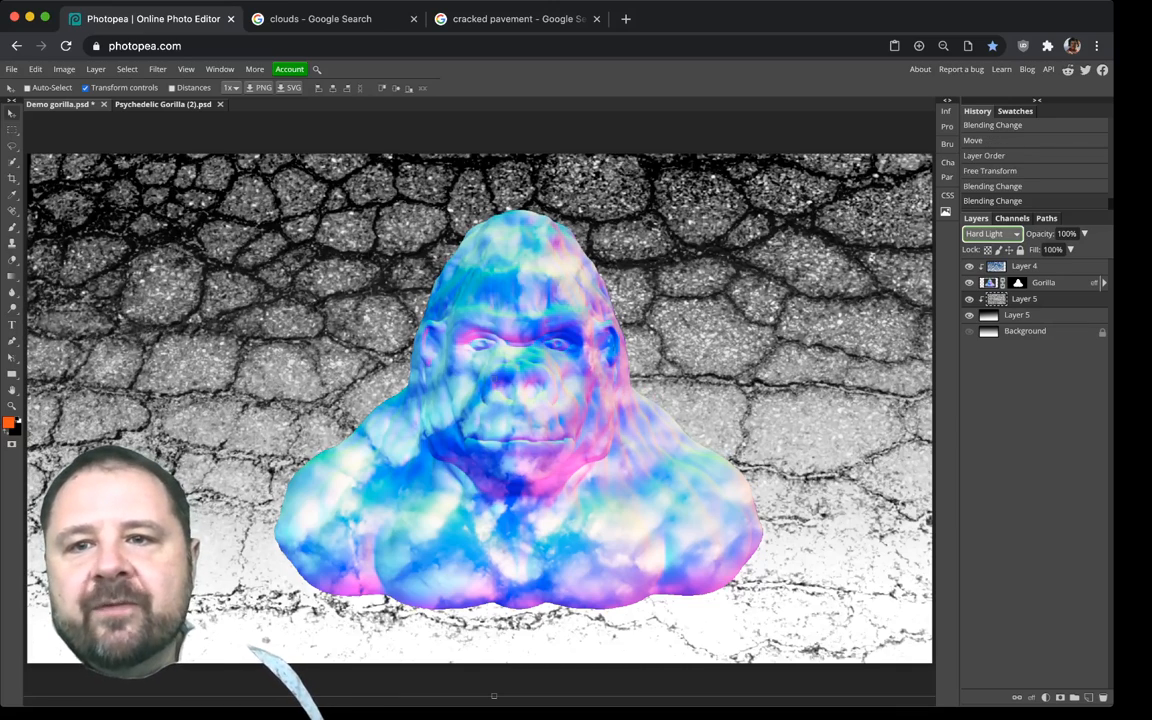
click(990, 232)
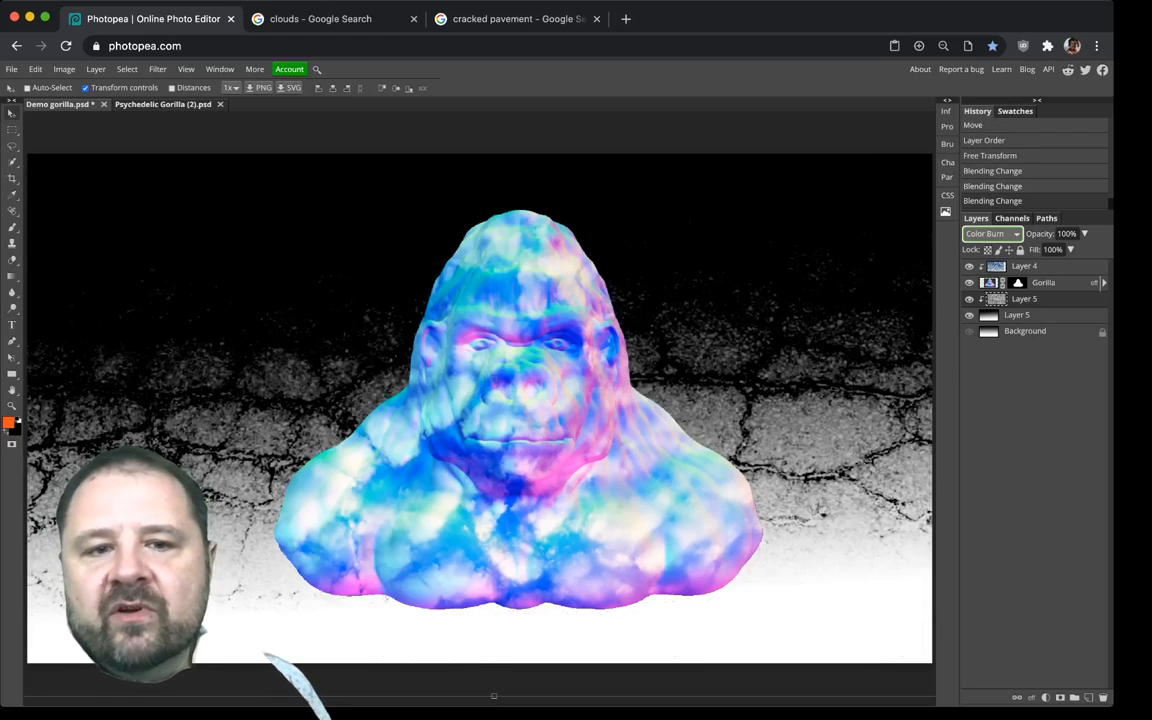
click(990, 232)
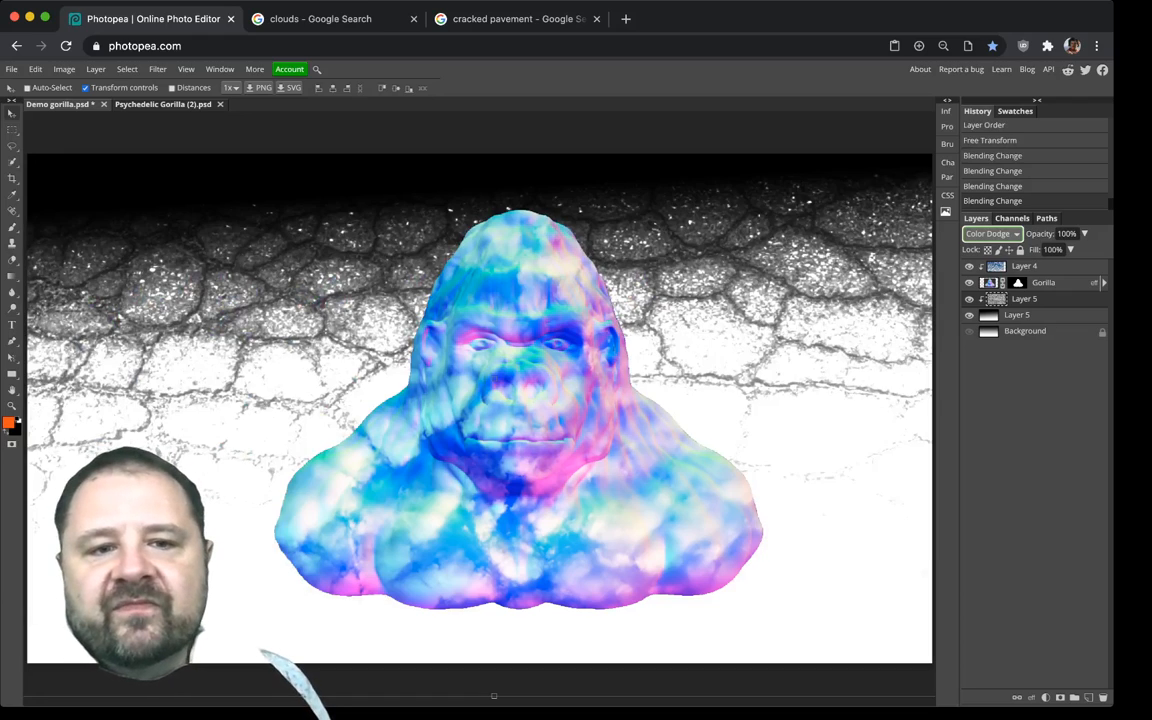
click(990, 232)
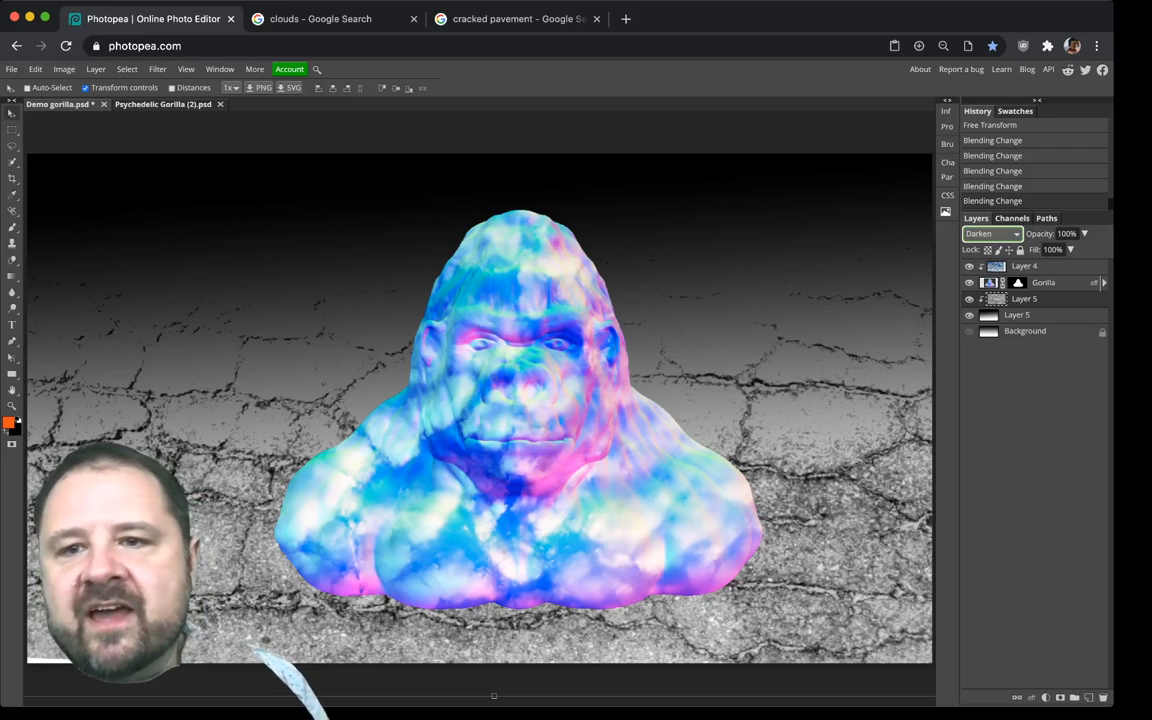
Step: Lower the cloud texture's opacity, then return it to full 100% strength
drag(1084, 248, 1058, 248)
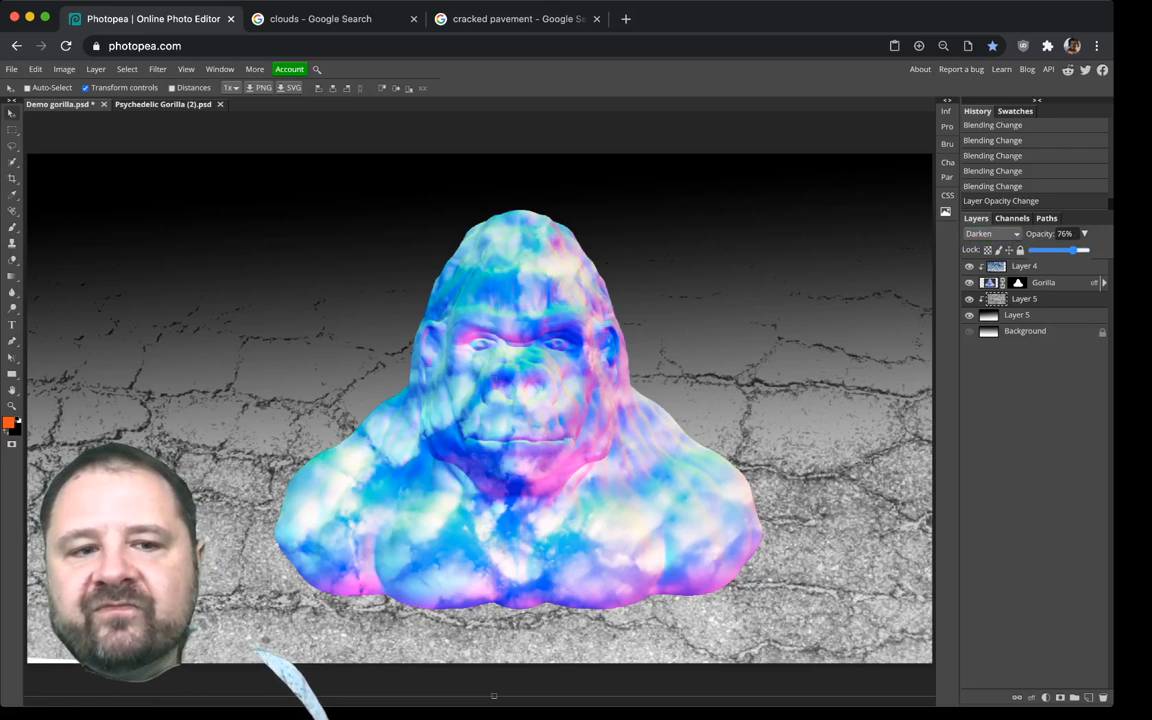
drag(1078, 250, 1064, 250)
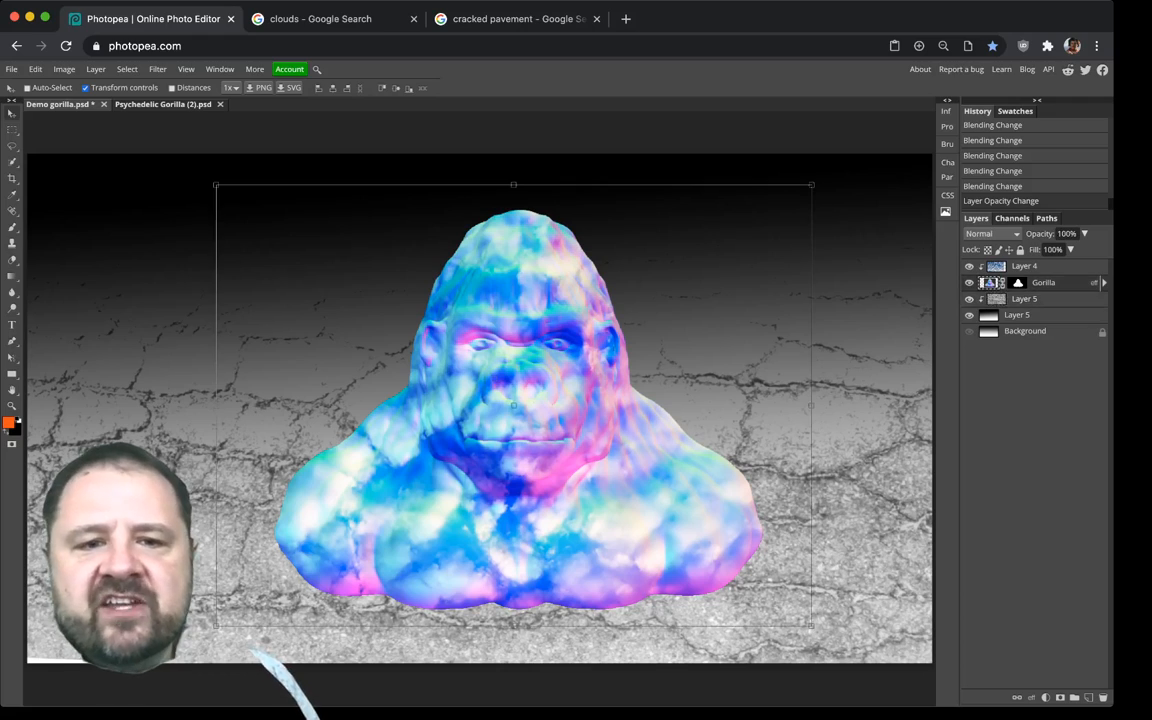
Step: Reorder the layers and show the plain rainbow gorilla above the pavement backdrop
click(968, 264)
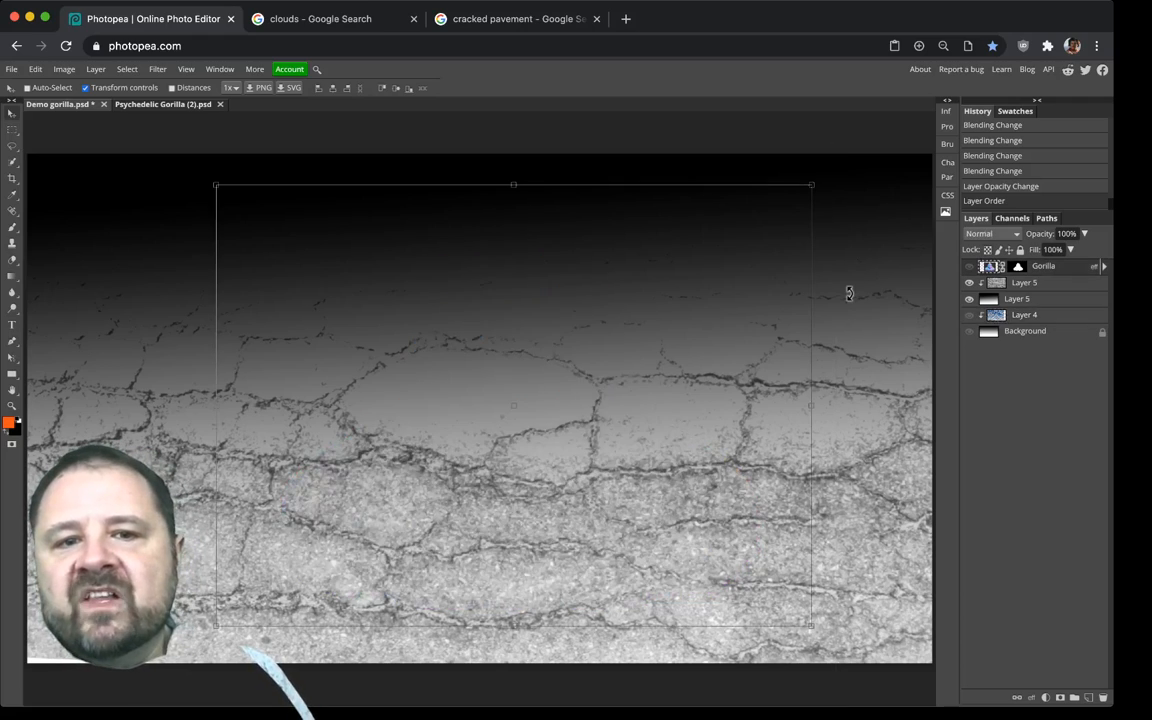
click(968, 266)
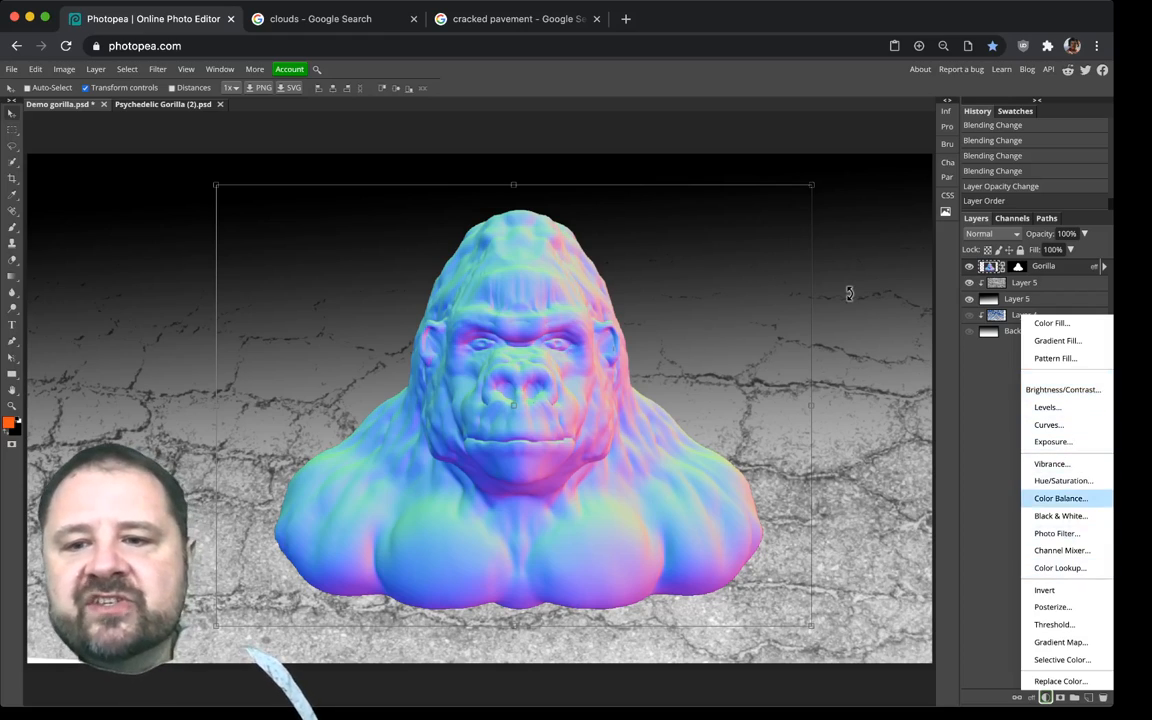
mouse_move(1064, 480)
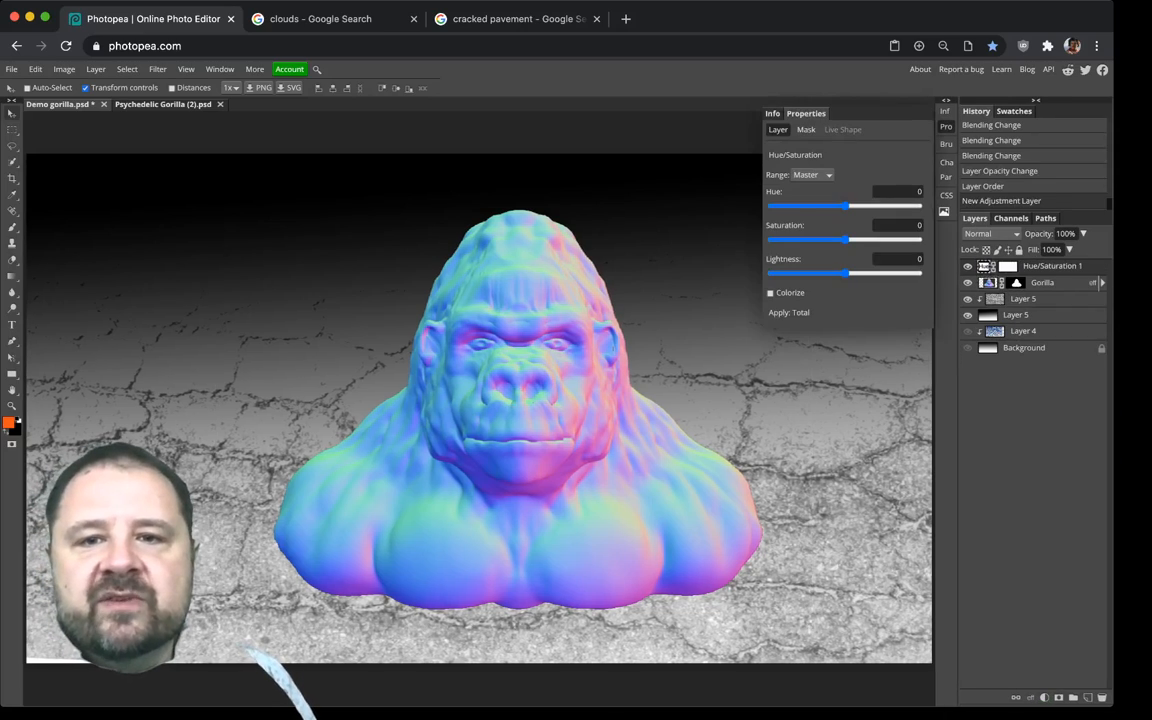
Step: Move the cloud layer beneath the gorilla and reset the Hue/Saturation adjustment near zero
drag(844, 240, 876, 240)
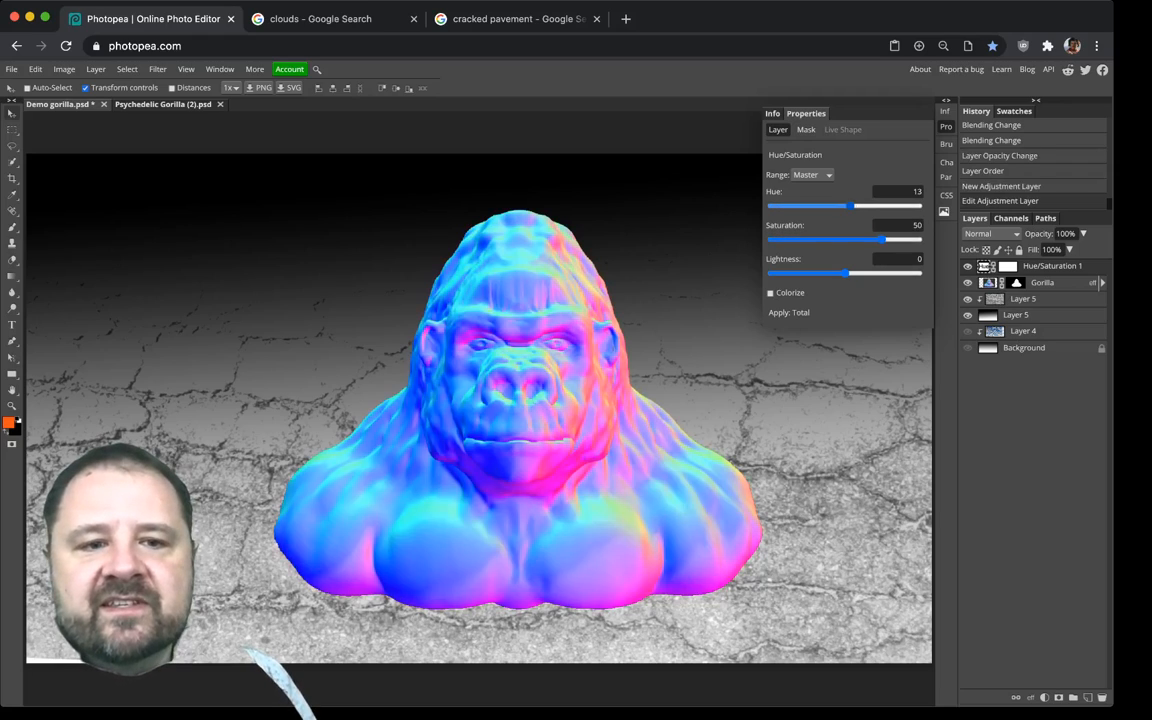
drag(844, 206, 784, 206)
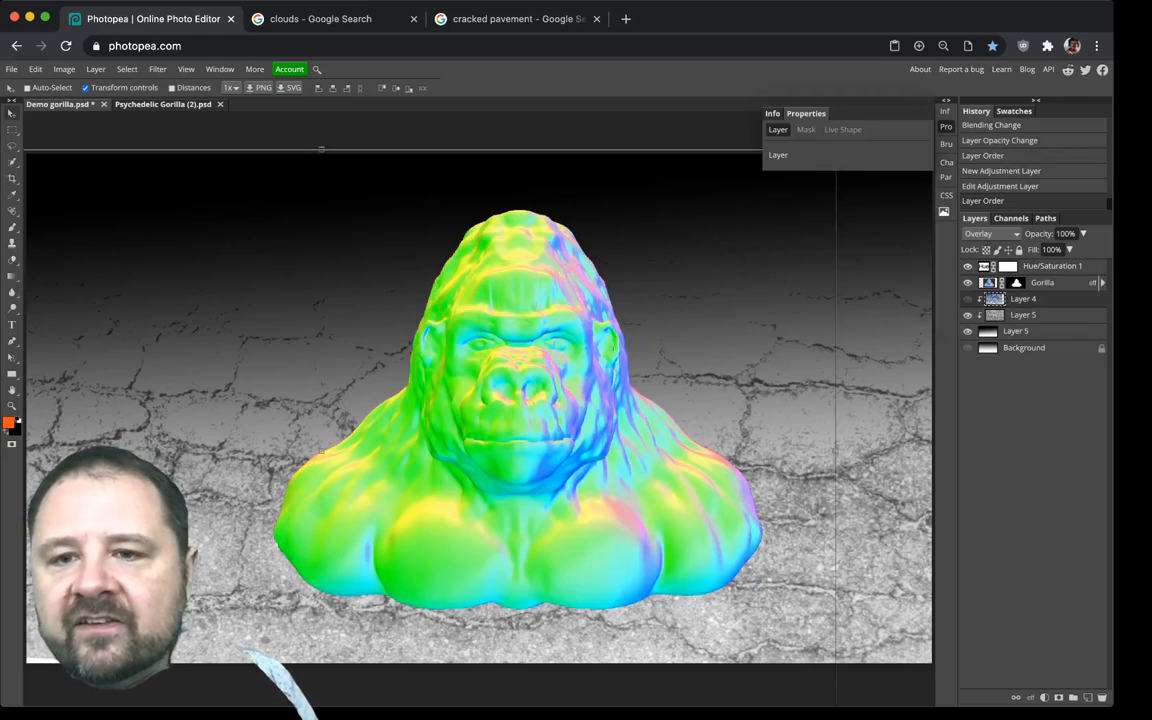
click(968, 348)
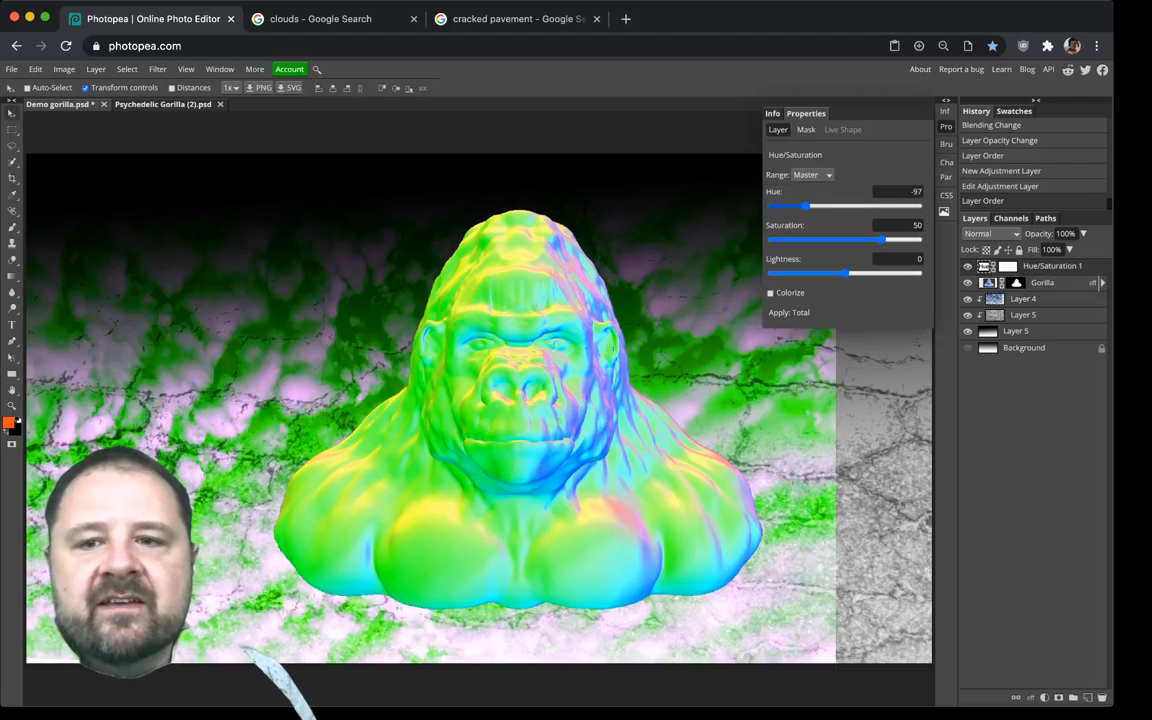
click(990, 232)
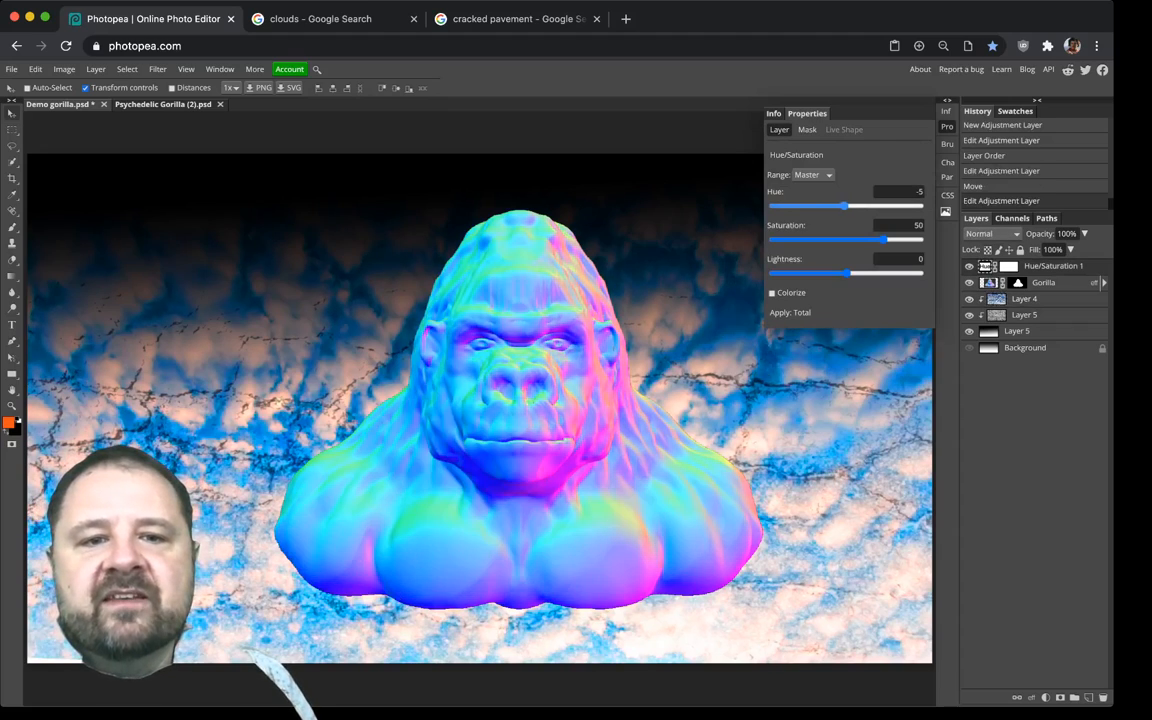
Step: Sweep the hue from green through pink and raise saturation to 54
drag(840, 206, 808, 206)
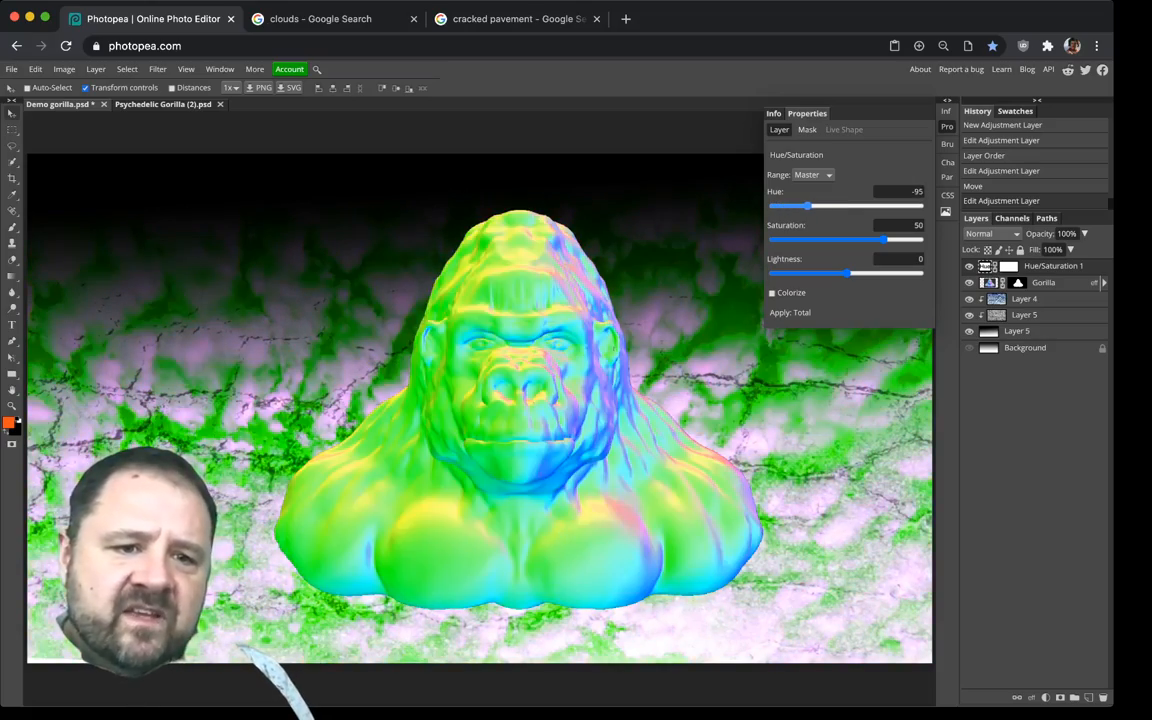
drag(808, 204, 800, 204)
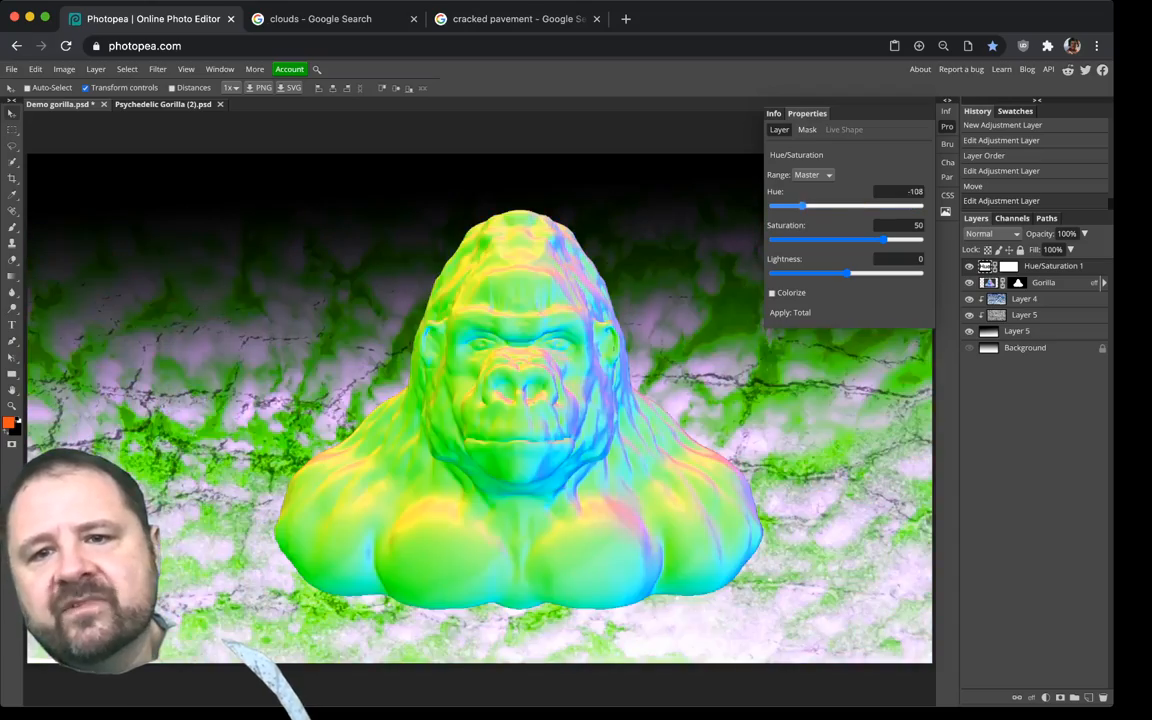
drag(800, 206, 894, 206)
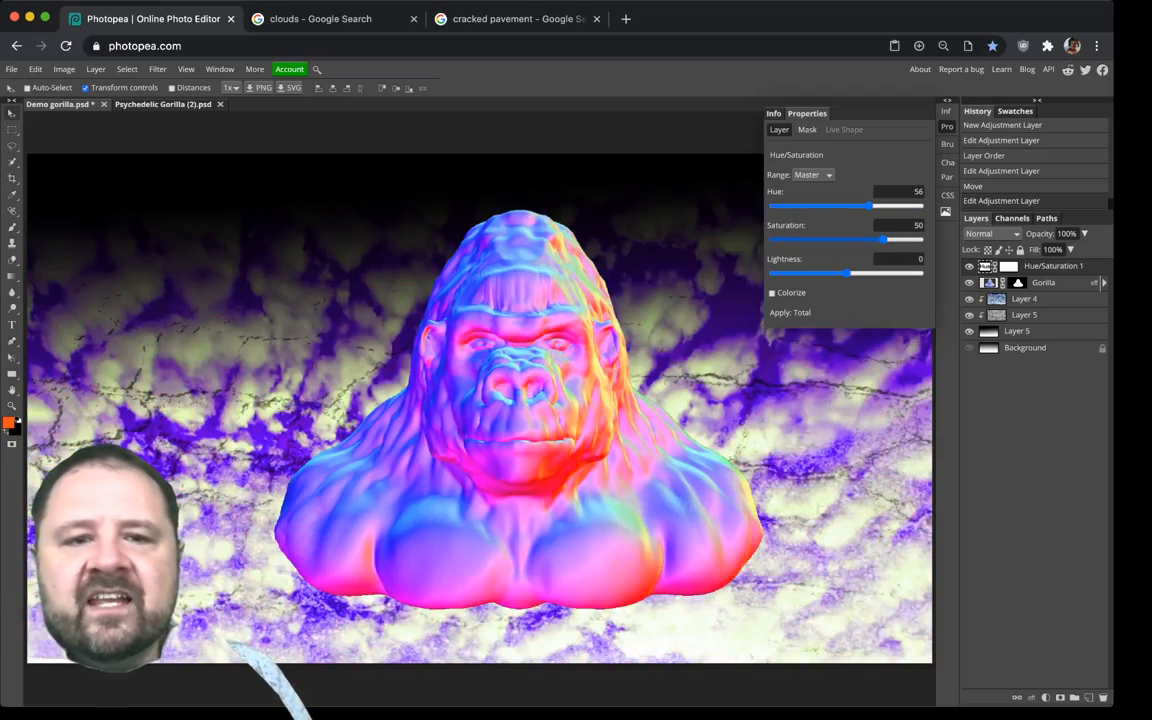
drag(884, 240, 896, 240)
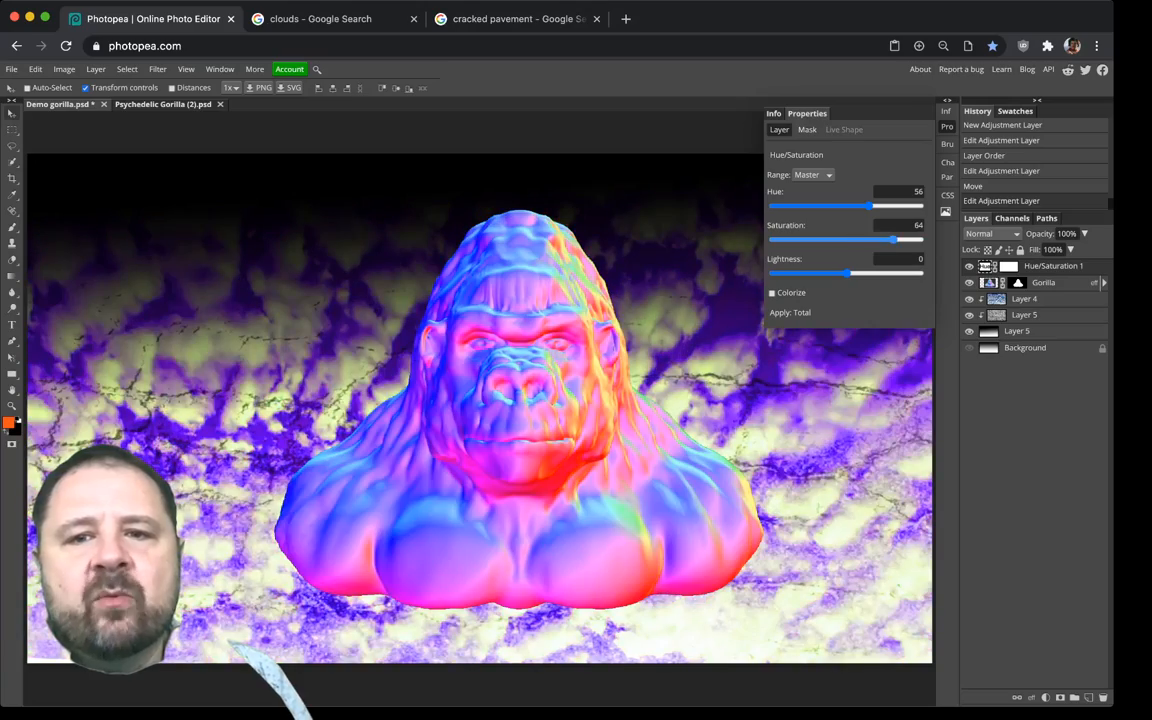
Step: Settle the scene's tint on hue −27, turning gorilla and pavement blue-green
drag(894, 206, 824, 206)
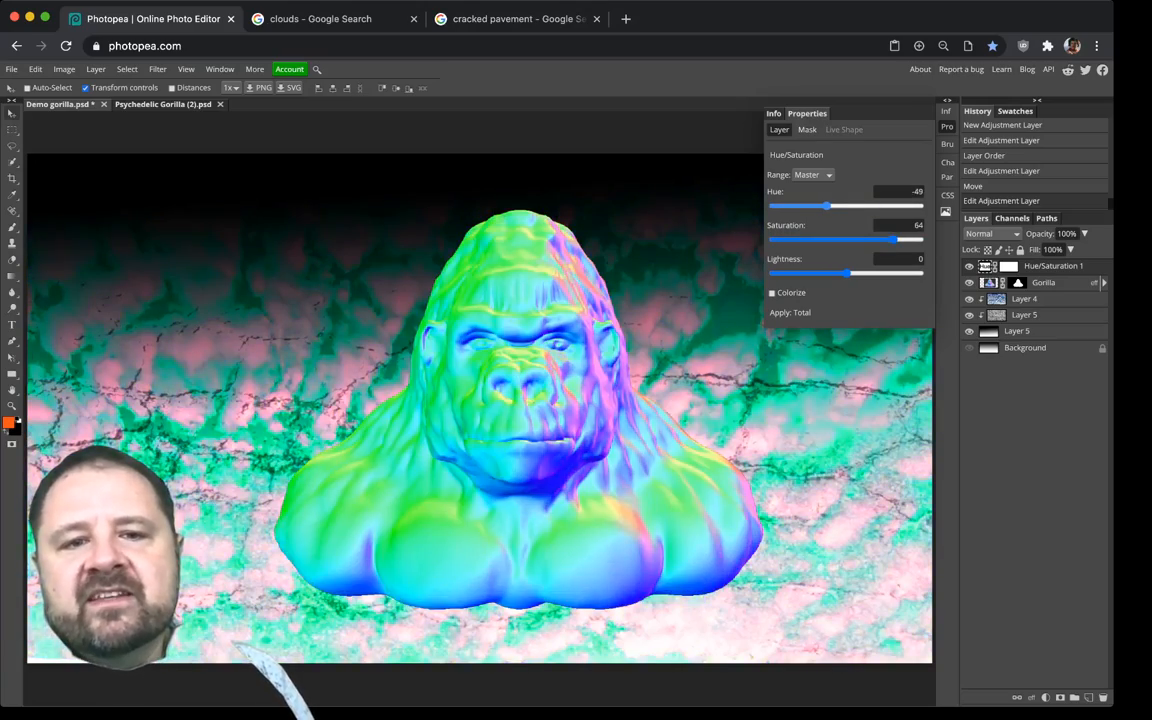
drag(826, 206, 836, 206)
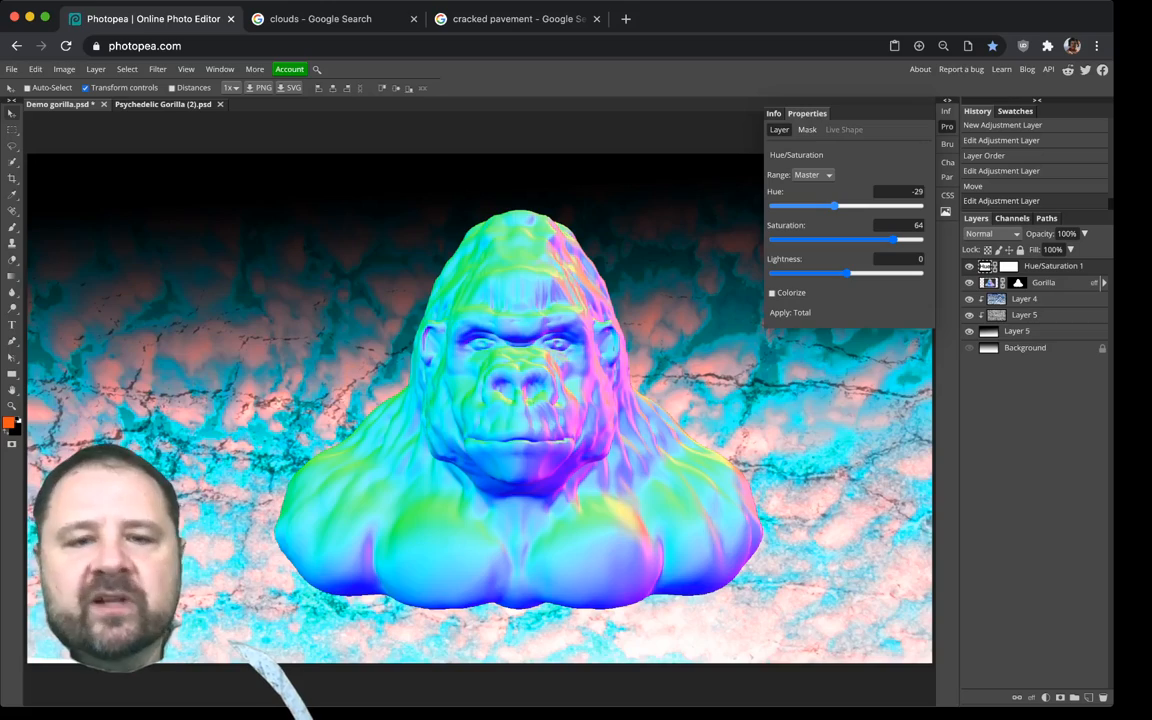
drag(836, 206, 848, 206)
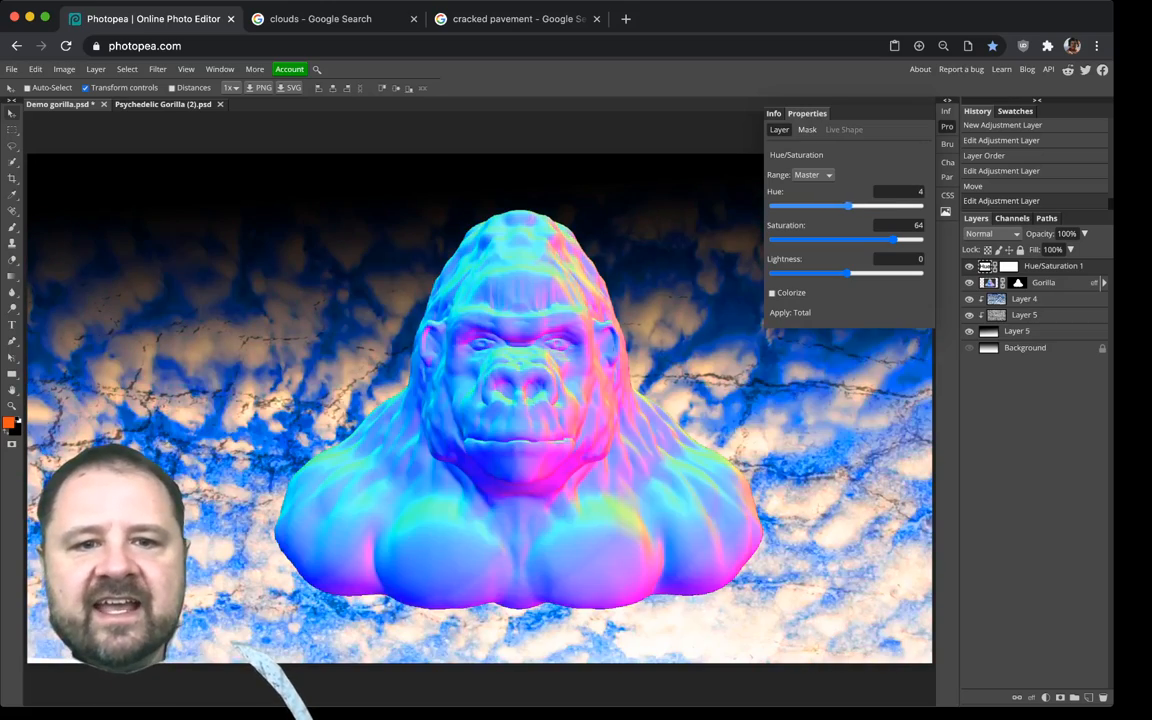
drag(848, 206, 836, 206)
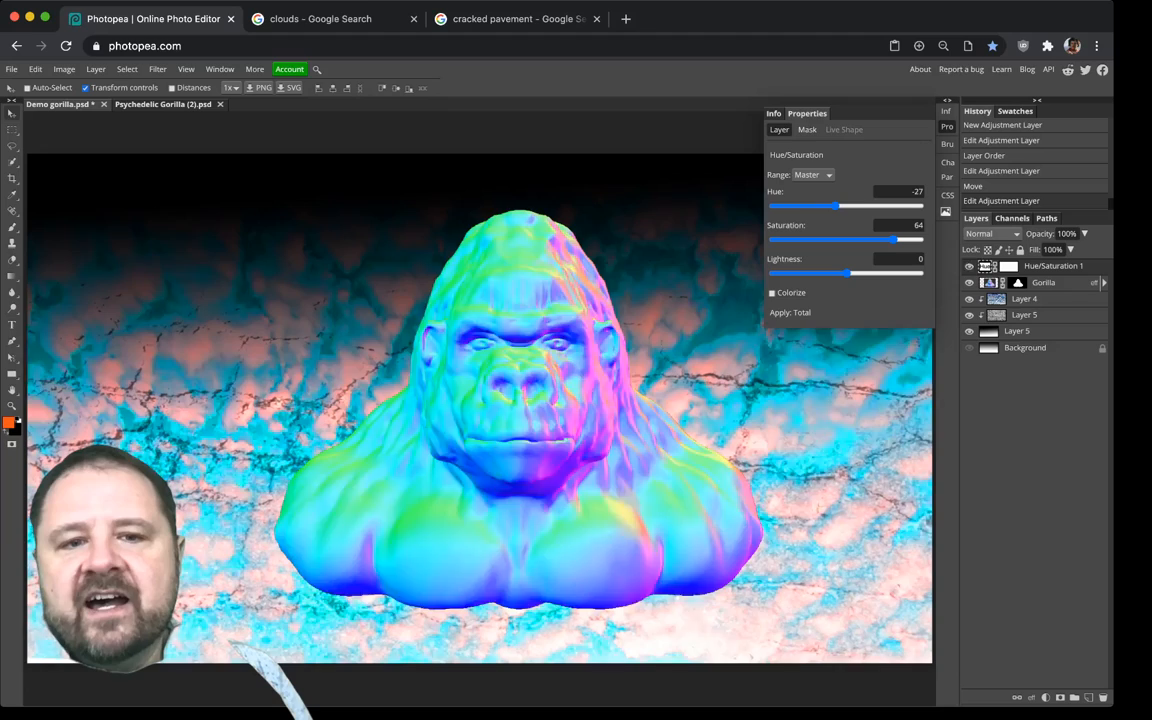
Step: Clip the Hue/Saturation adjustment so only the gorilla bust is recoloured
right_click(1044, 282)
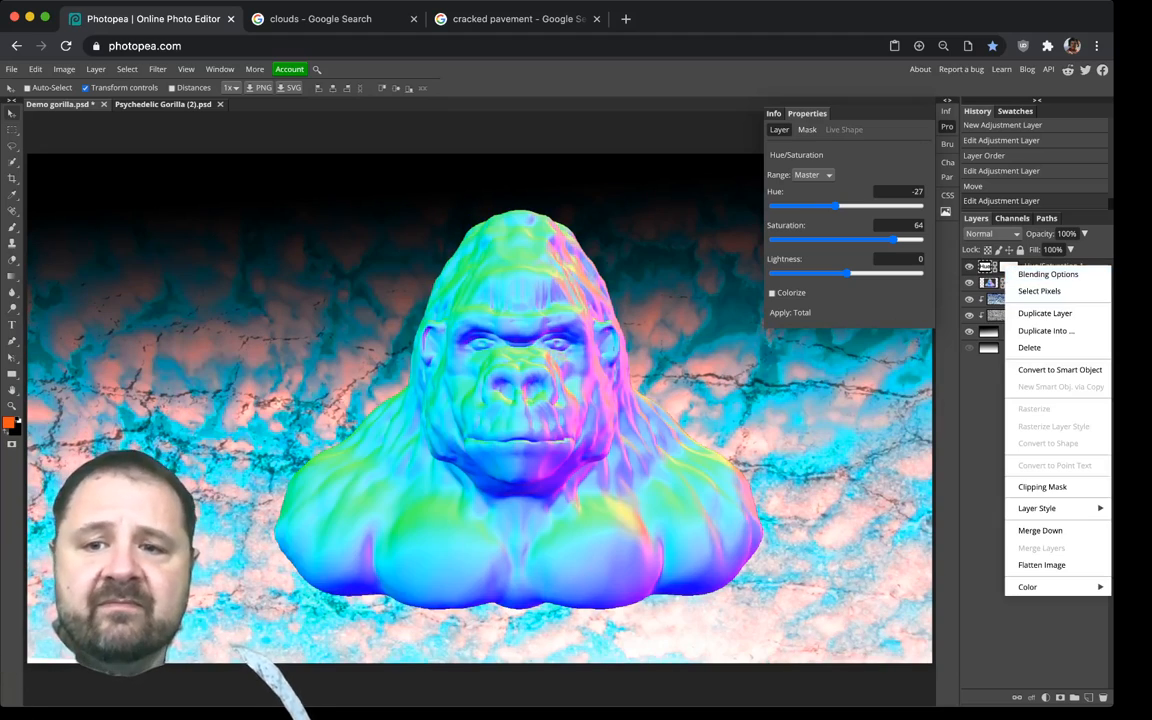
mouse_move(1042, 488)
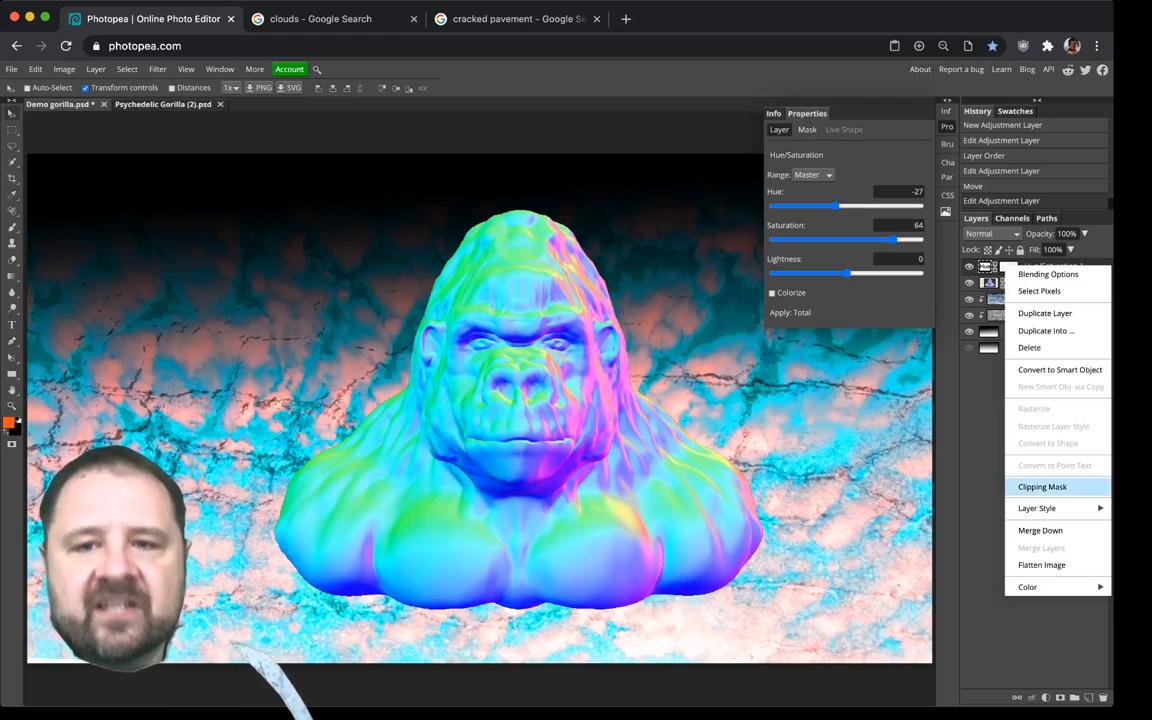
click(1042, 488)
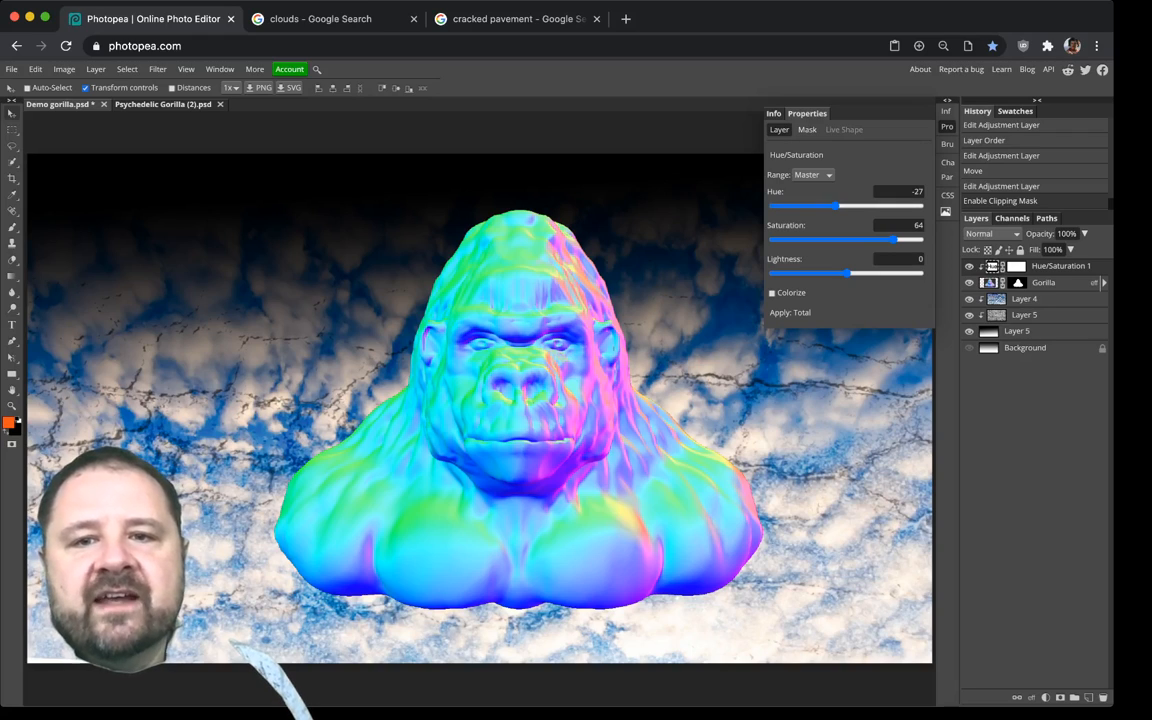
Step: Test hue shifts on the gorilla between purple, pink and back toward blue
drag(834, 206, 860, 206)
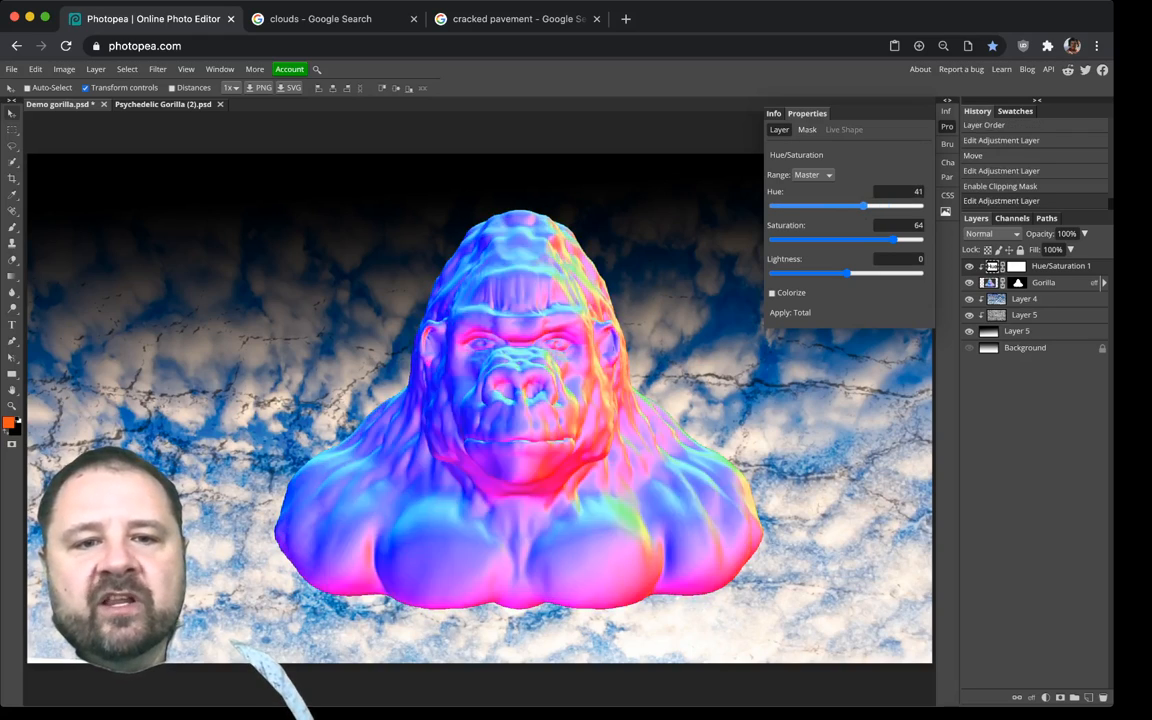
drag(860, 204, 868, 204)
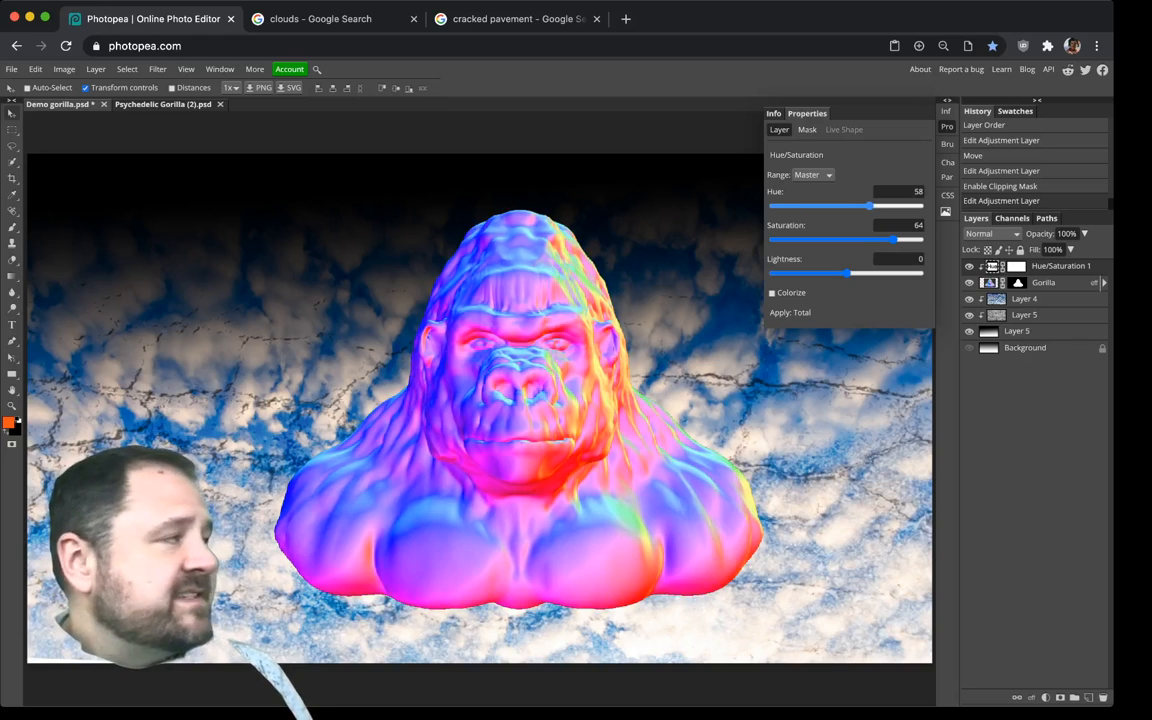
drag(868, 206, 908, 206)
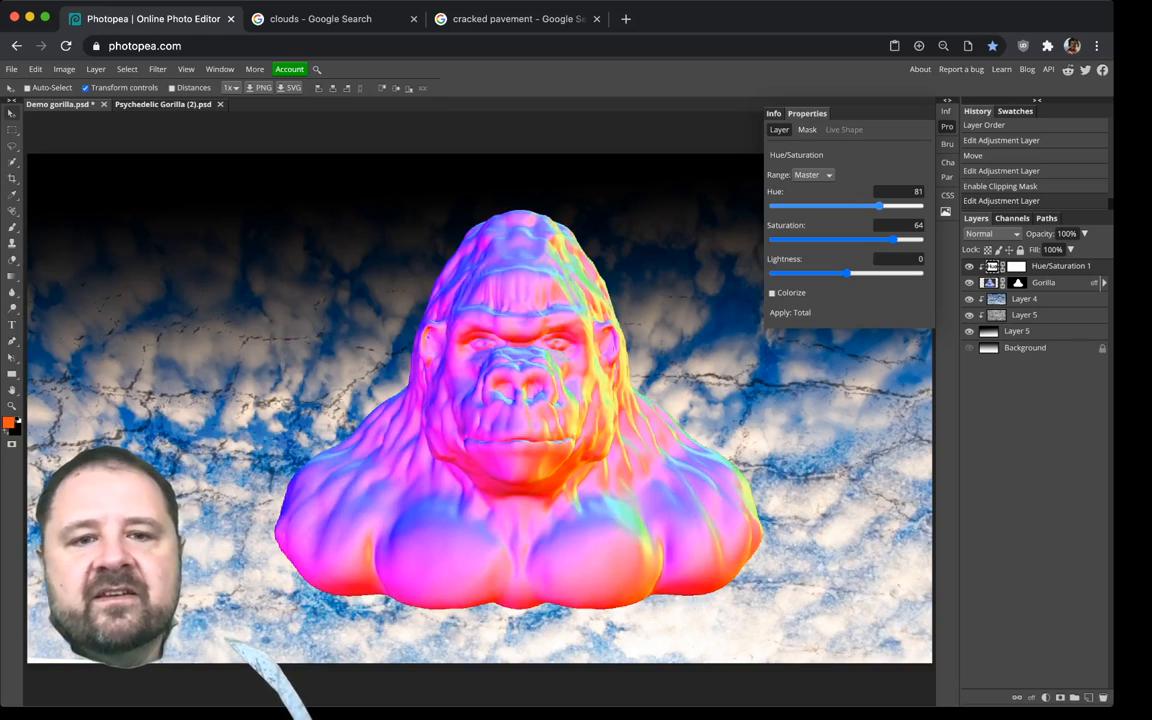
drag(878, 206, 860, 206)
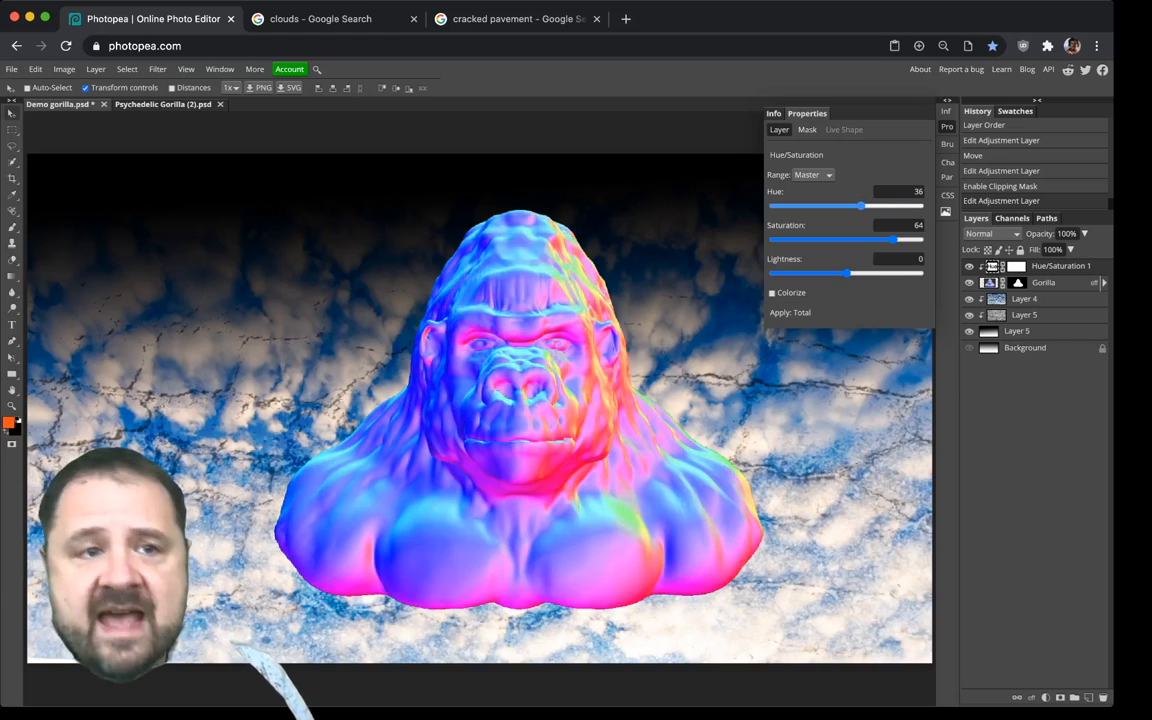
drag(860, 206, 868, 206)
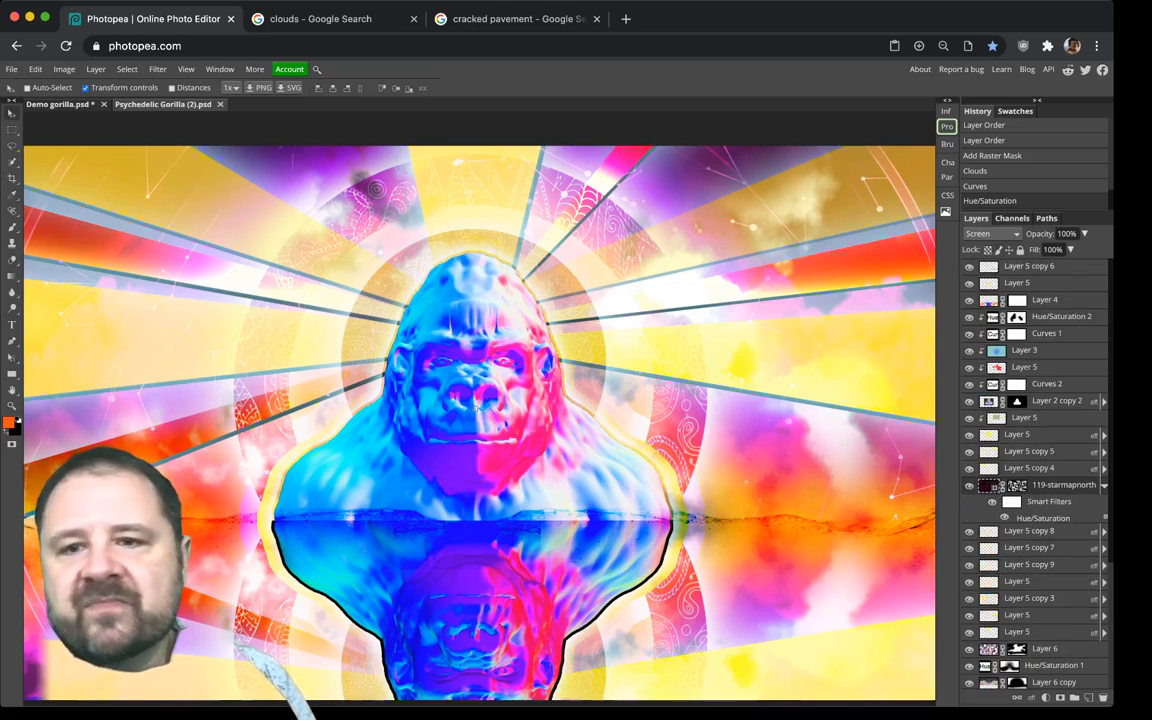
Step: Scroll through the finished psychedelic gorilla's stacked layers without editing
scroll(down, 3)
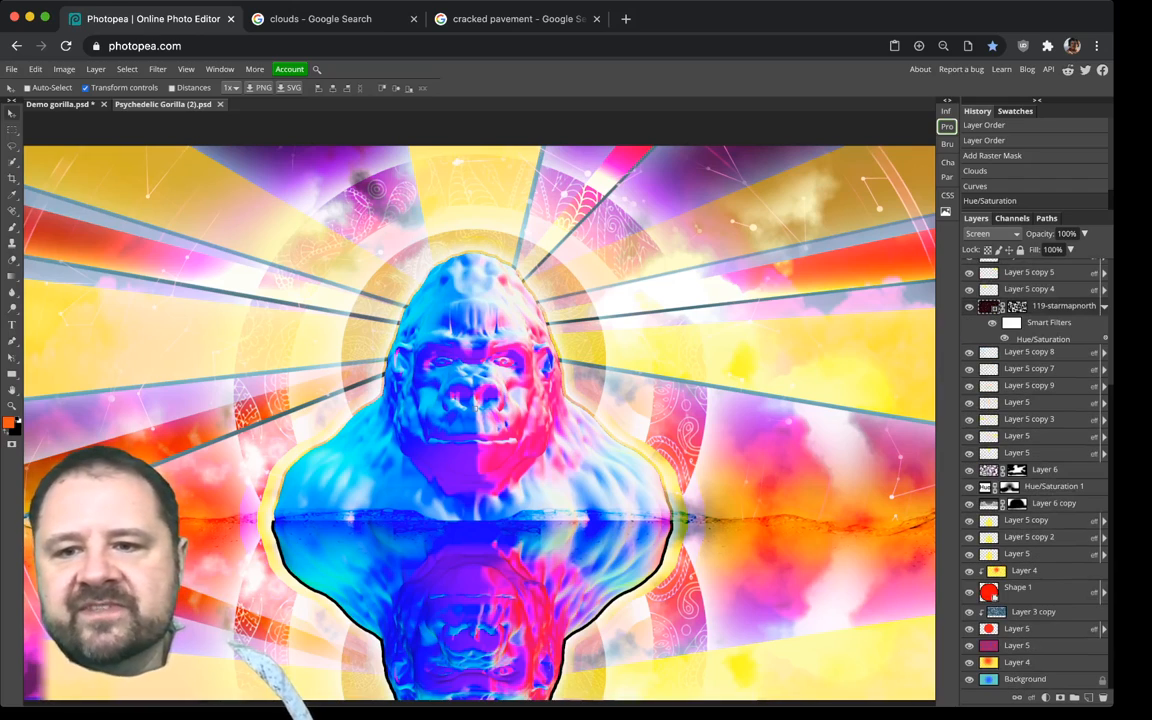
scroll(up, 3)
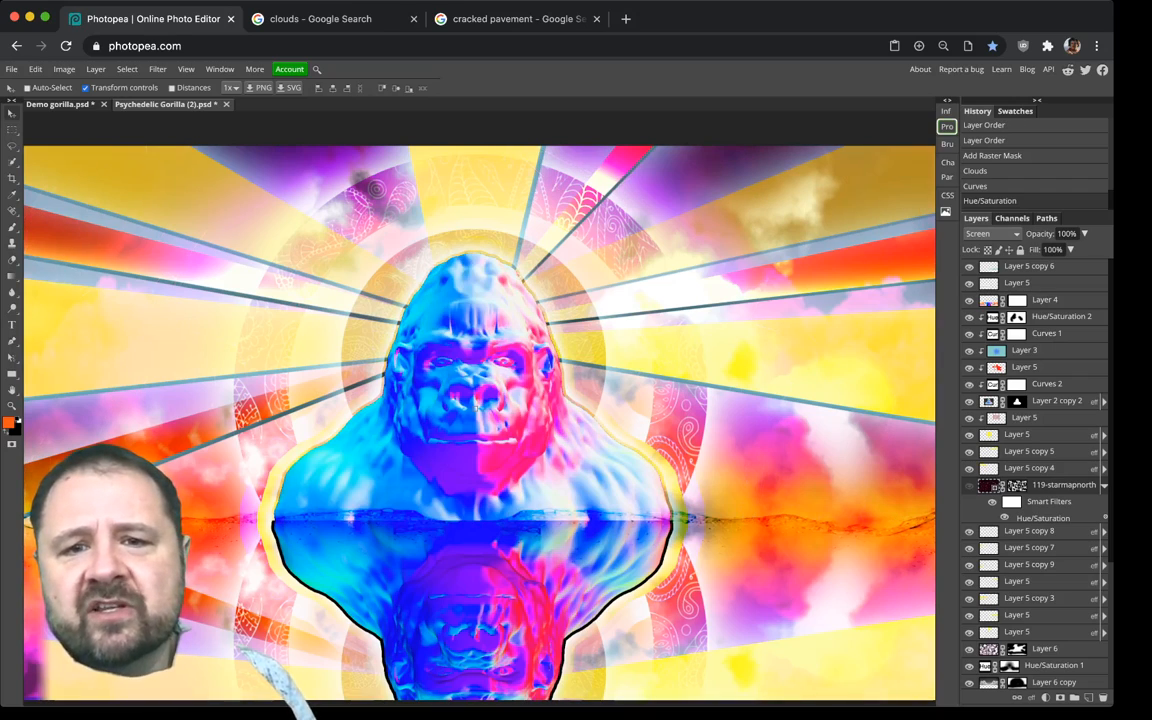
scroll(down, 3)
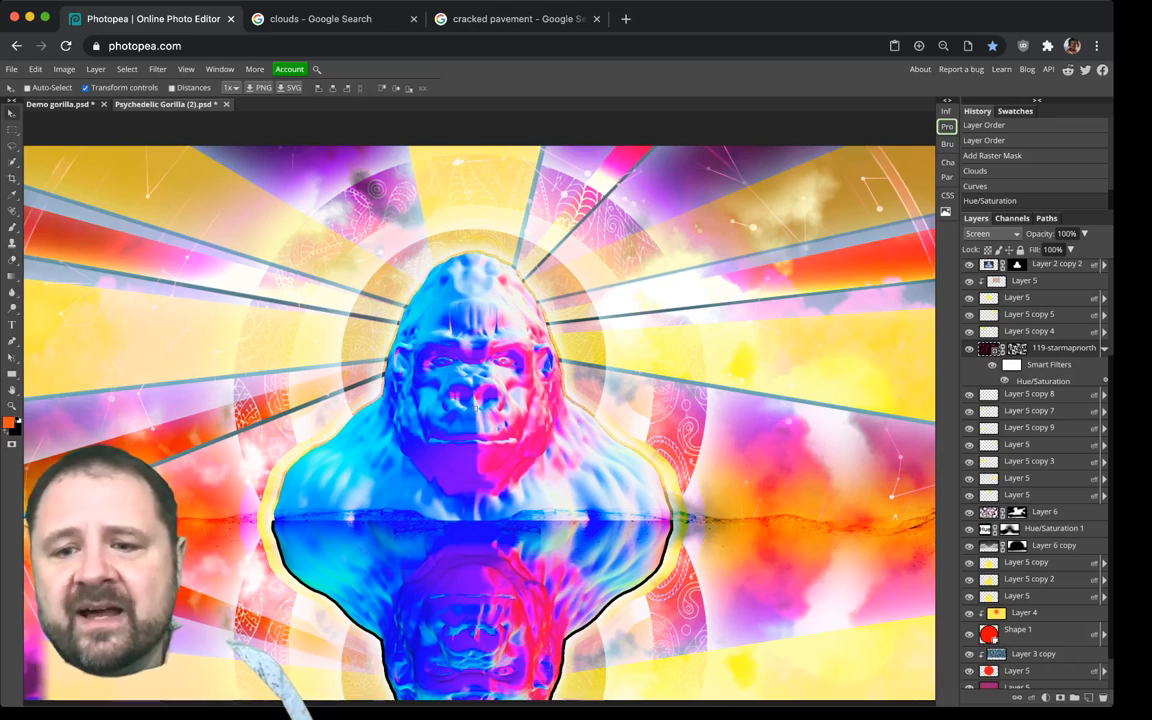
scroll(down, 3)
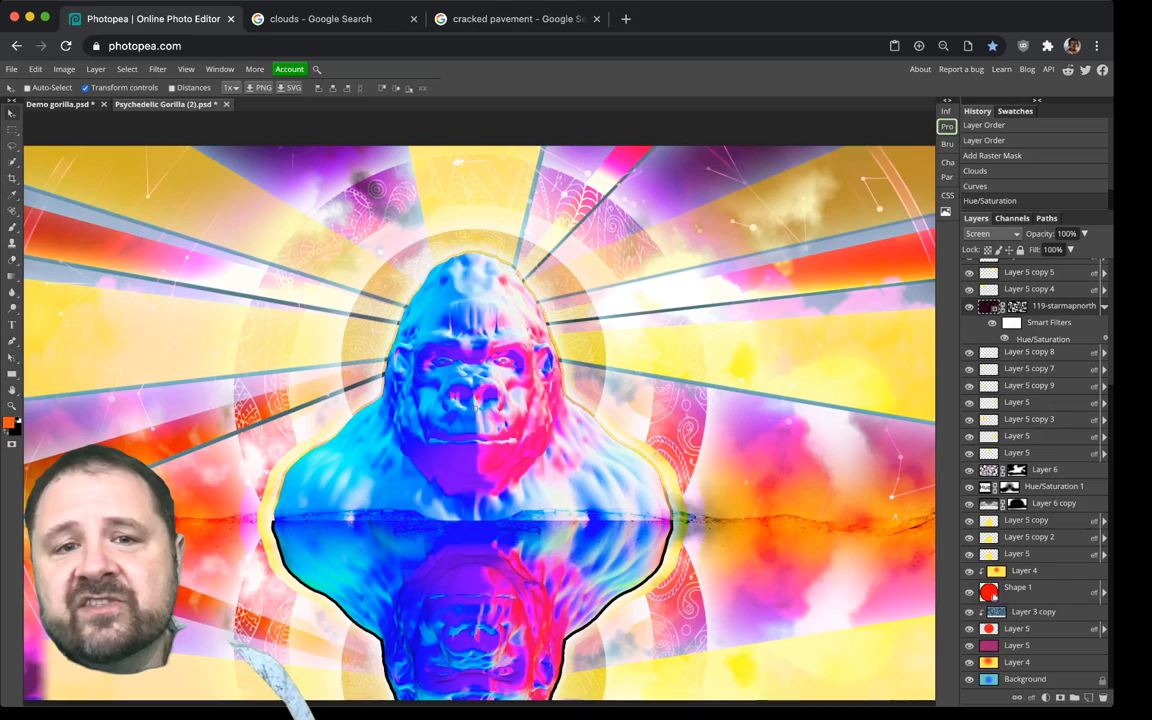
scroll(up, 3)
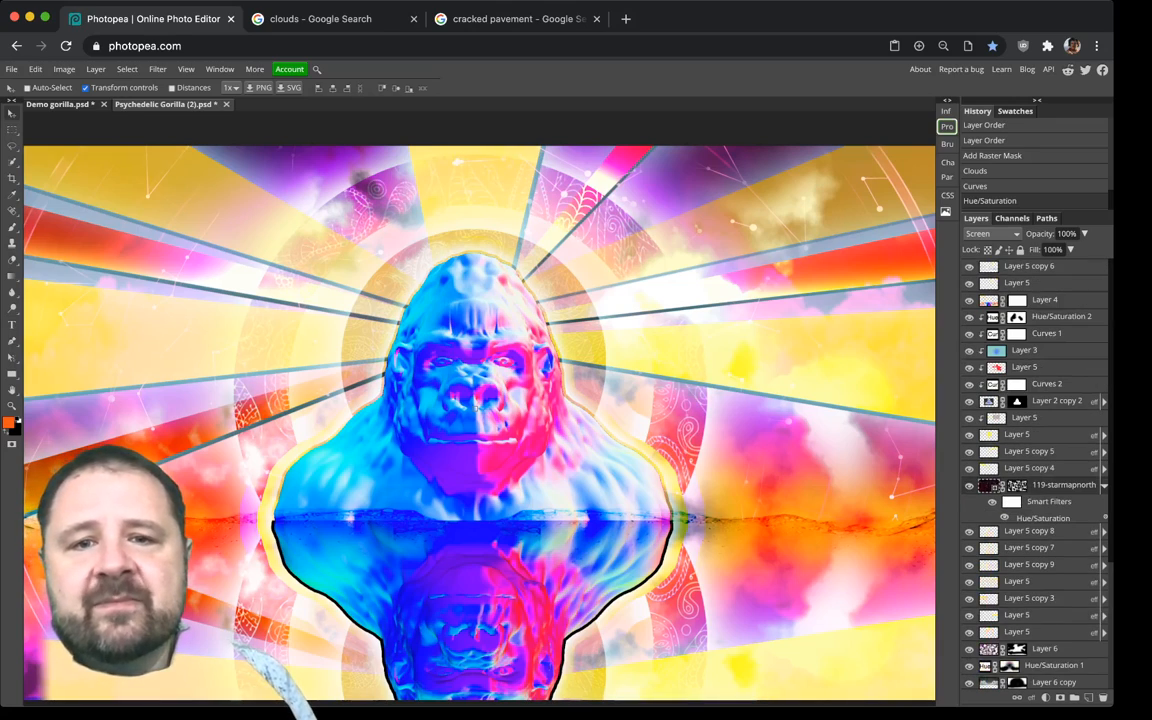